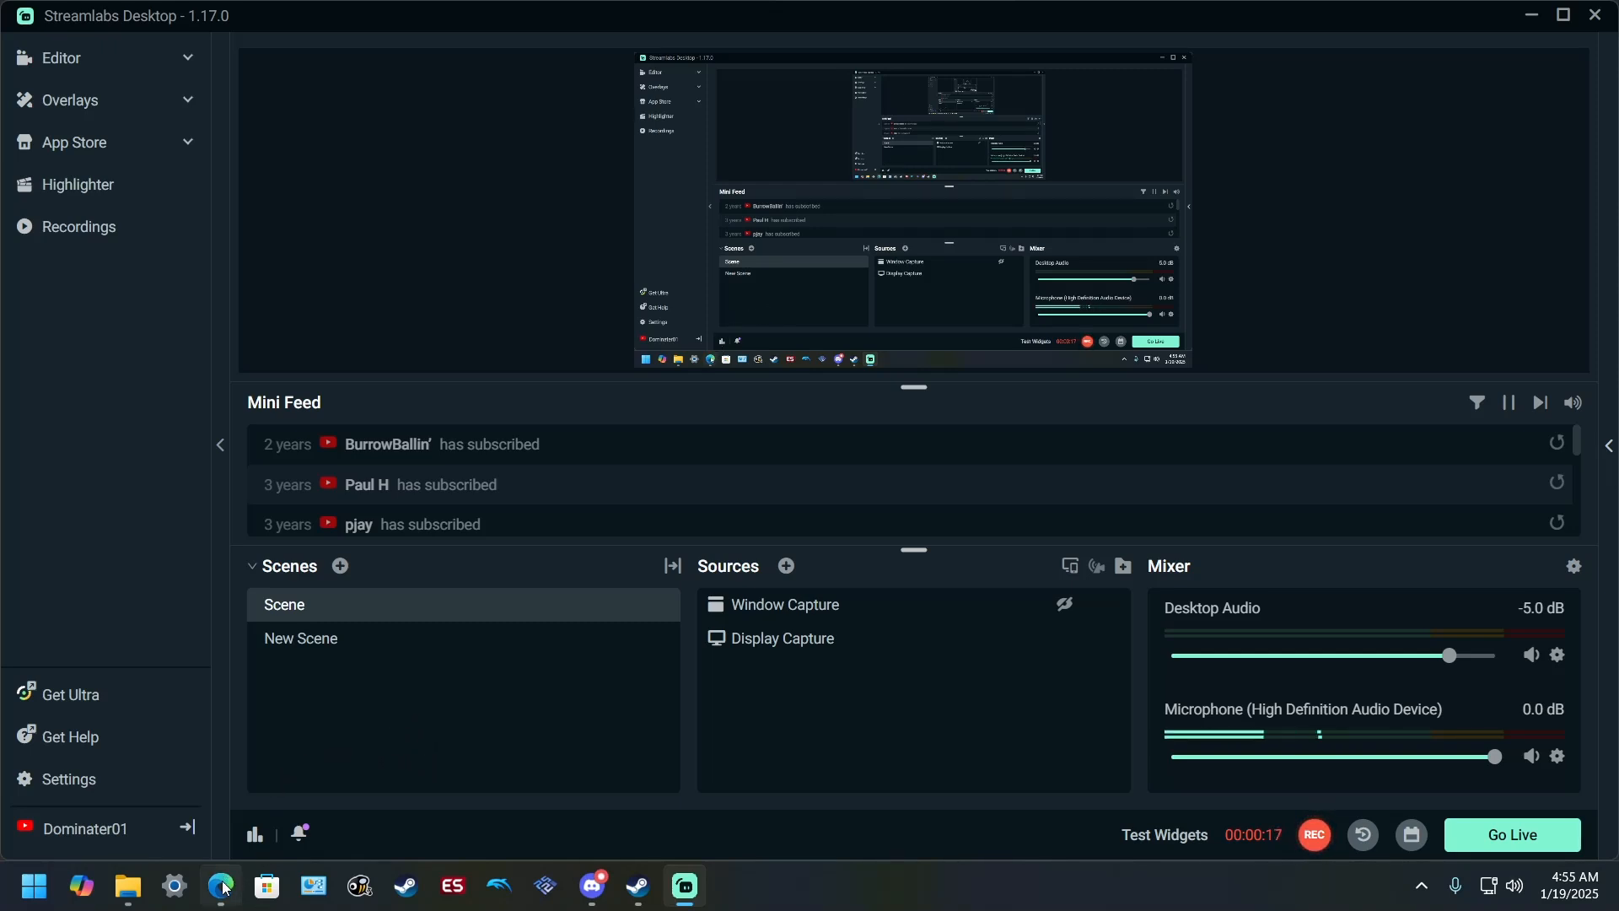
- Reach the ps3-disc-dumper latest release assets on GitHub in the browser
{"action": "left_click", "coordinate": [221, 892]}
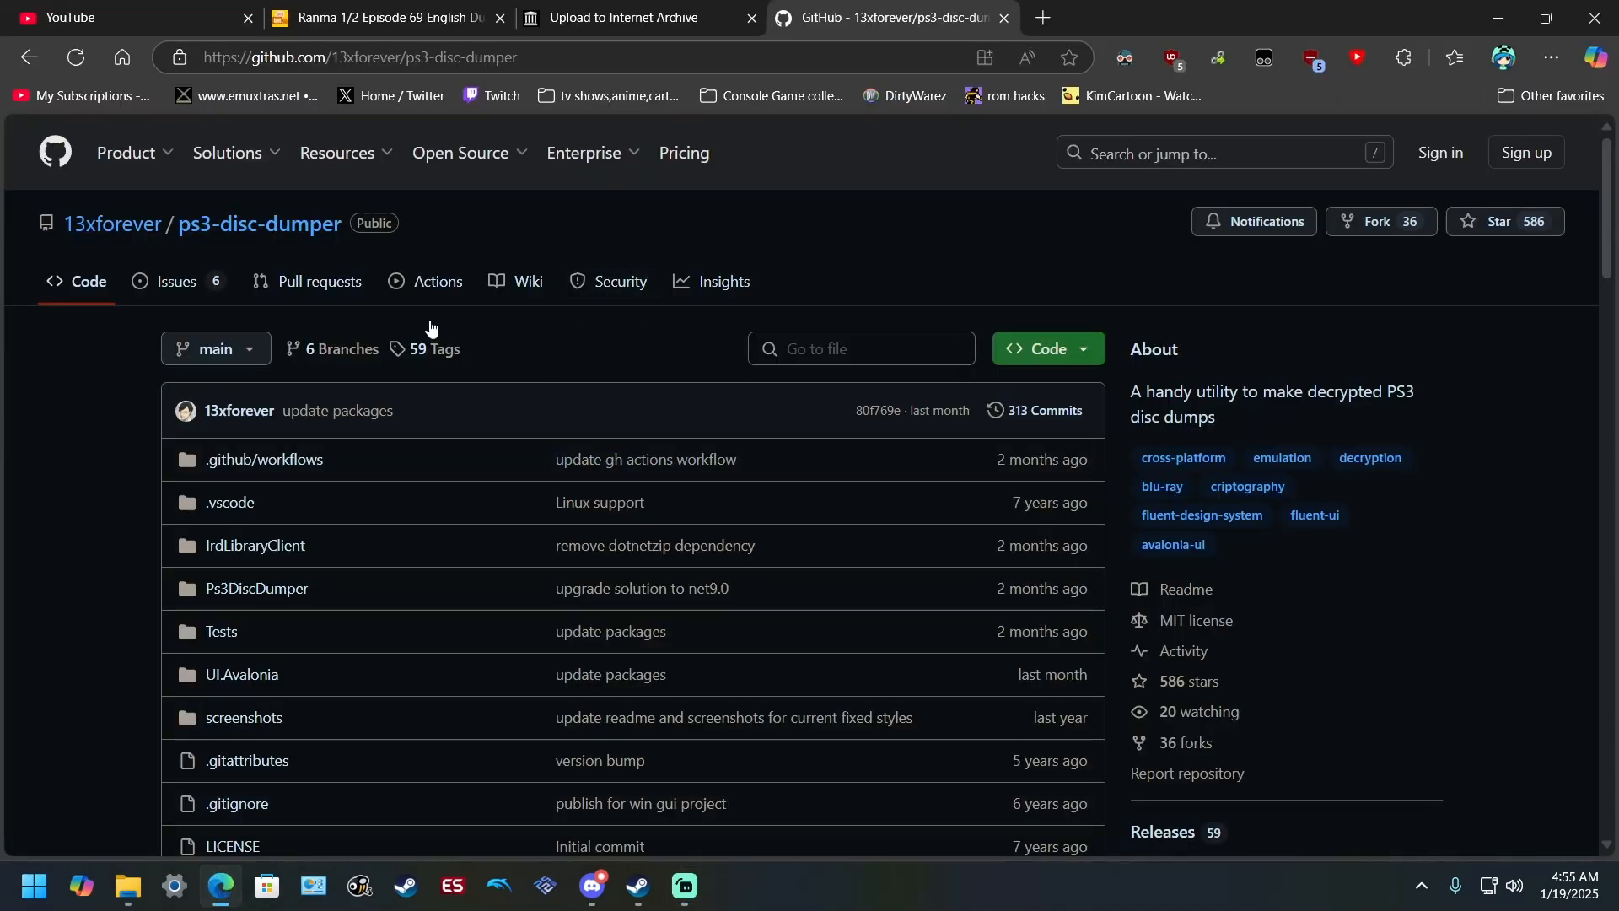
{"action": "left_click", "coordinate": [343, 154]}
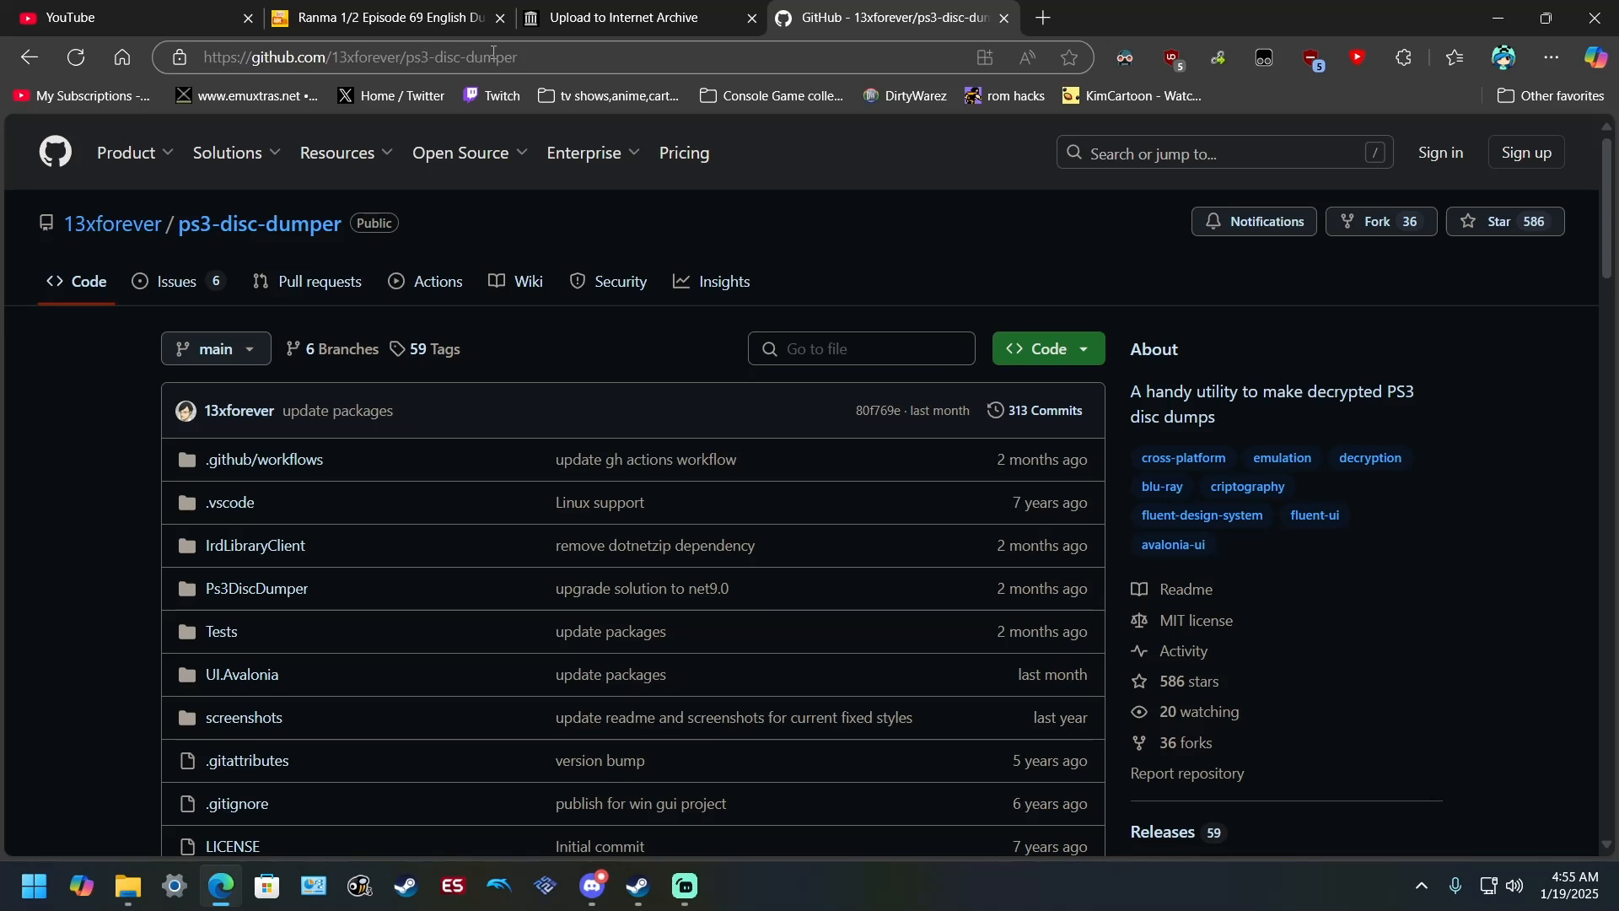
{"action": "scroll", "scroll_direction": "down", "scroll_amount": 3}
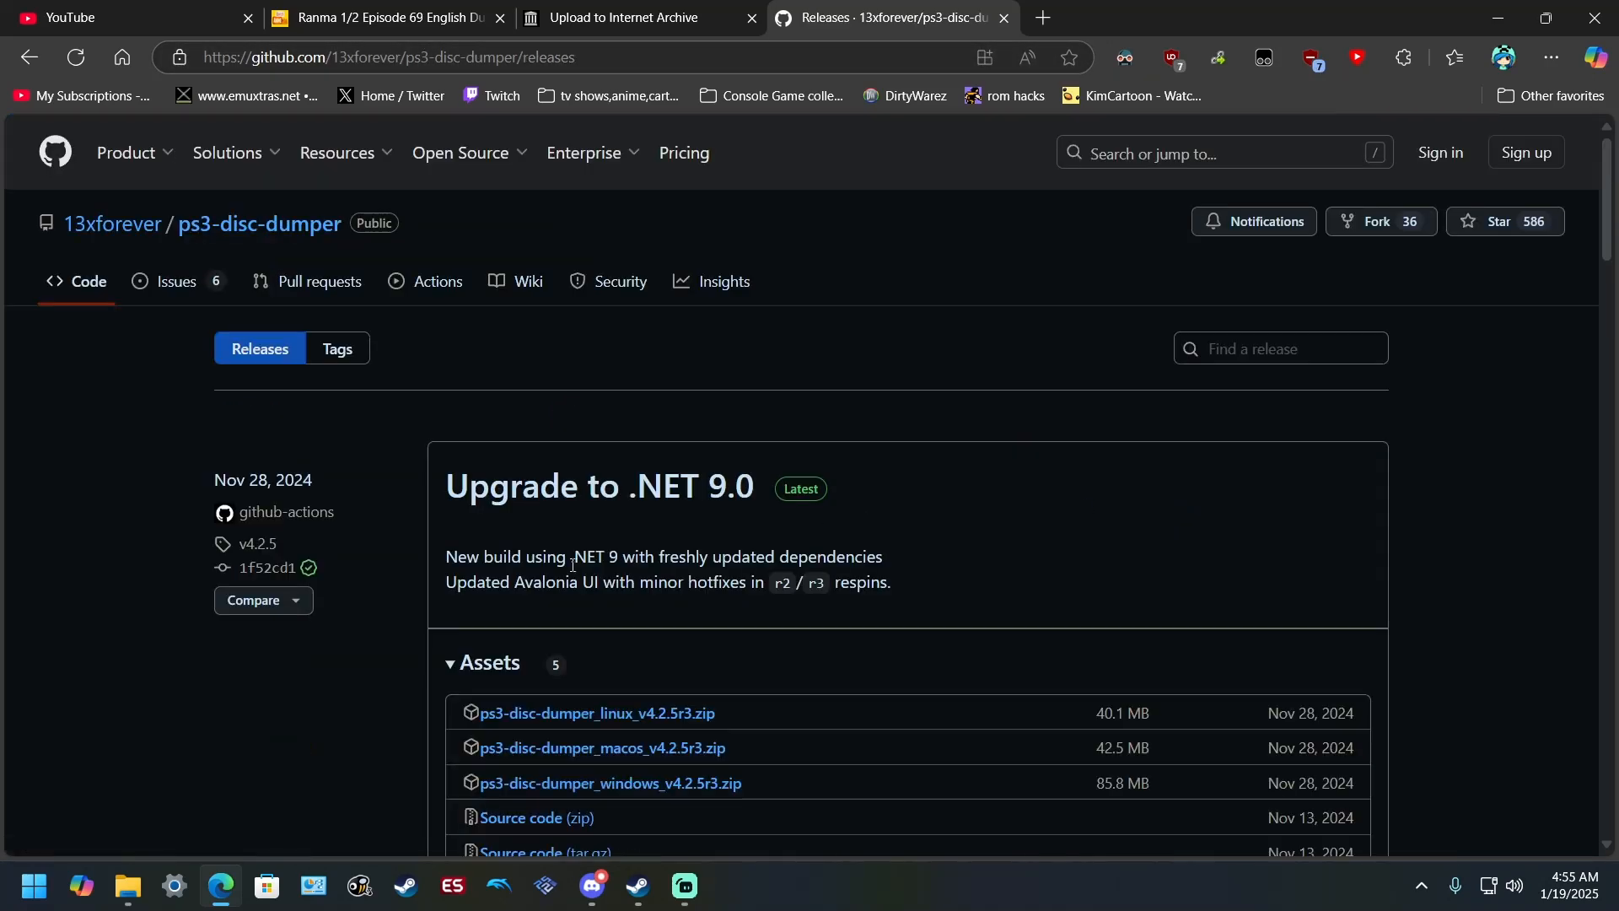
{"action": "scroll", "scroll_direction": "down", "scroll_amount": 3}
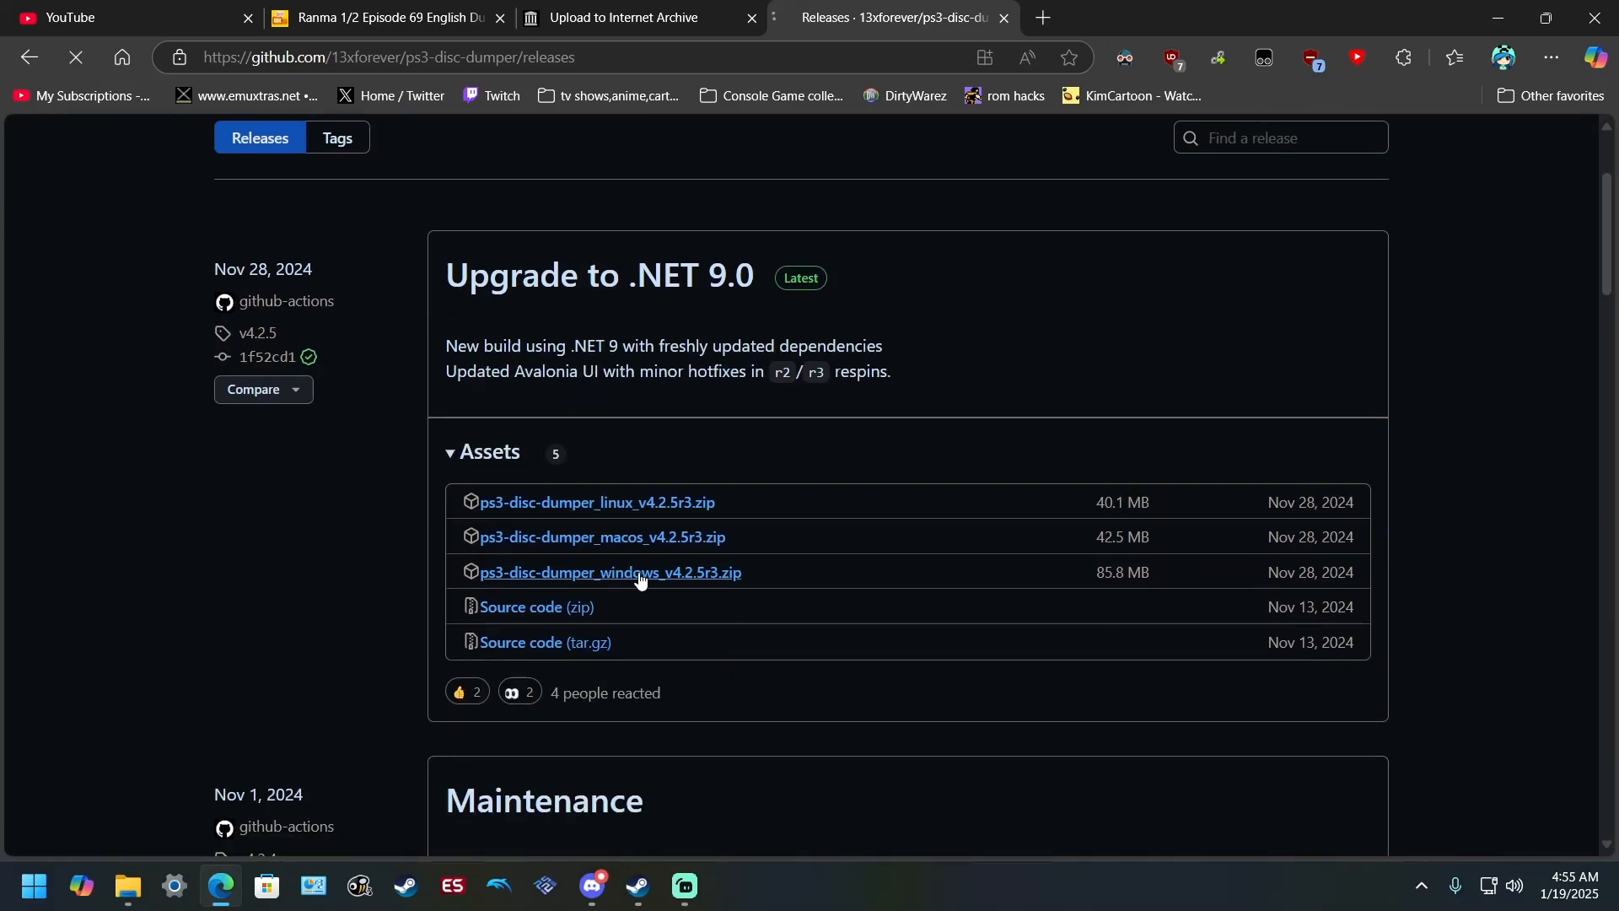
- Download ps3-disc-dumper_windows_v4.2.5r3.zip and extract ps3-disc-dumper.exe into Downloads > PS3 > Games
{"action": "left_click", "coordinate": [609, 572]}
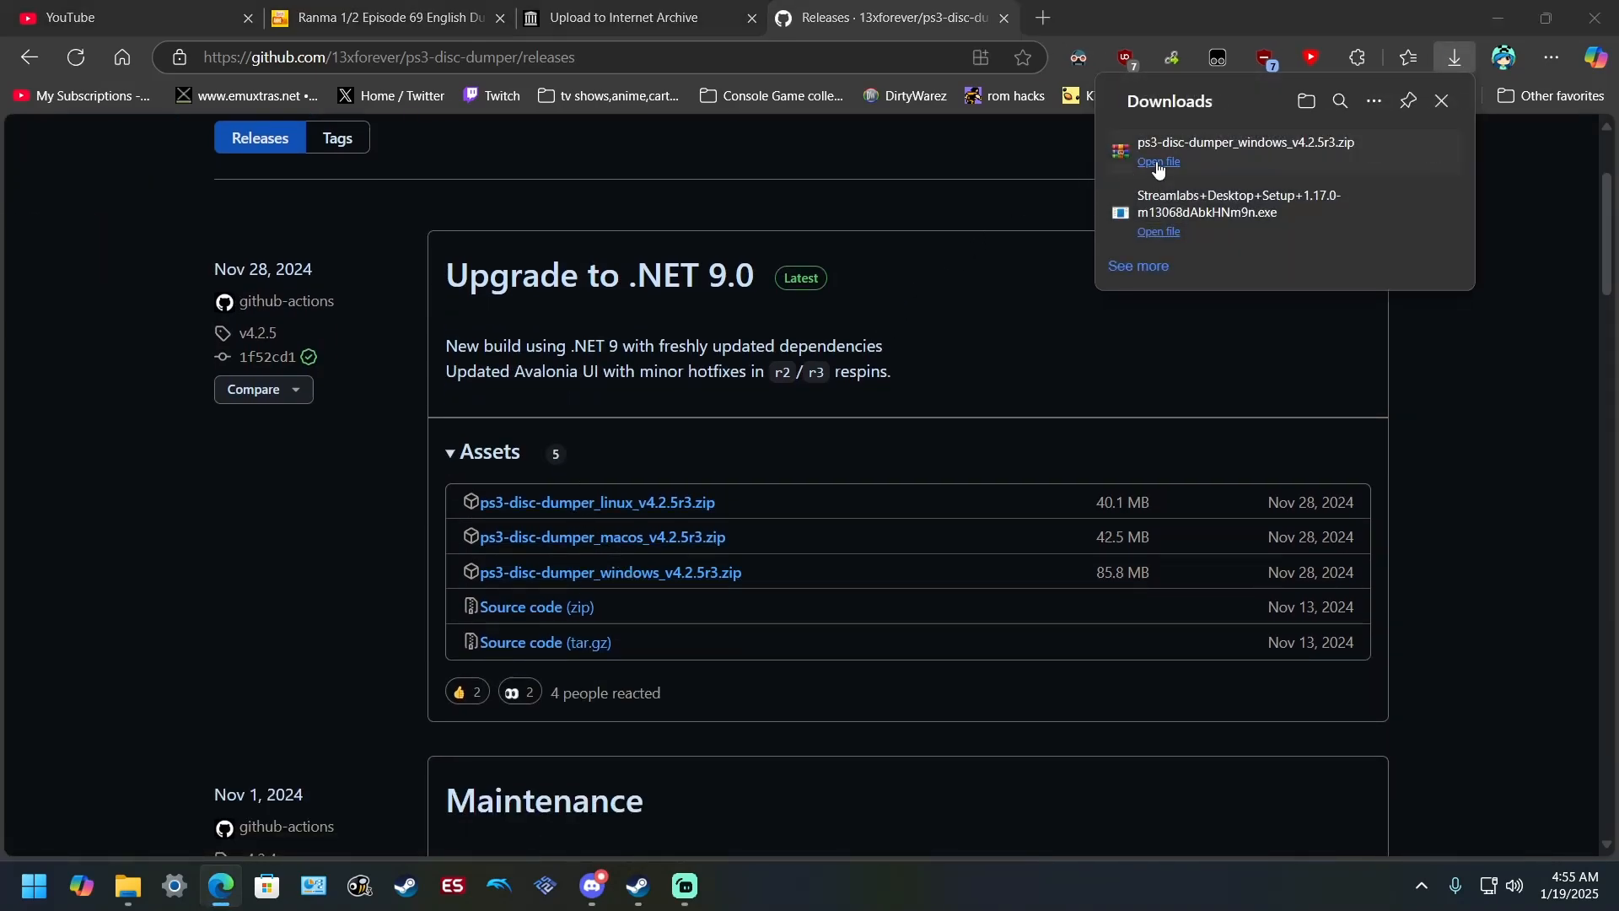
{"action": "left_click", "coordinate": [1157, 162]}
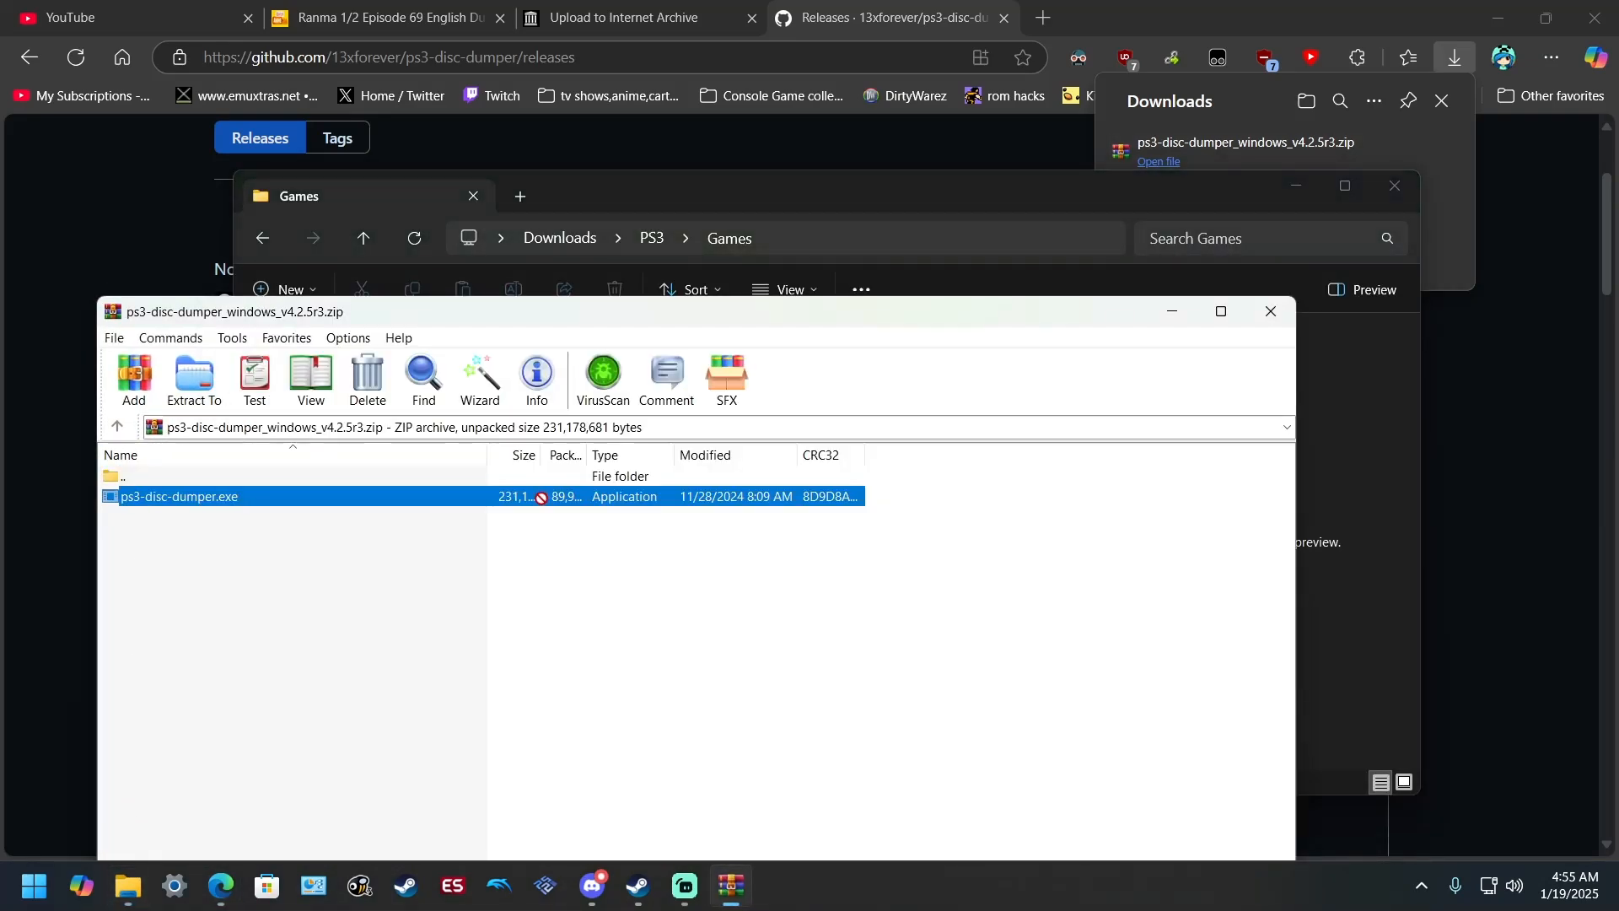
{"action": "left_click", "coordinate": [193, 380]}
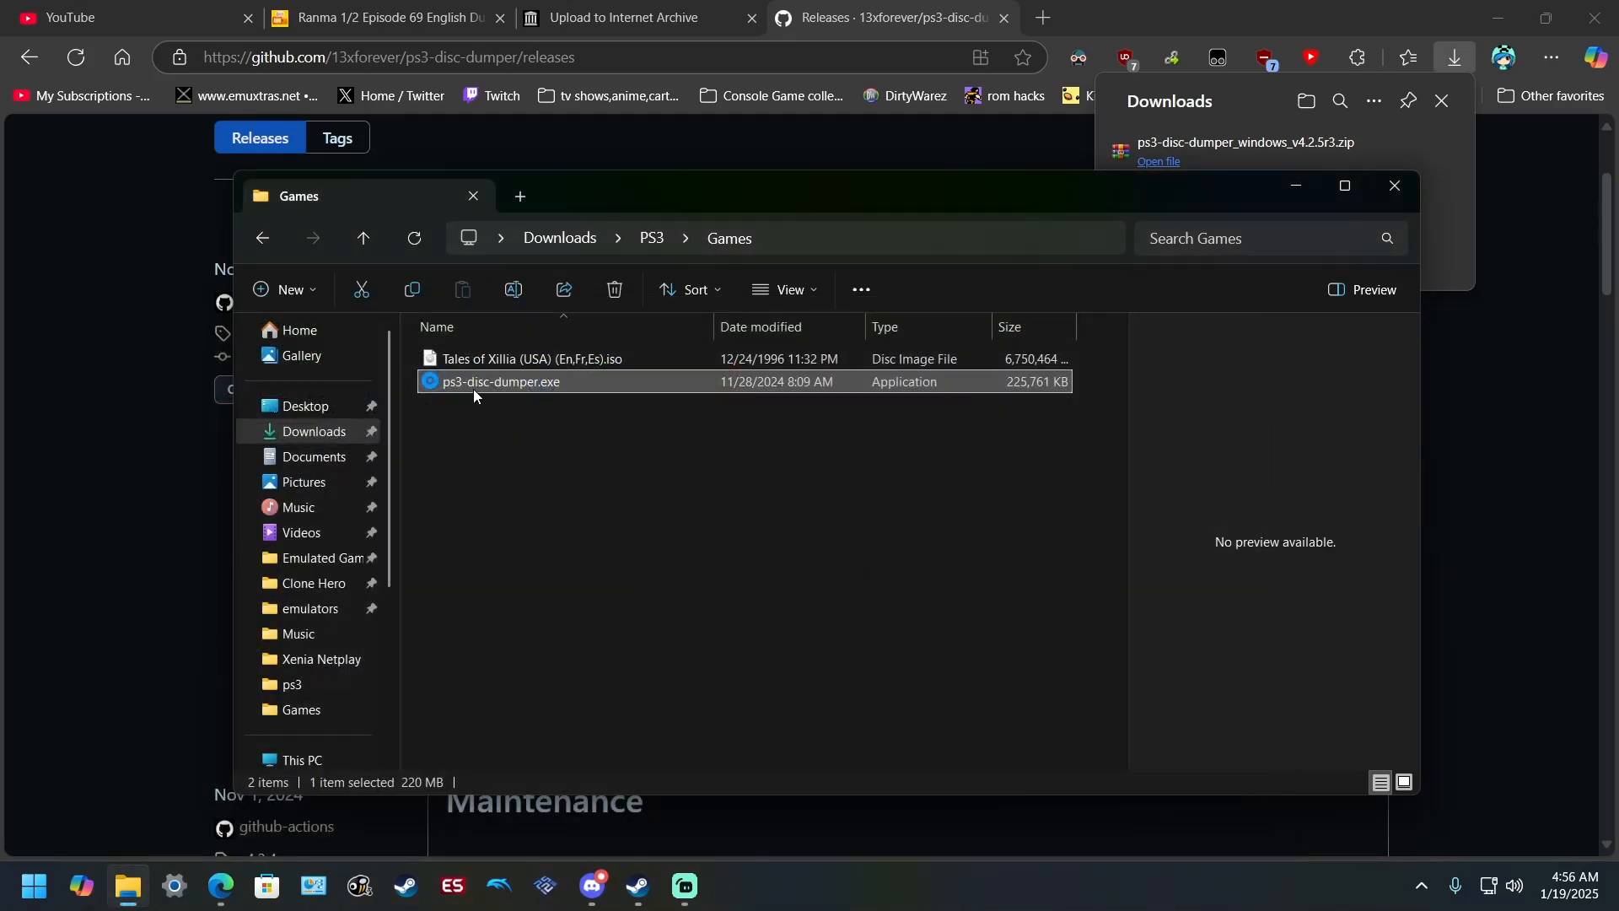
{"action": "double_click", "coordinate": [499, 383]}
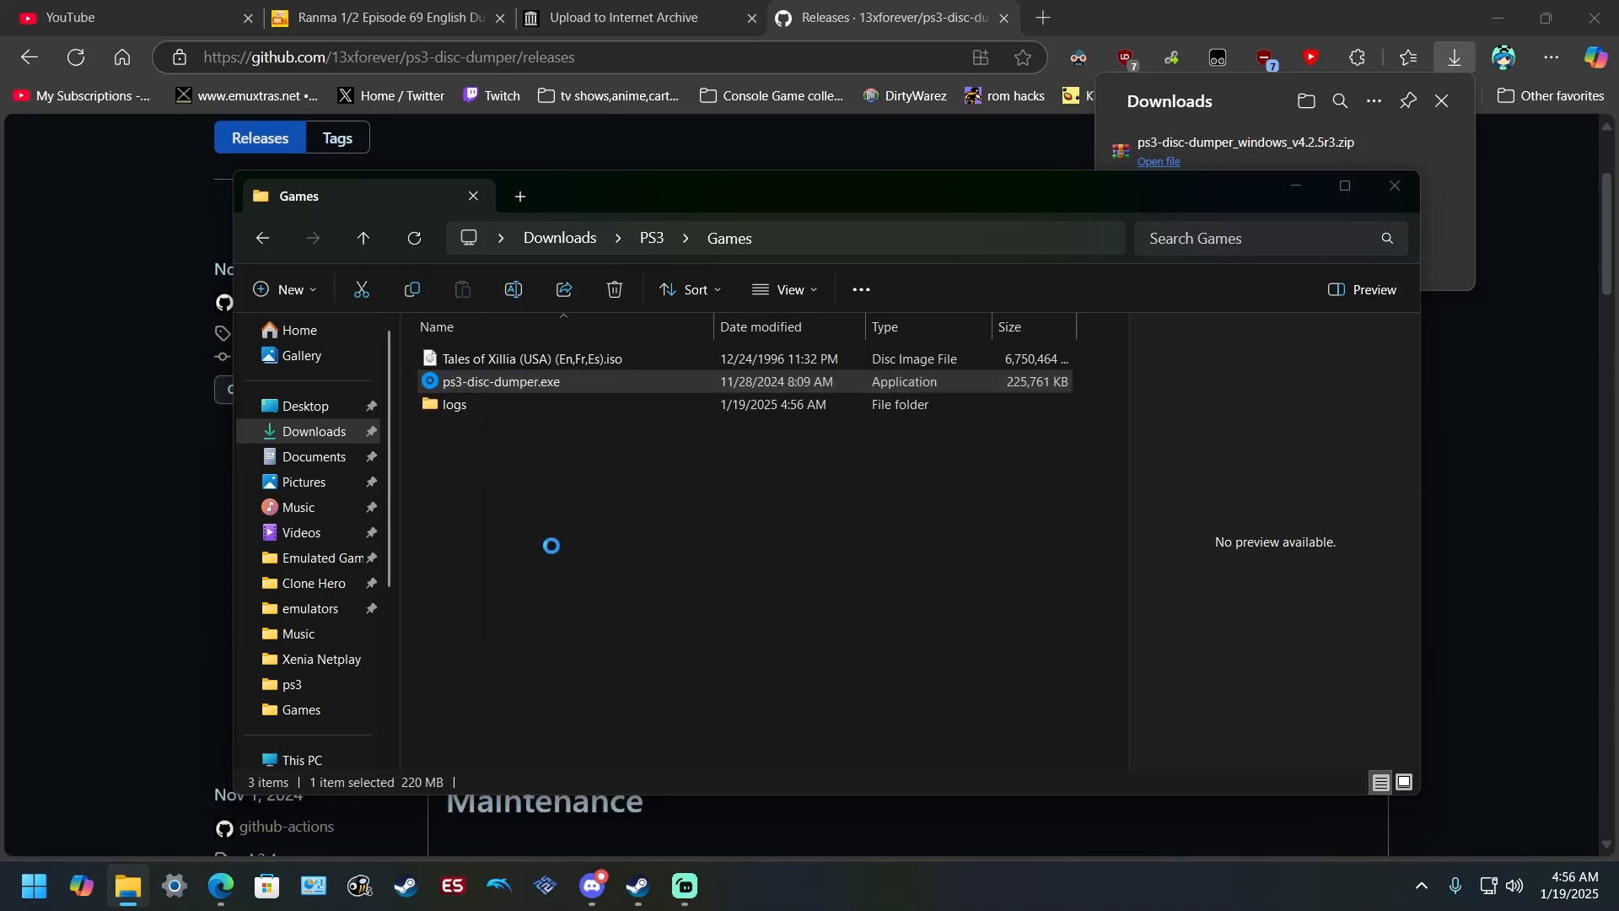
{"action": "double_click", "coordinate": [501, 381]}
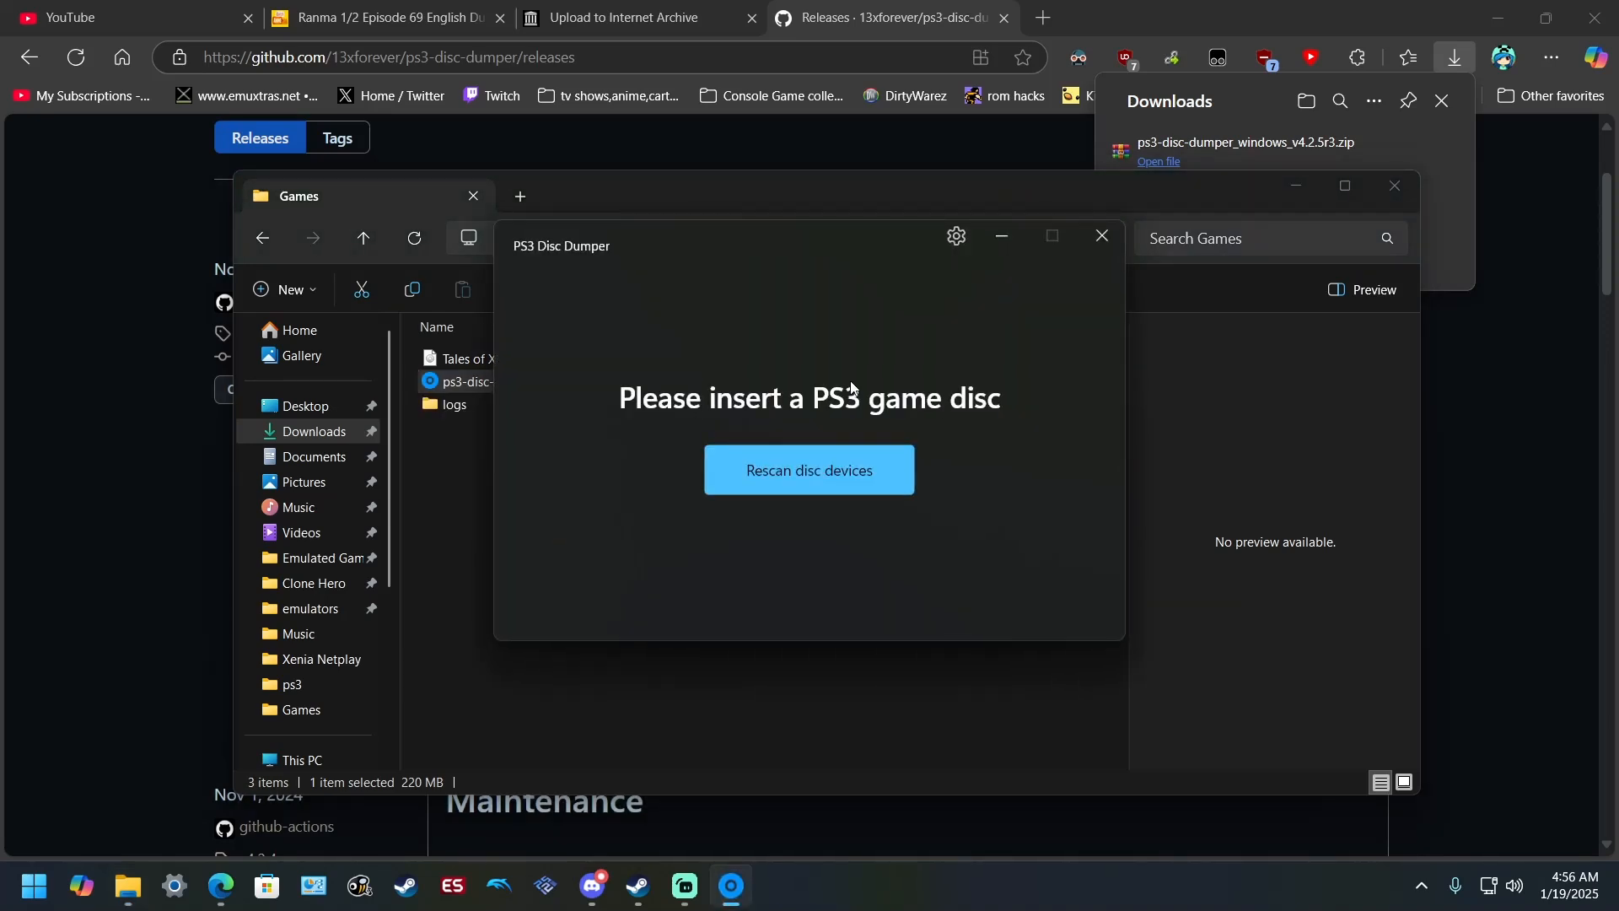
{"action": "mouse_move", "coordinate": [983, 420]}
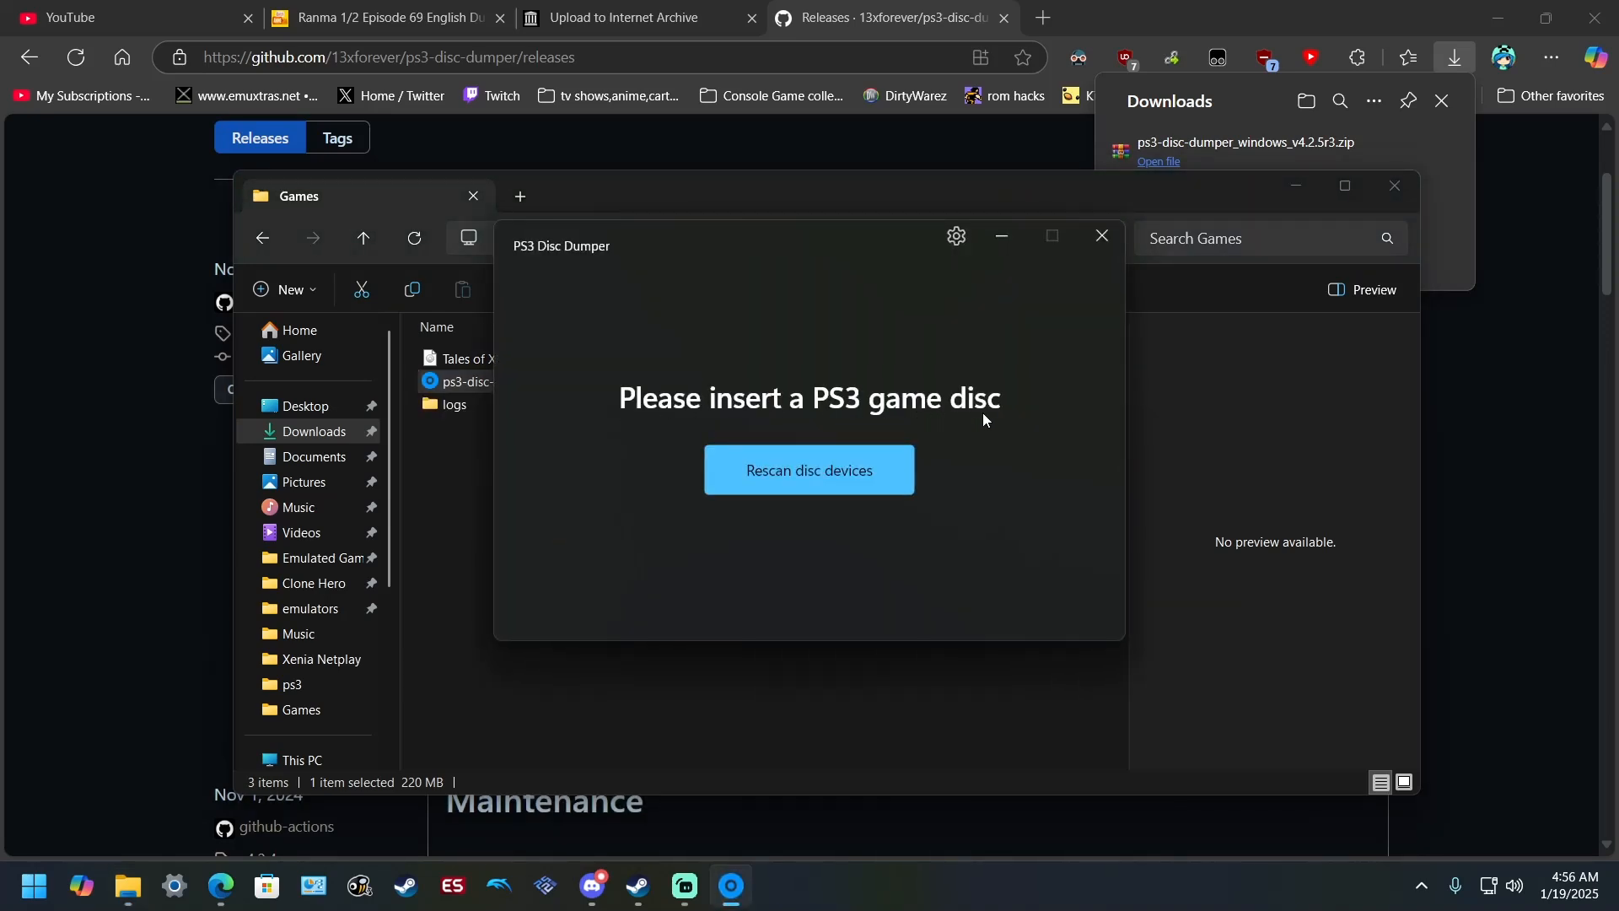
{"action": "mouse_move", "coordinate": [451, 519]}
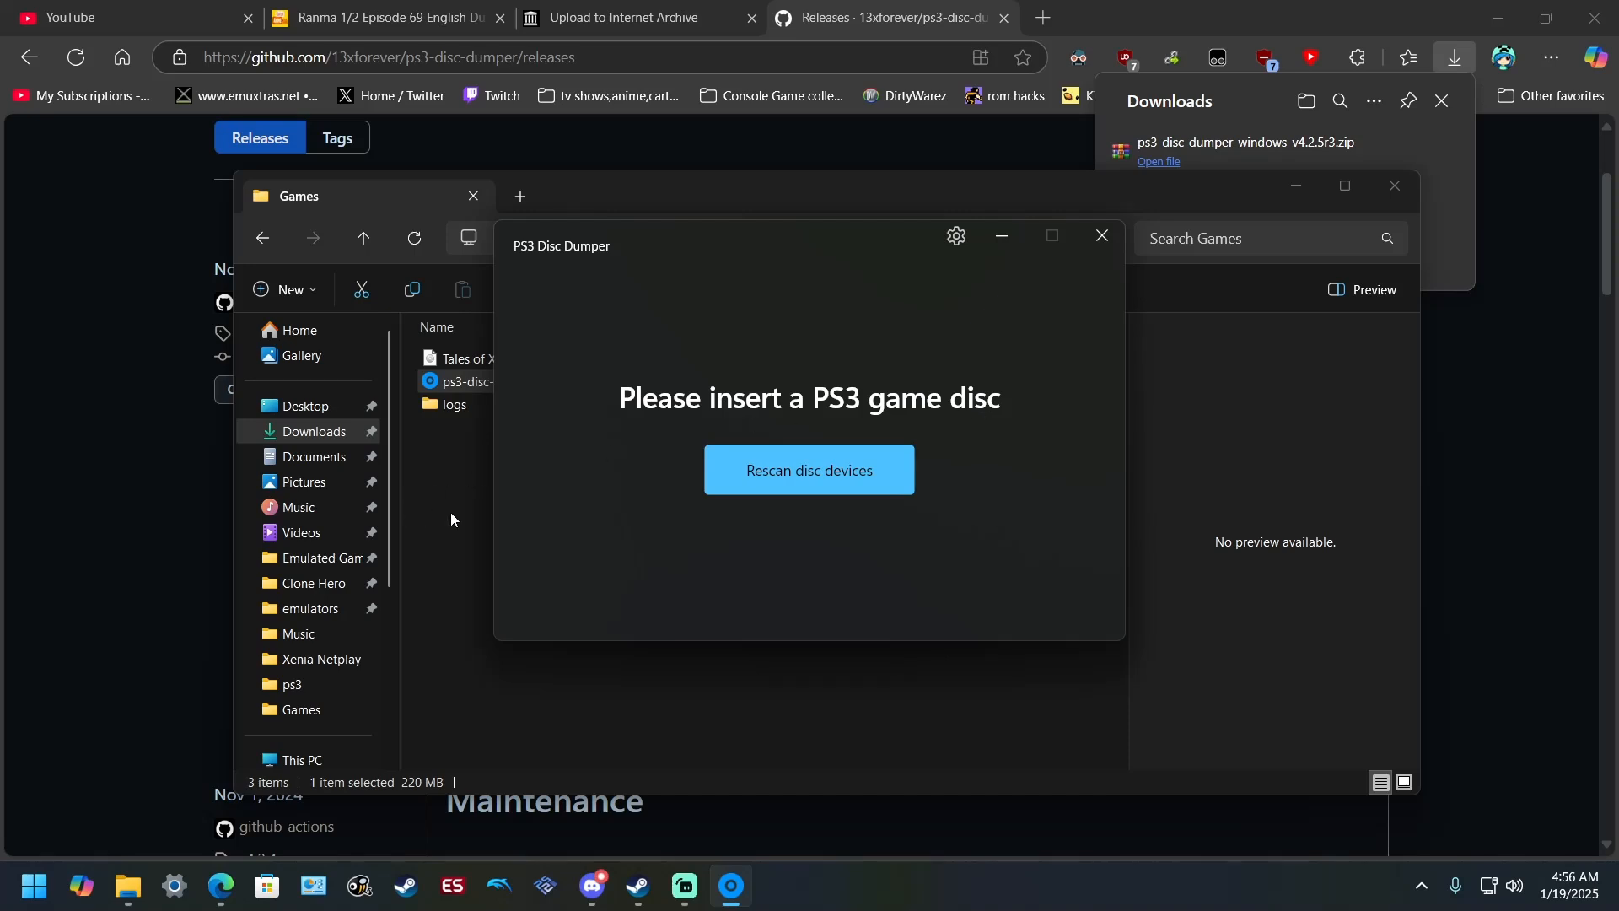
{"action": "left_click", "coordinate": [1097, 236]}
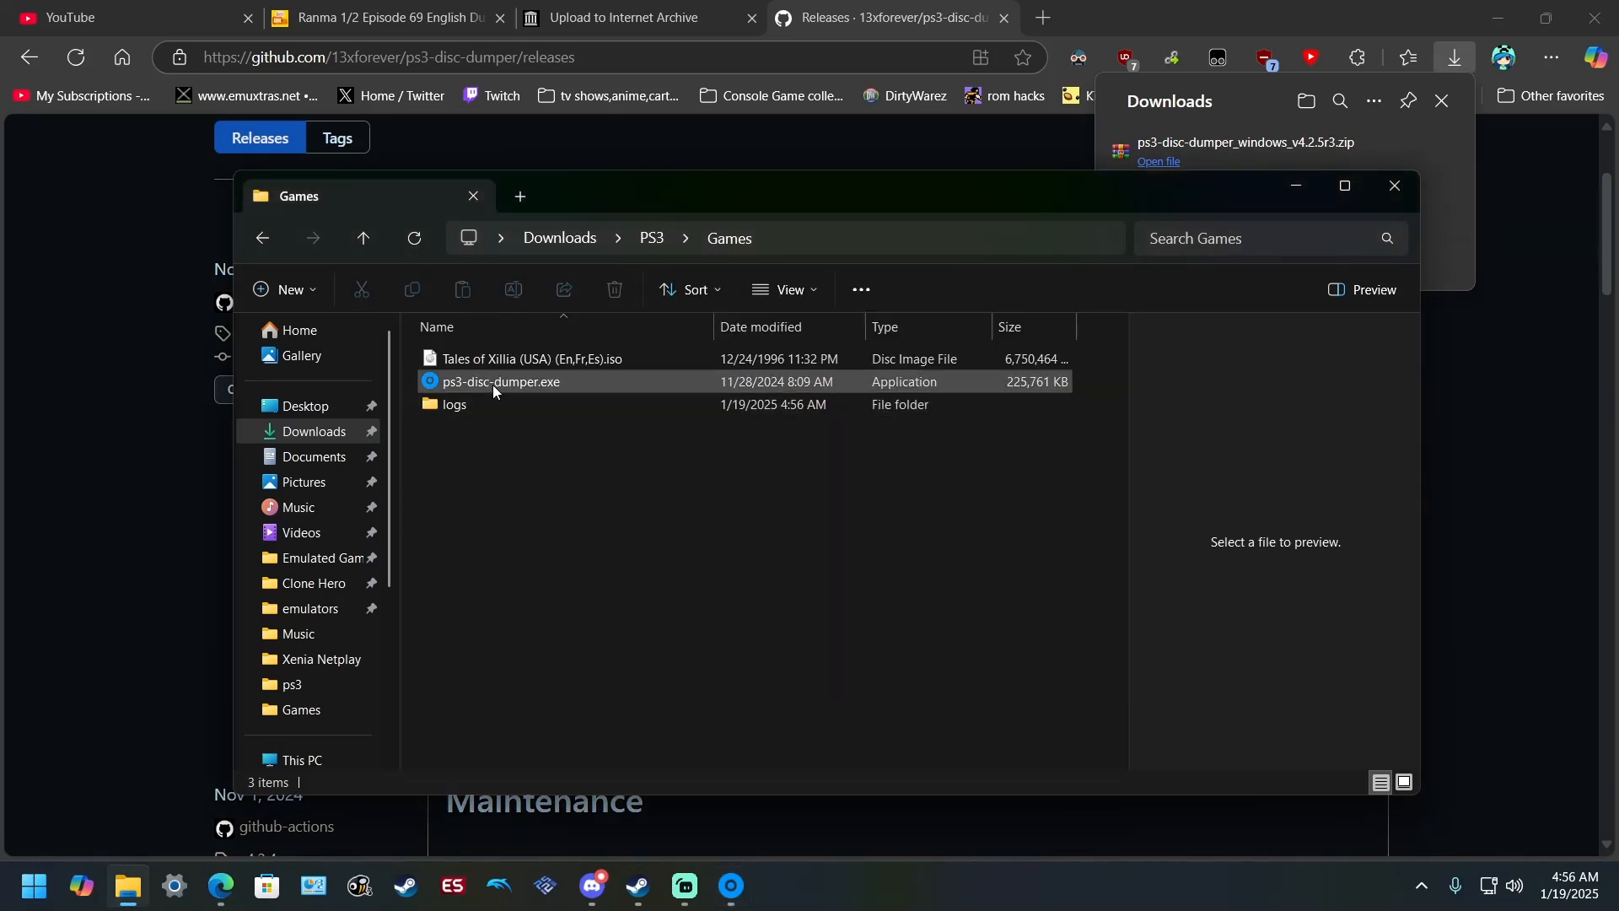
- Mount the Tales of Xillia ISO and confirm it shows as DVD Drive (H:) PS3VOLUME under This PC
{"action": "left_click", "coordinate": [530, 358]}
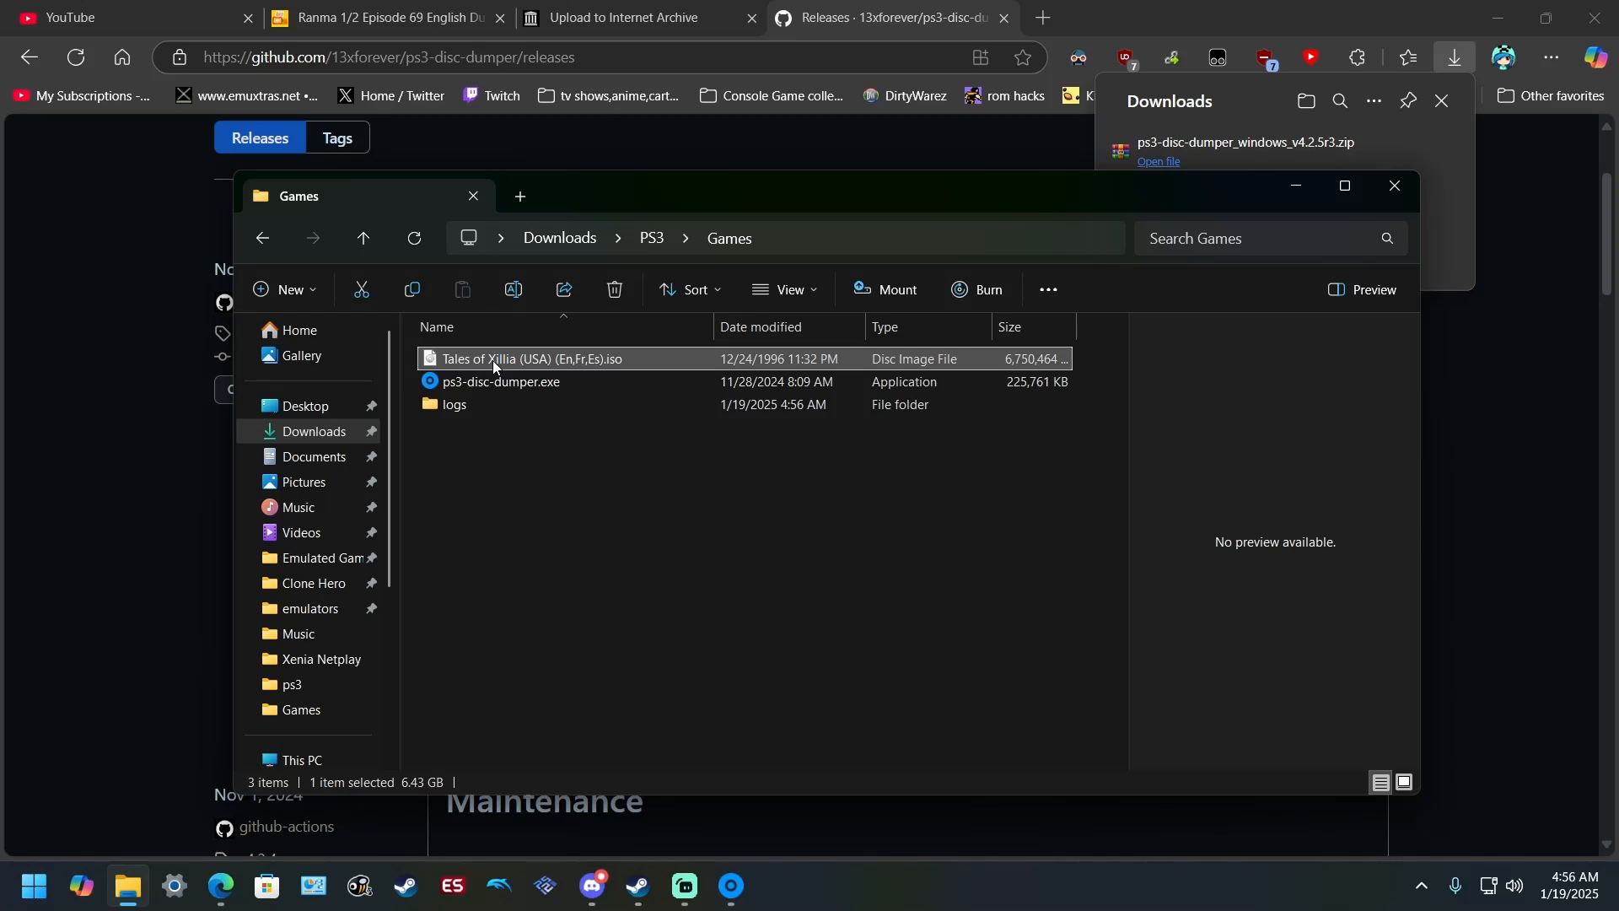
{"action": "right_click", "coordinate": [494, 358]}
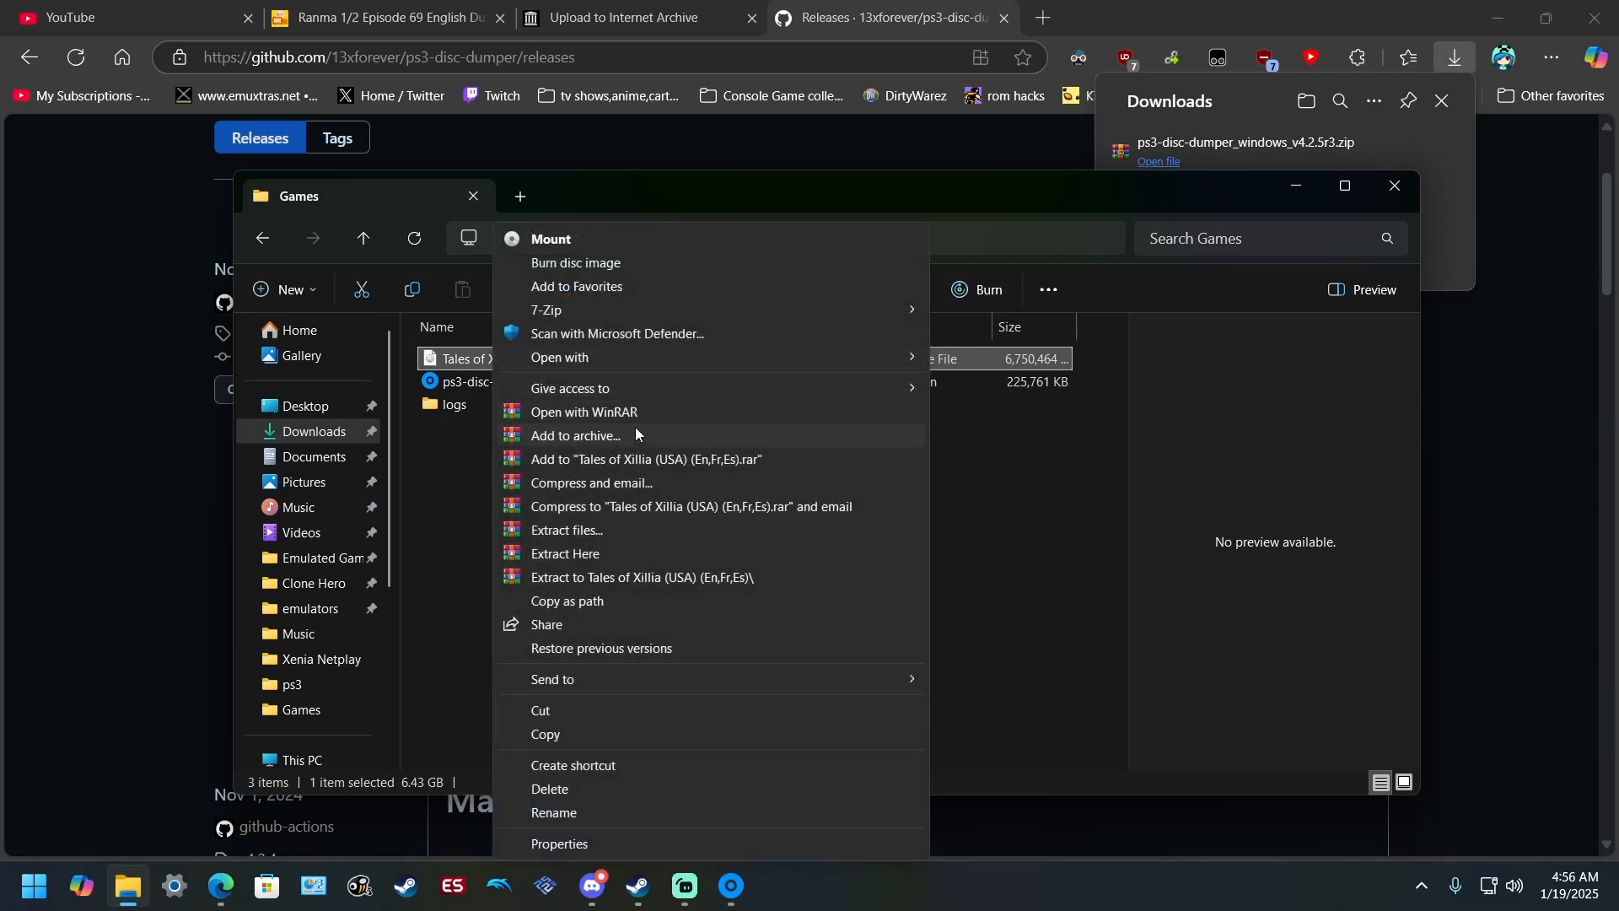
{"action": "left_click", "coordinate": [558, 357]}
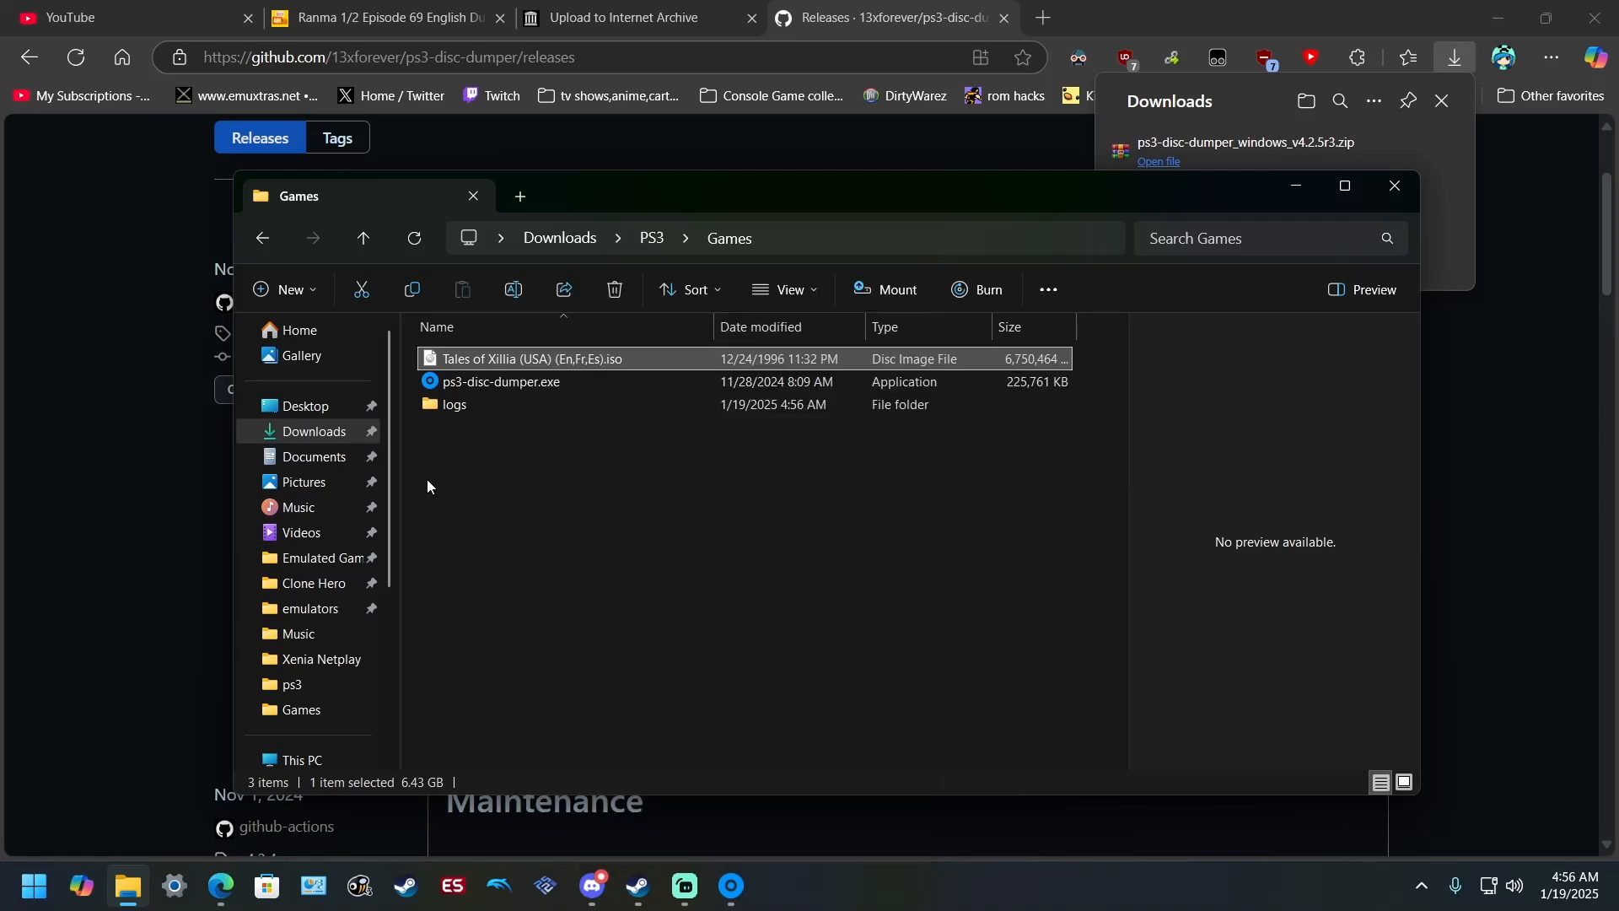
{"action": "mouse_move", "coordinate": [477, 357]}
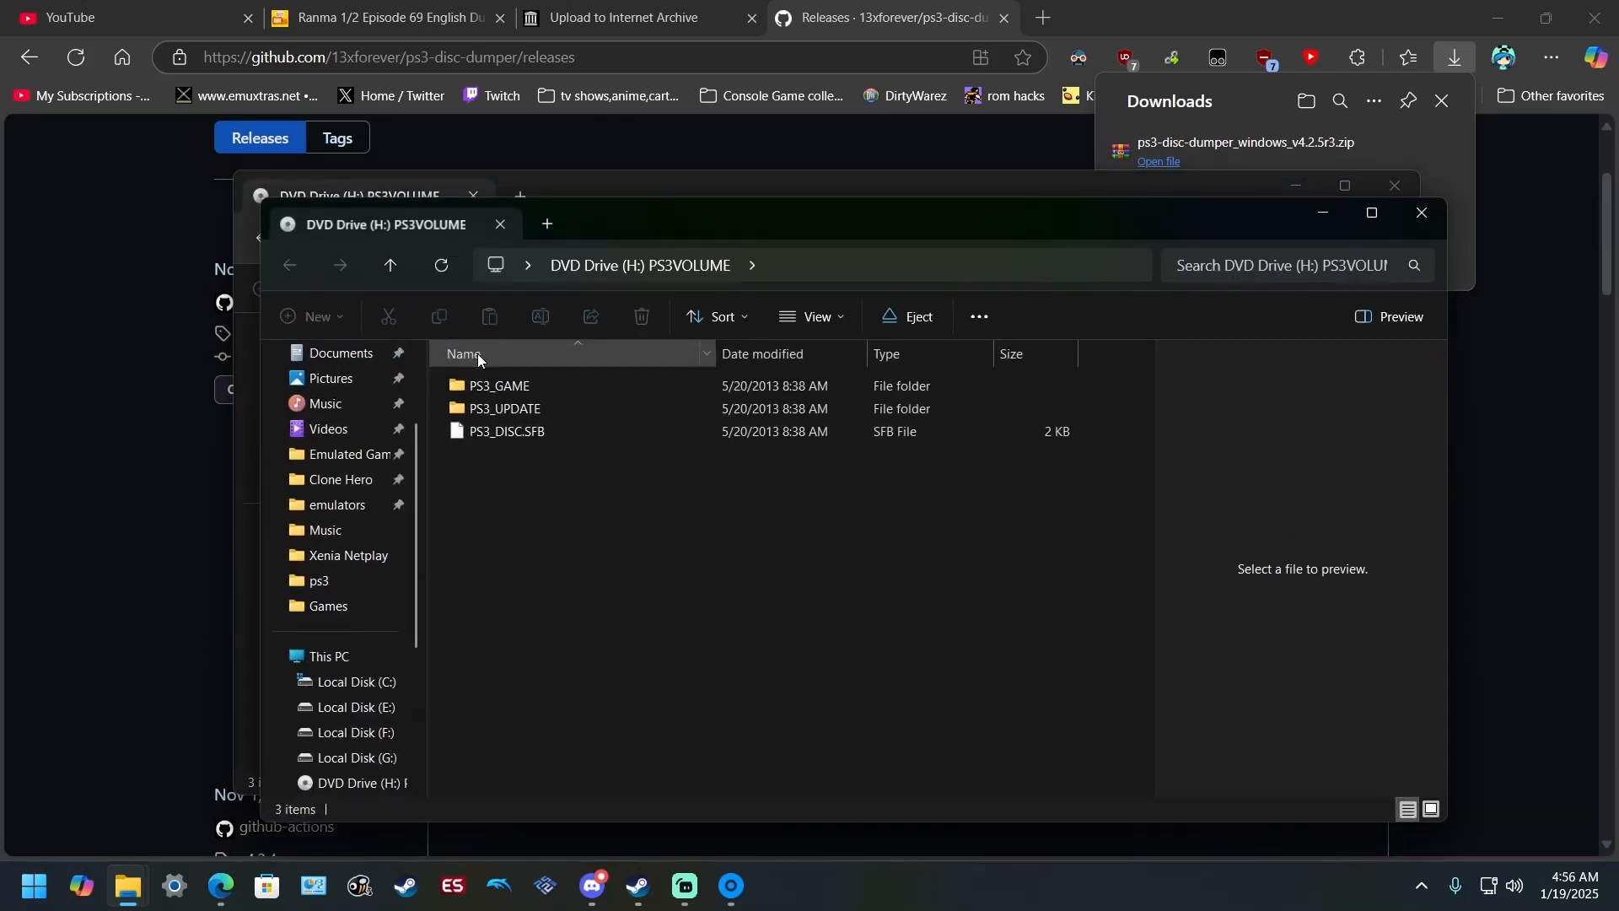
{"action": "left_click", "coordinate": [327, 656]}
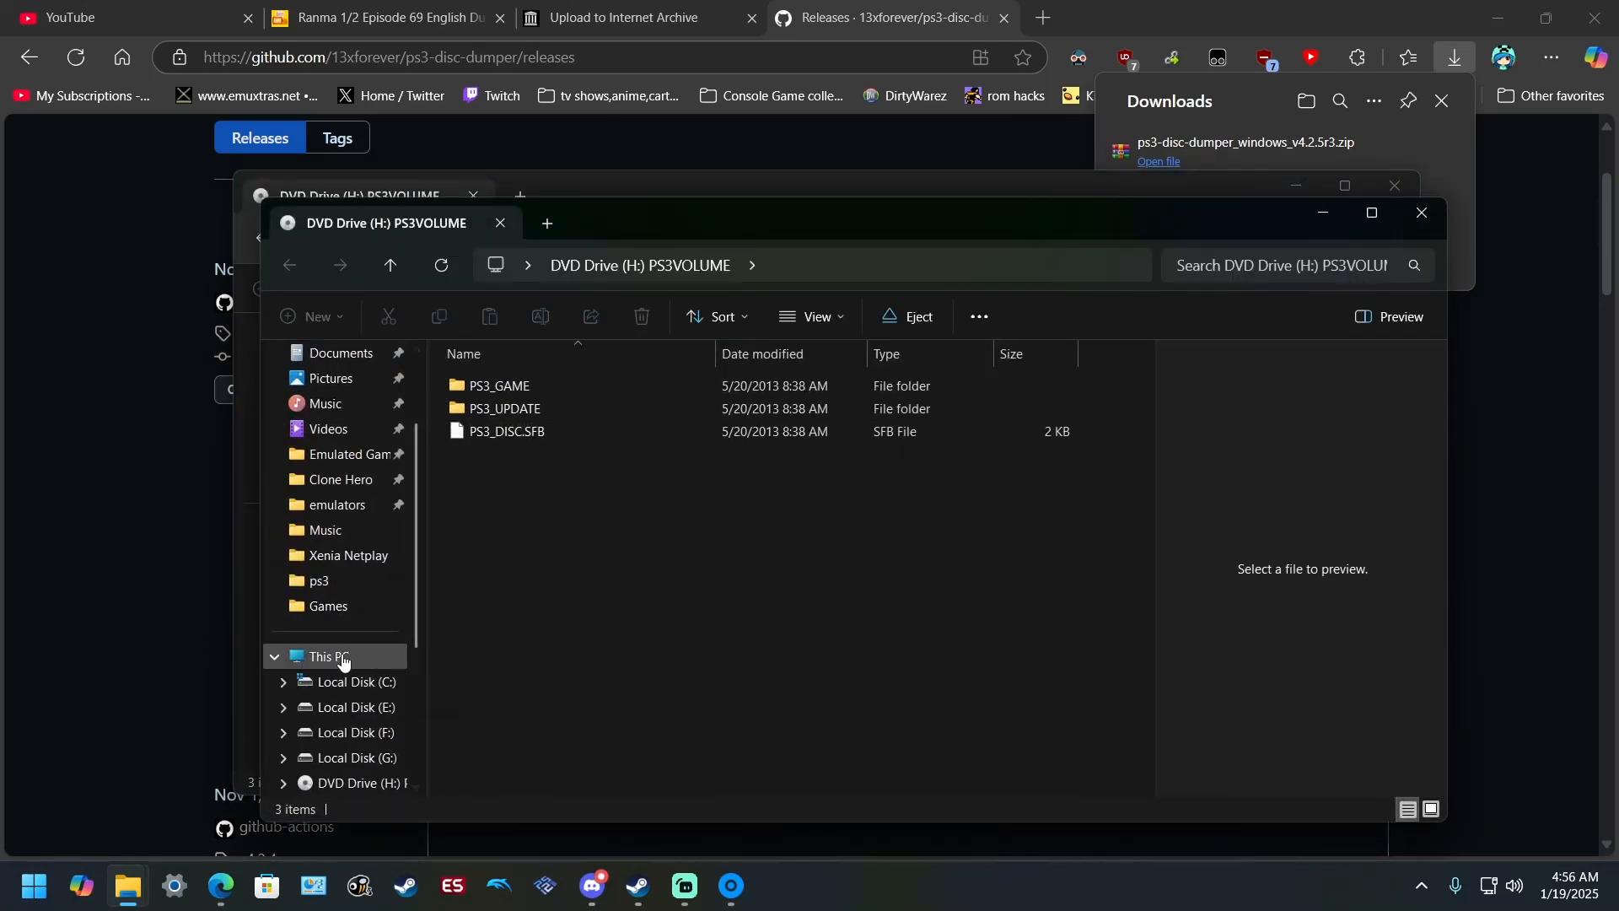
{"action": "left_click", "coordinate": [329, 655]}
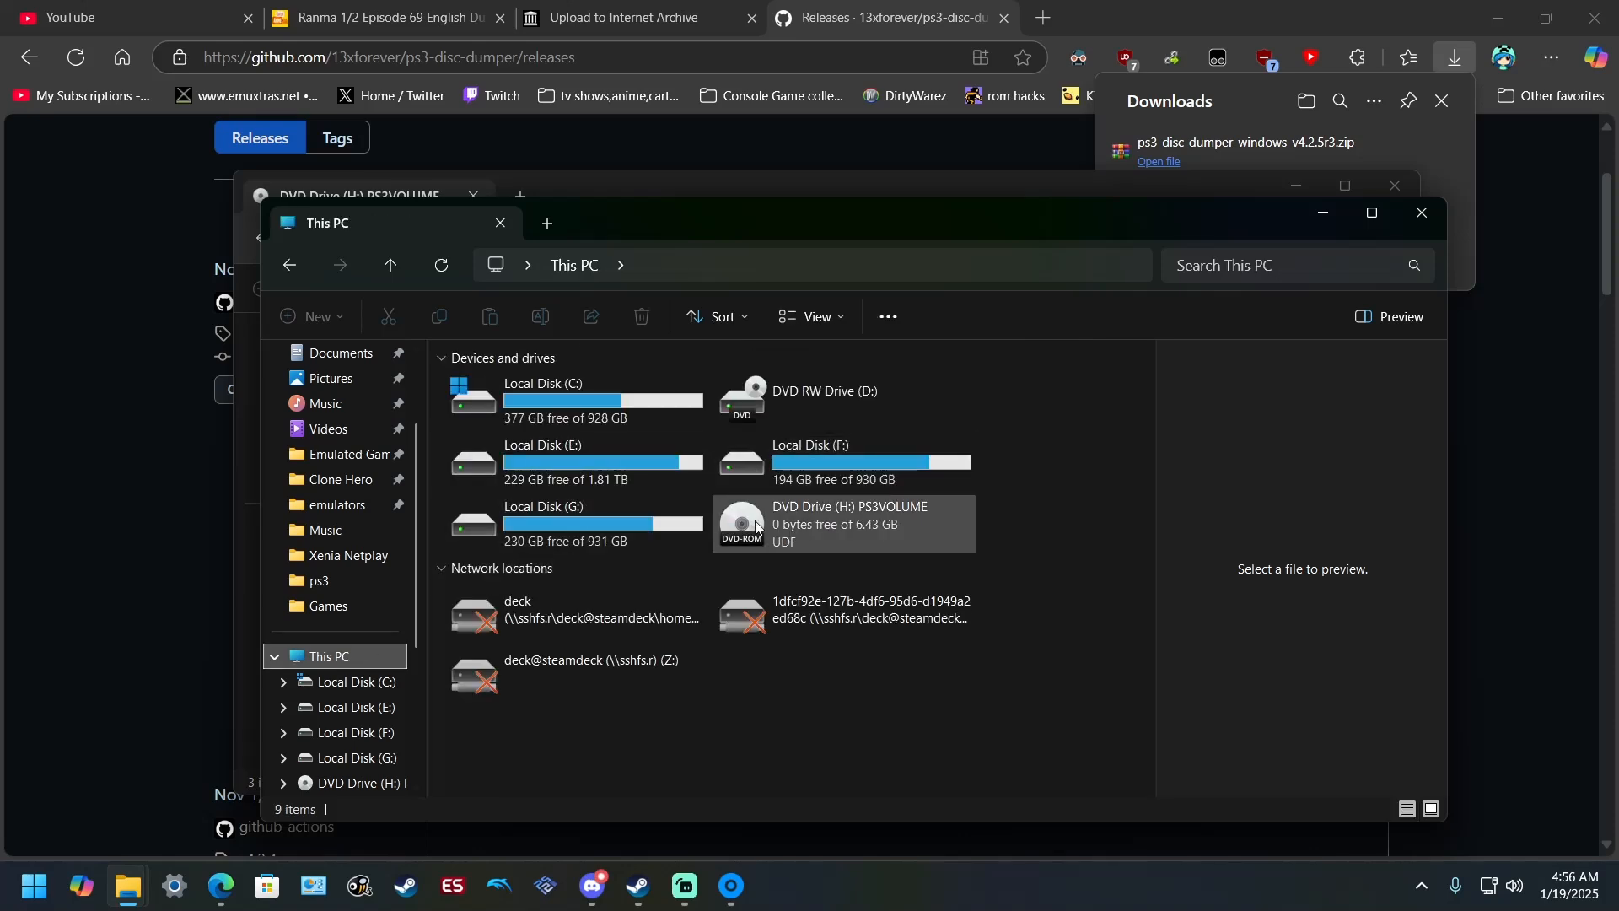
{"action": "mouse_move", "coordinate": [1401, 233]}
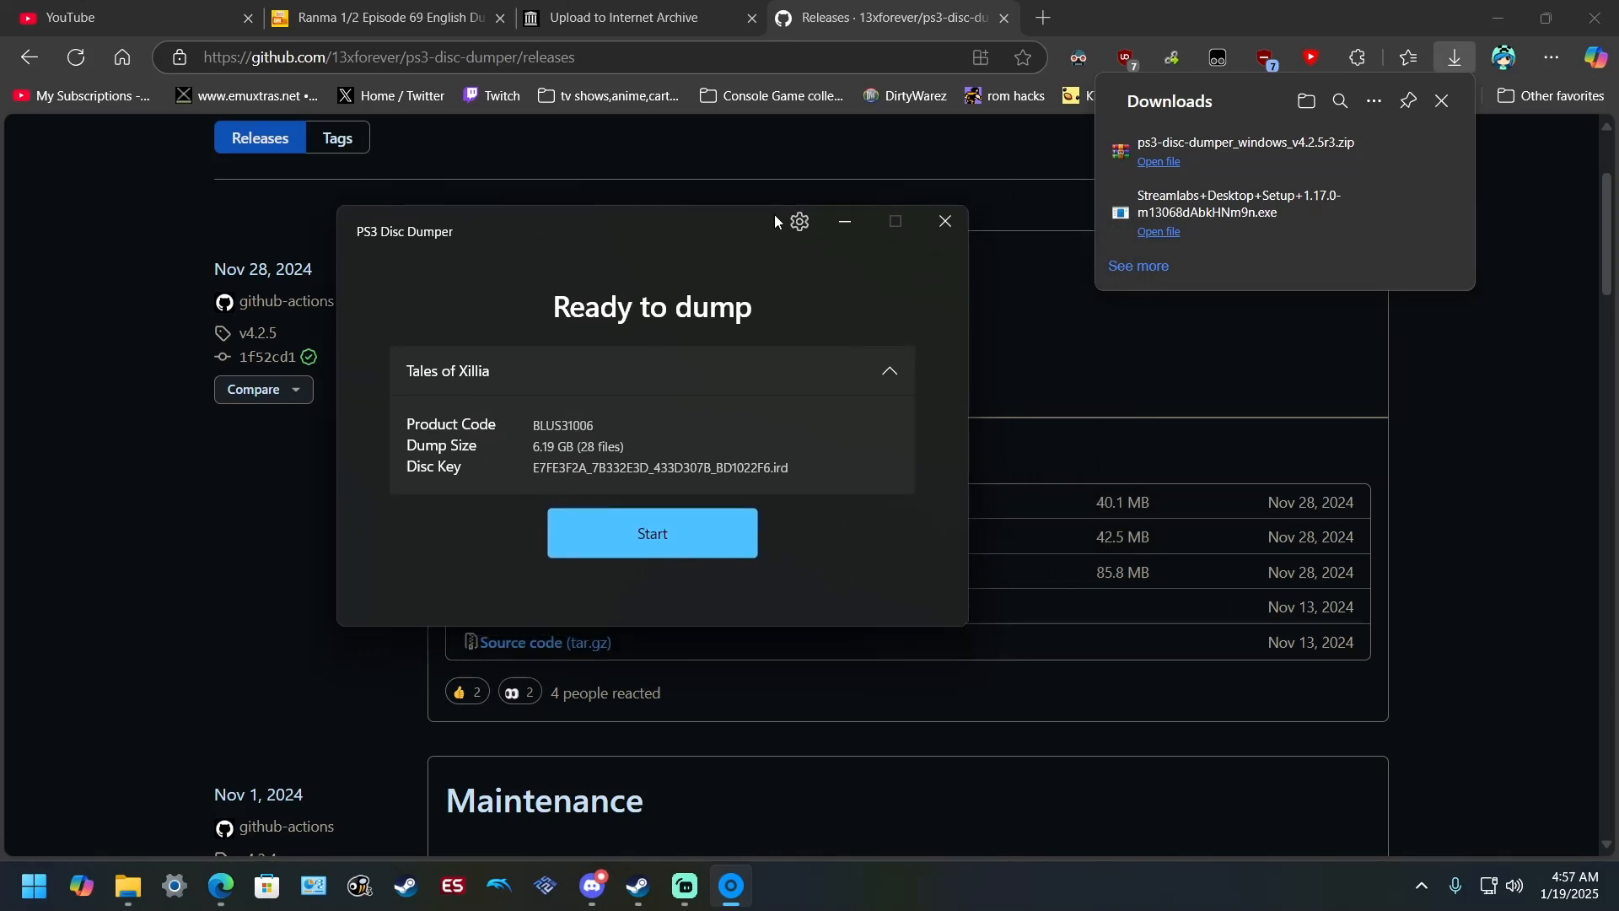
- Check the dumper's Settings, leaving 'Copy optional non-game files' off, and return to the main screen
{"action": "left_click", "coordinate": [797, 223]}
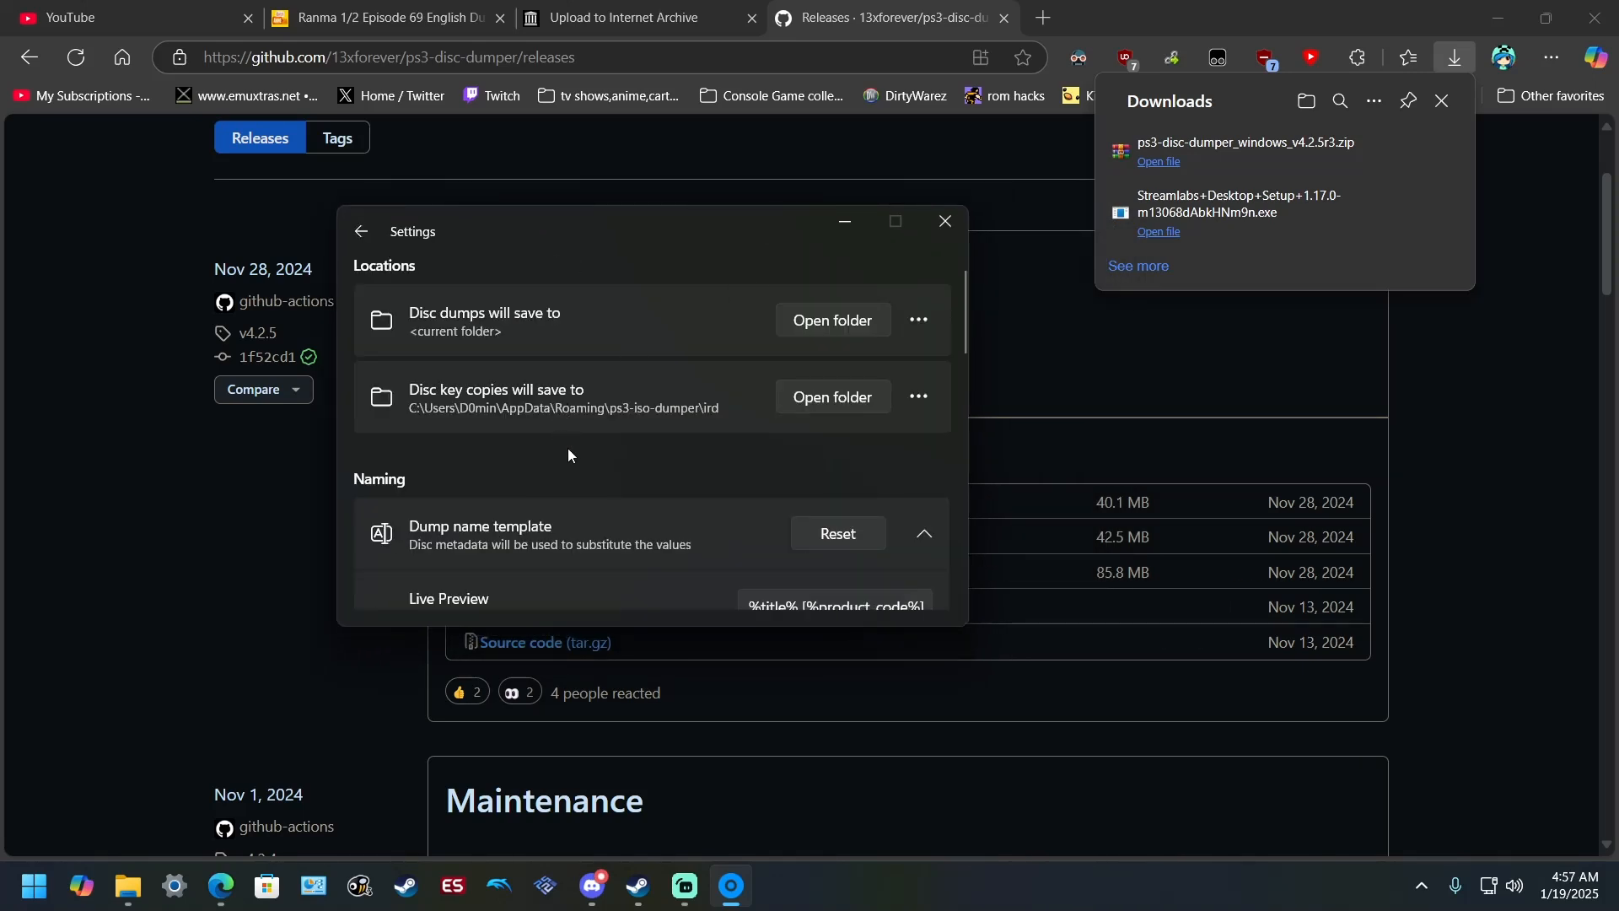
{"action": "mouse_move", "coordinate": [648, 316]}
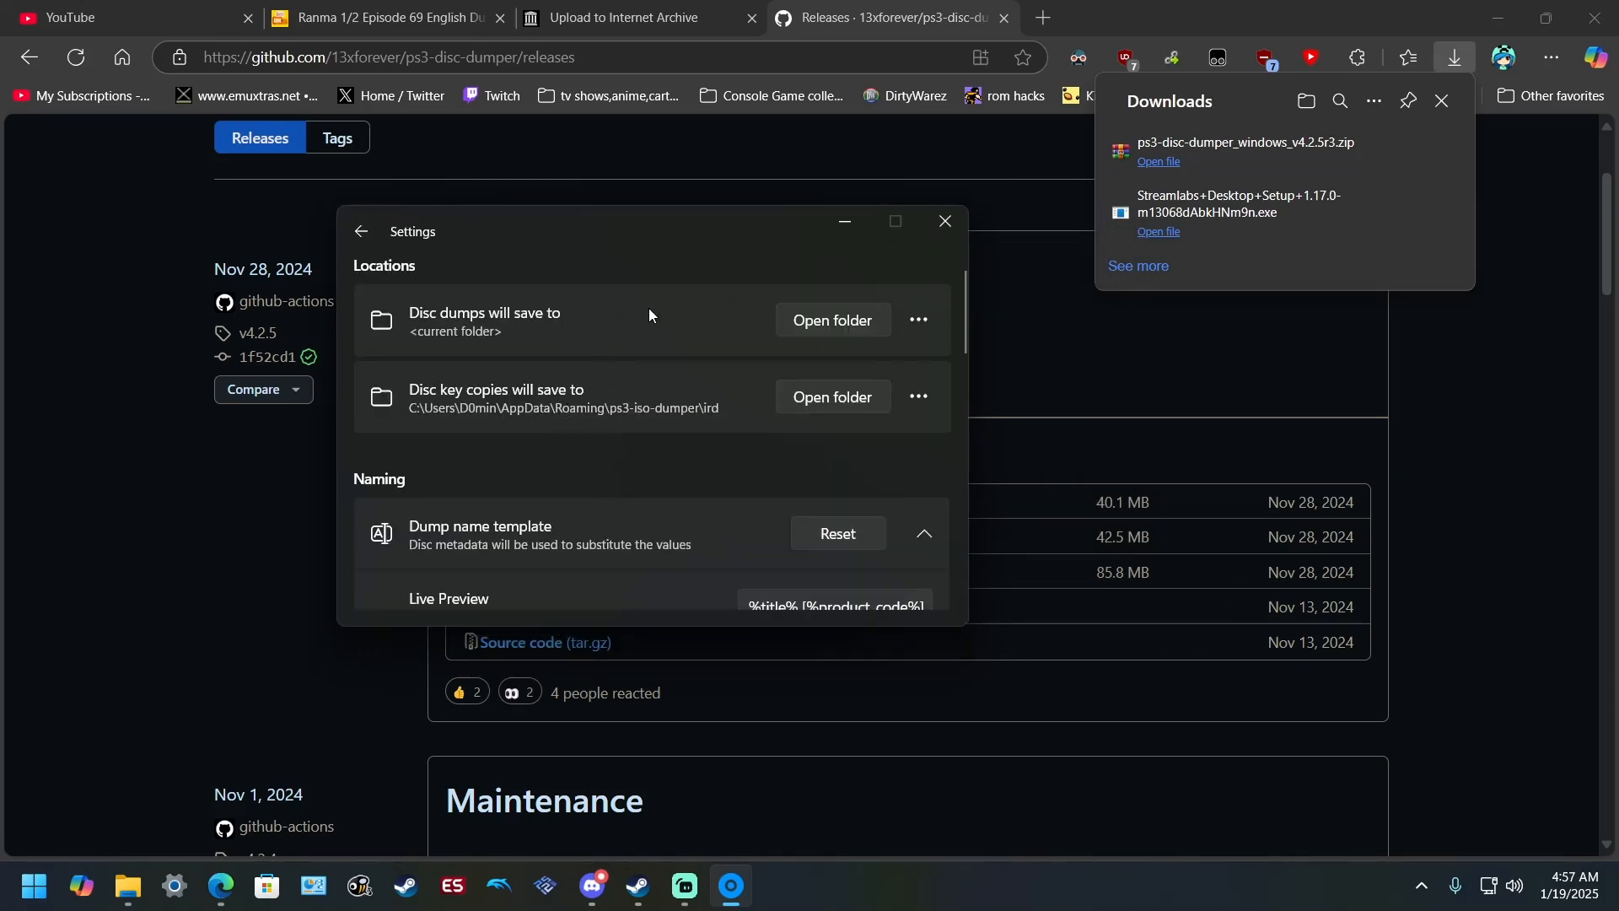
{"action": "mouse_move", "coordinate": [548, 332]}
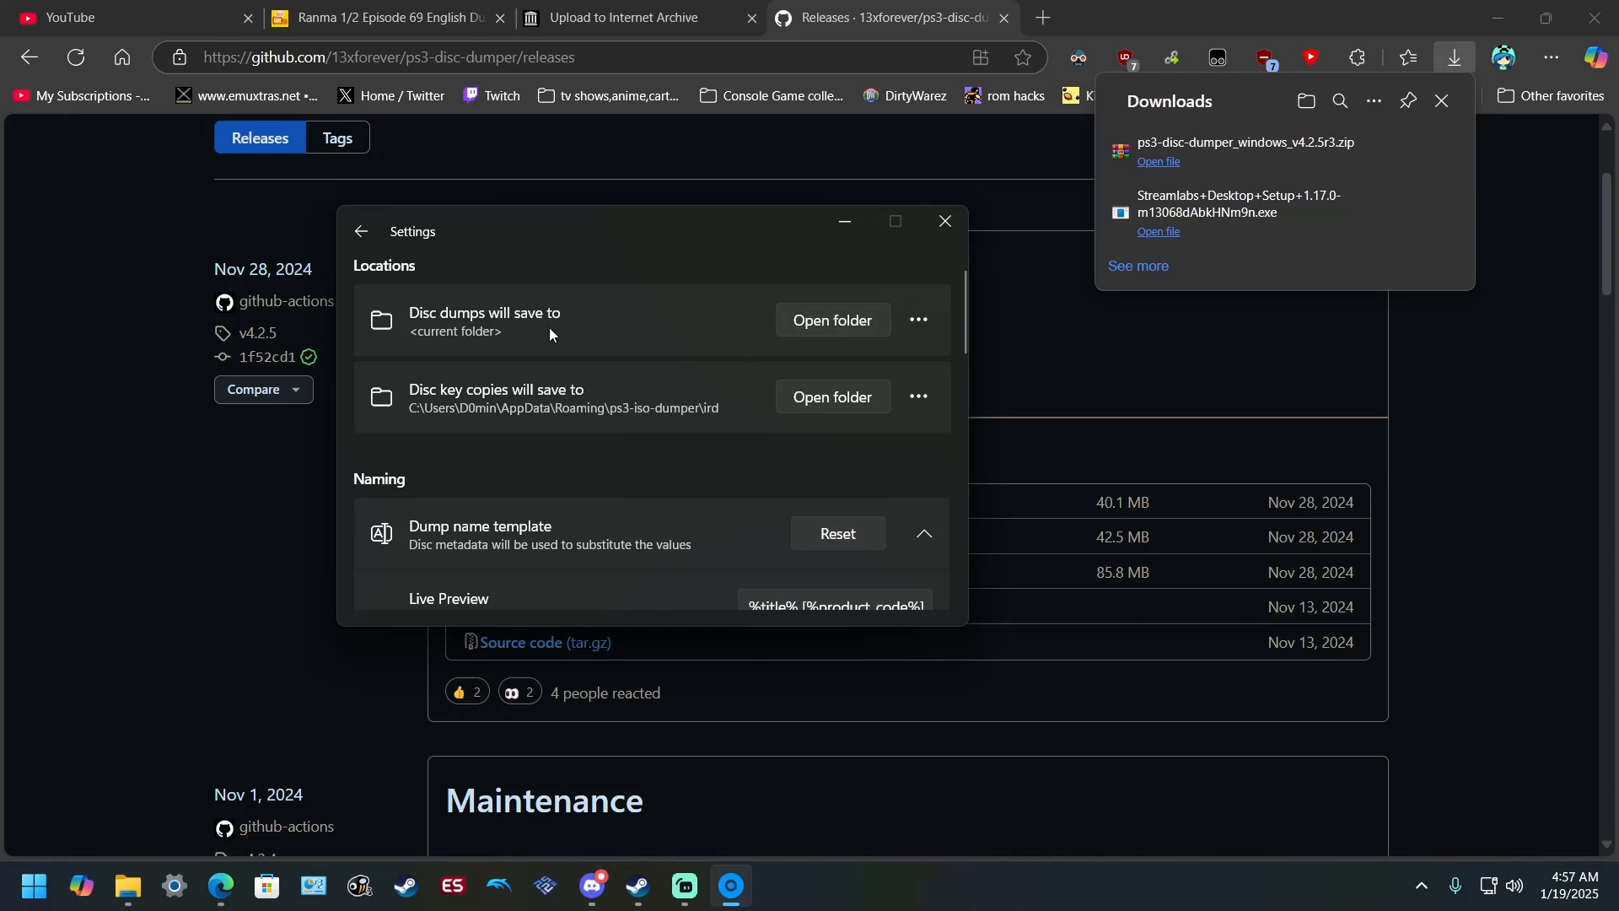
{"action": "mouse_move", "coordinate": [577, 458]}
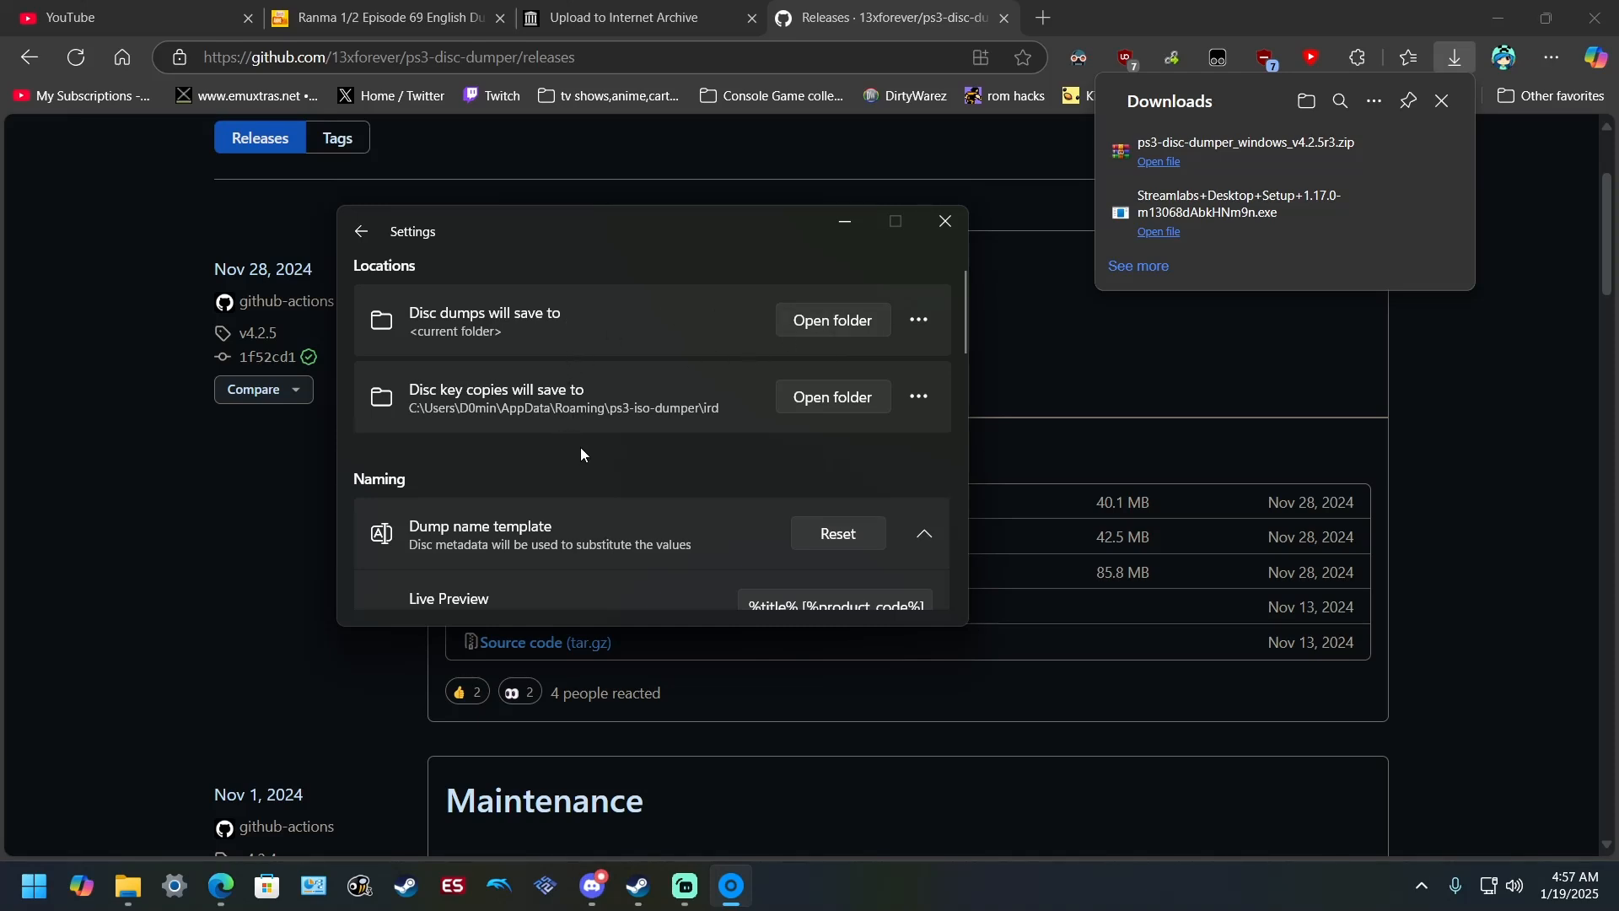
{"action": "scroll", "scroll_direction": "down", "scroll_amount": 3}
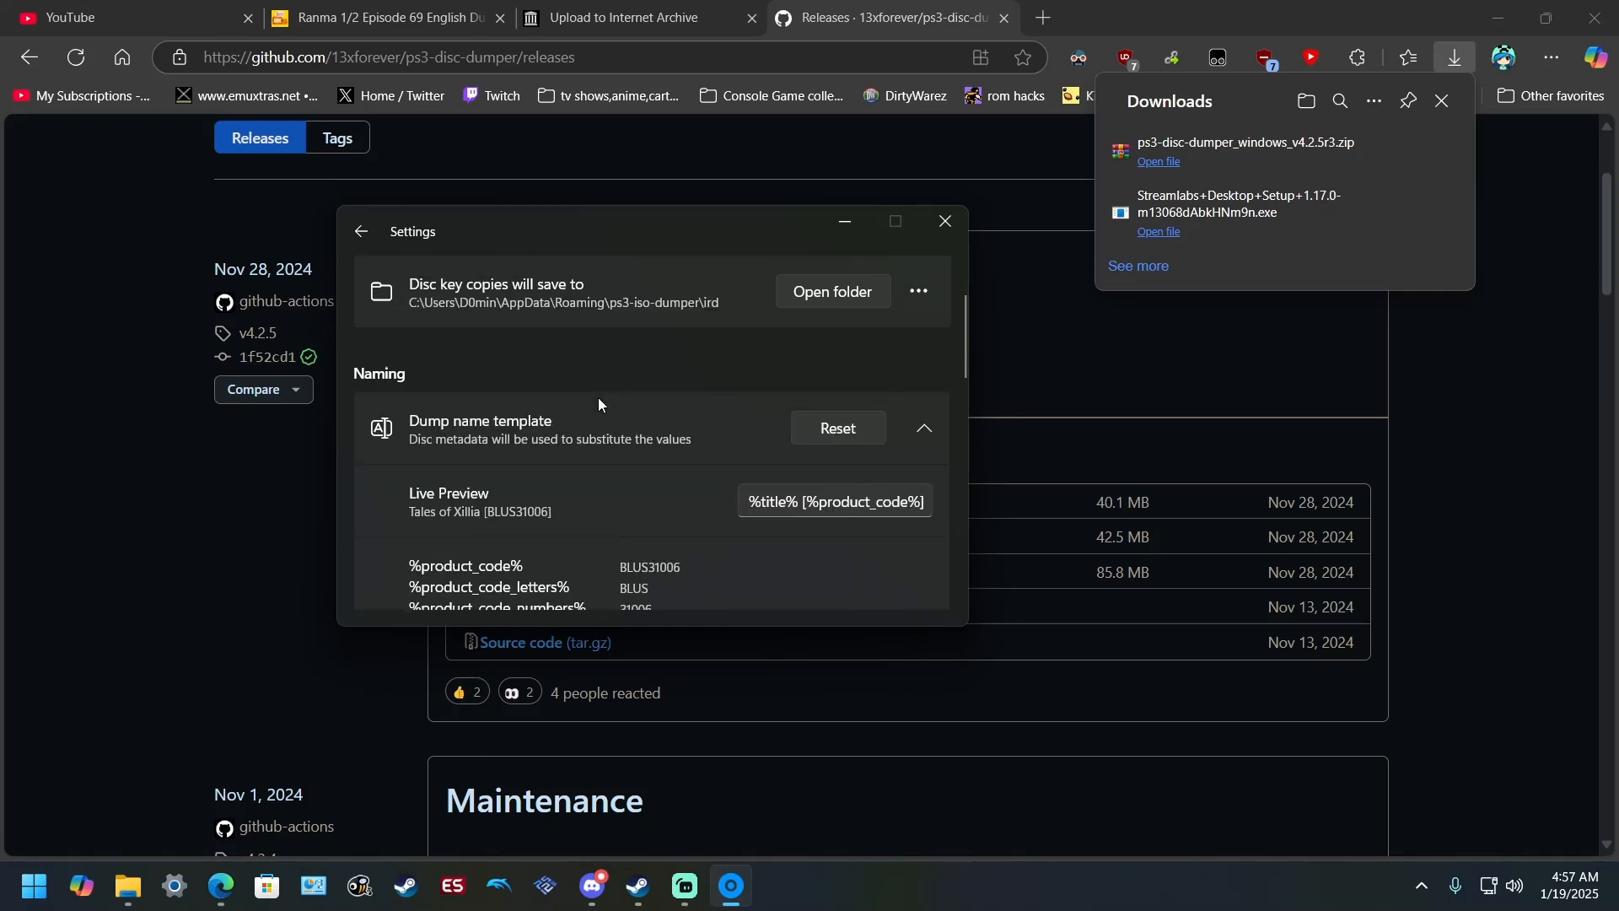
{"action": "scroll", "scroll_direction": "down", "scroll_amount": 3}
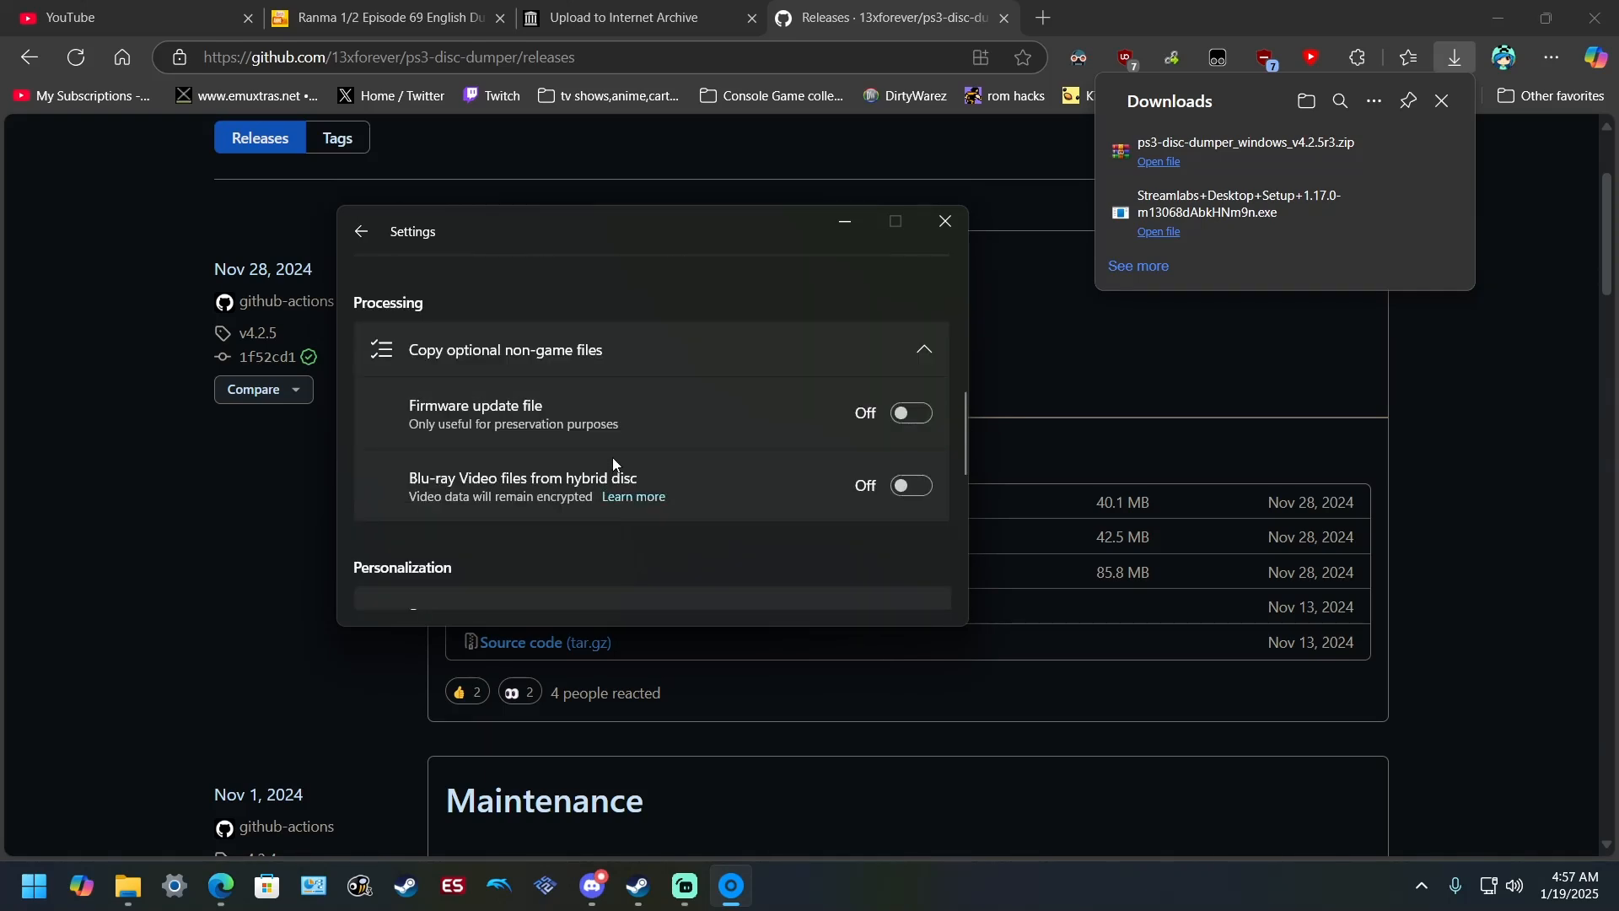
{"action": "scroll", "scroll_direction": "down", "scroll_amount": 3}
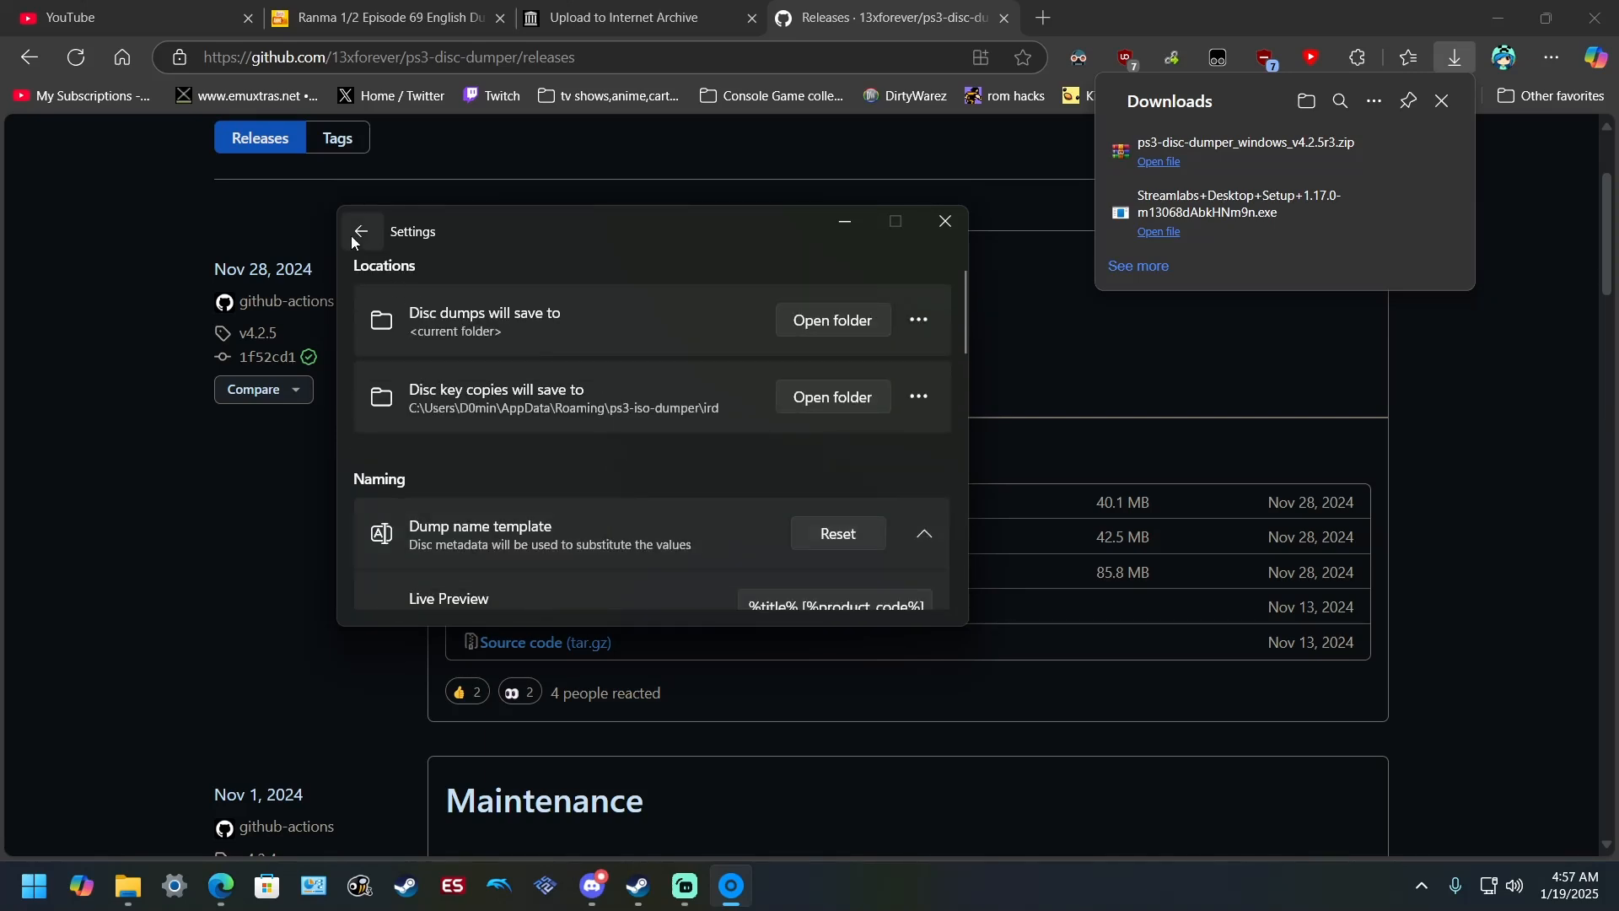
{"action": "left_click", "coordinate": [359, 231]}
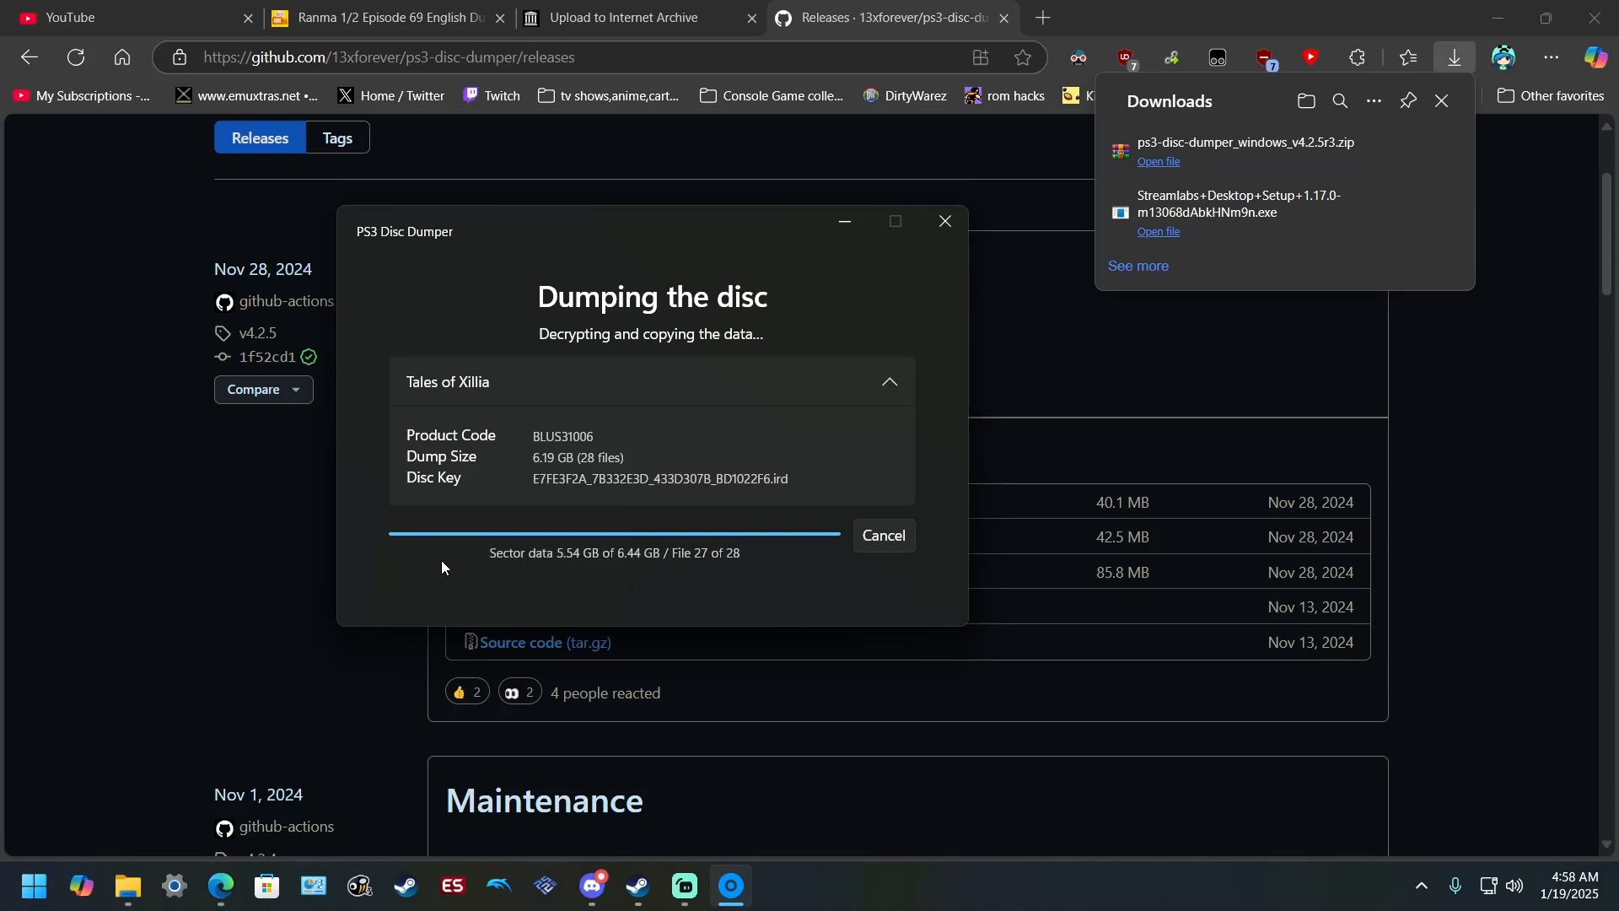
{"action": "mouse_move", "coordinate": [218, 568]}
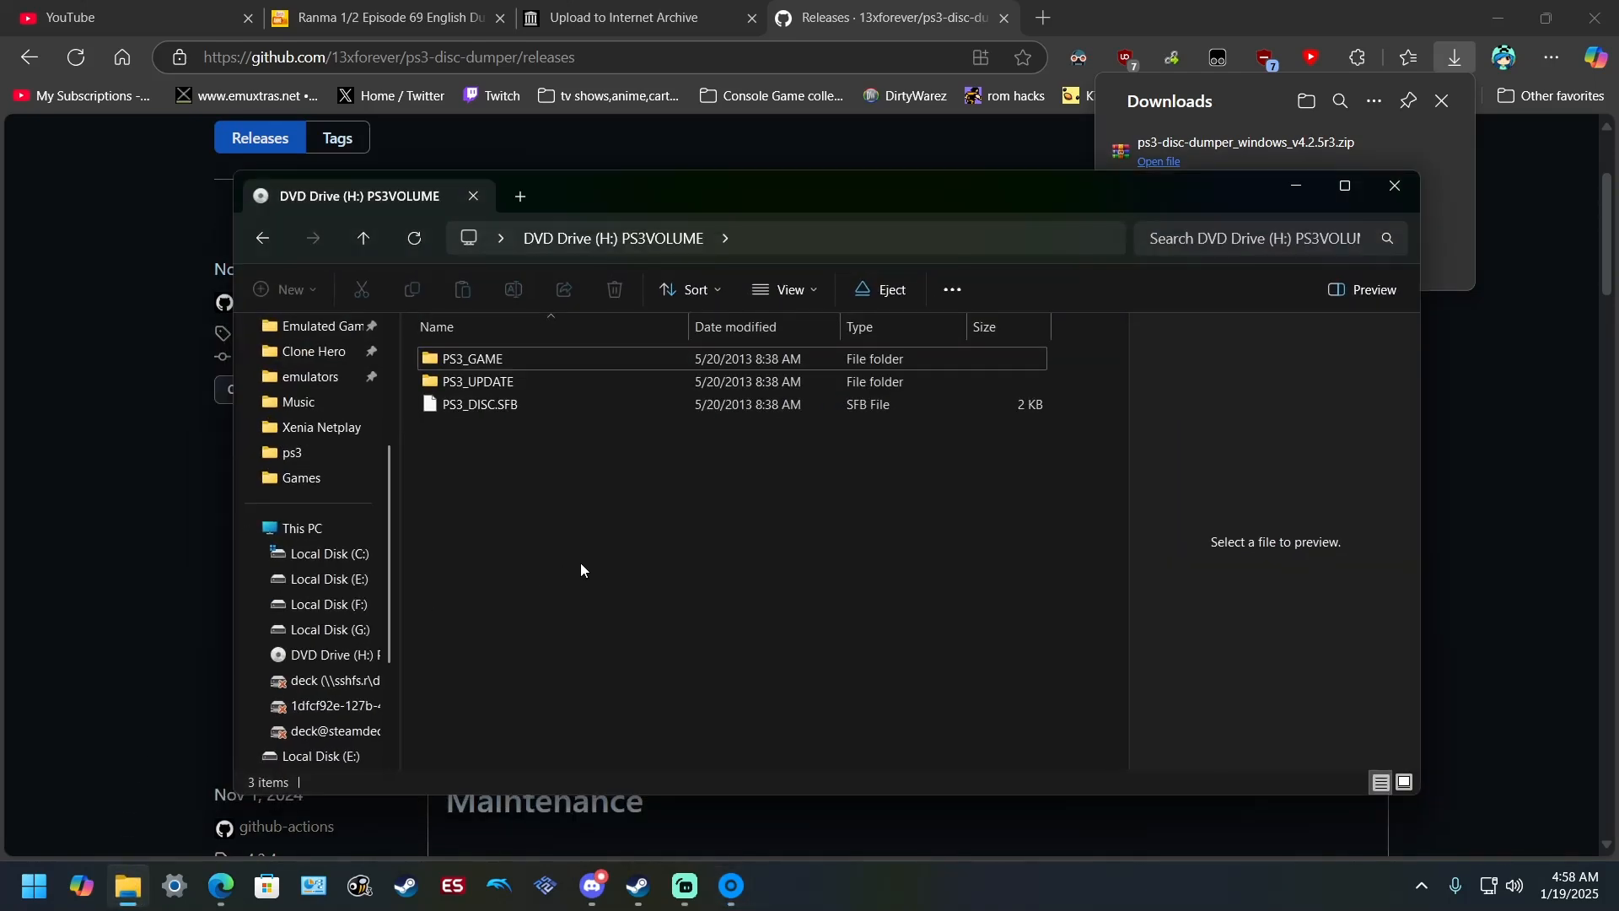
- Verify the dumped Tales of Xillia [BLUS31006] folder exists in Downloads > PS3 > Games
{"action": "left_click", "coordinate": [300, 477]}
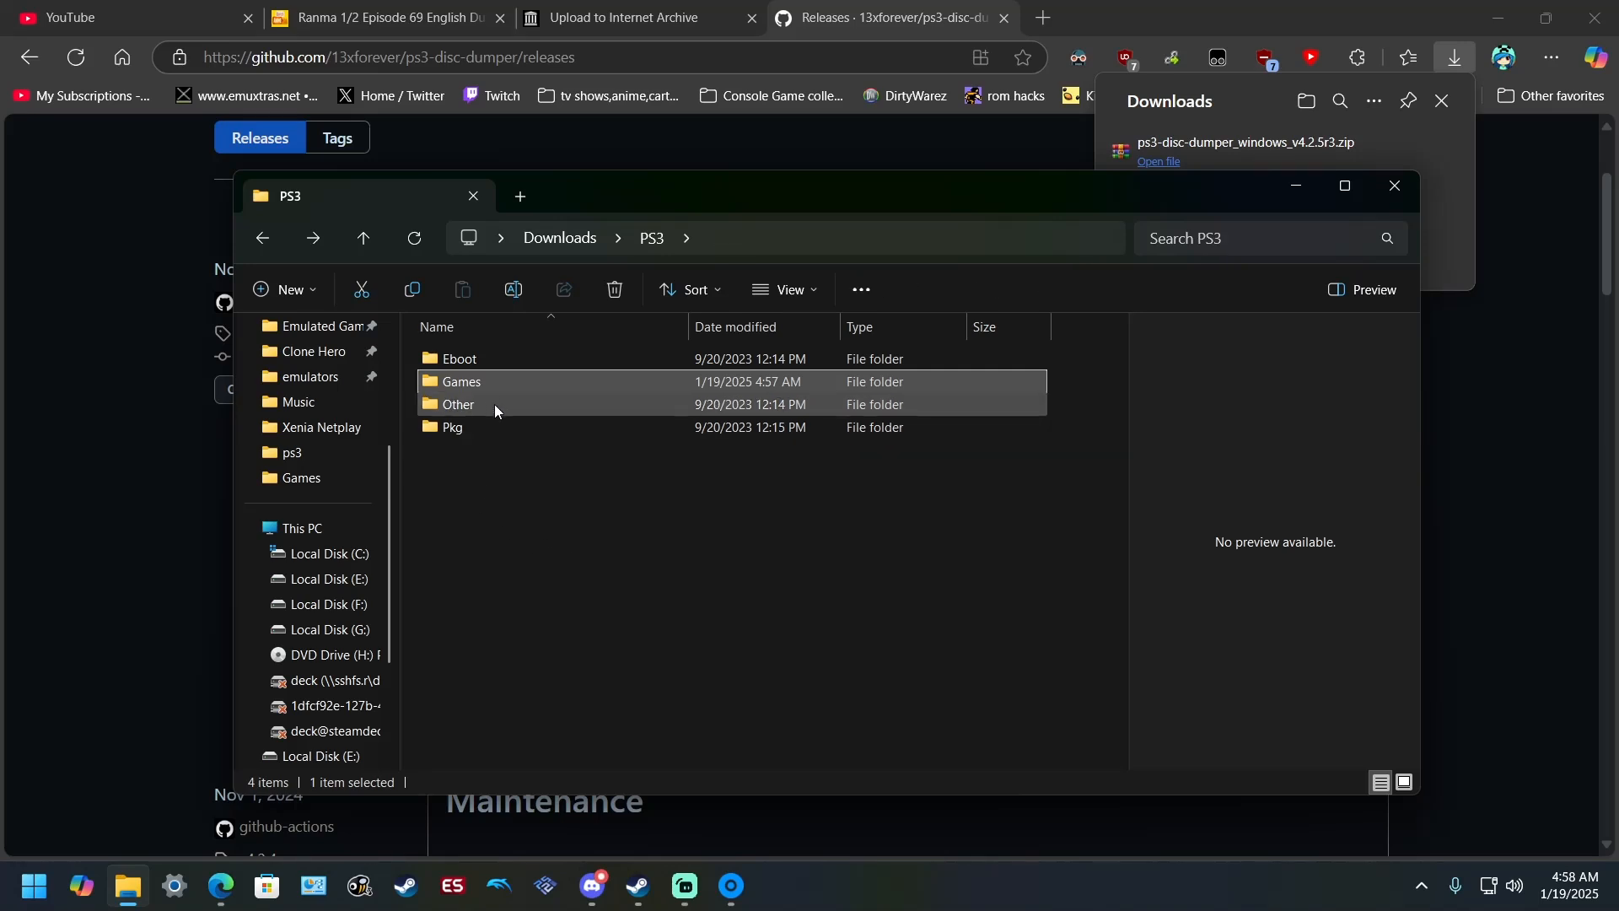
{"action": "double_click", "coordinate": [461, 381]}
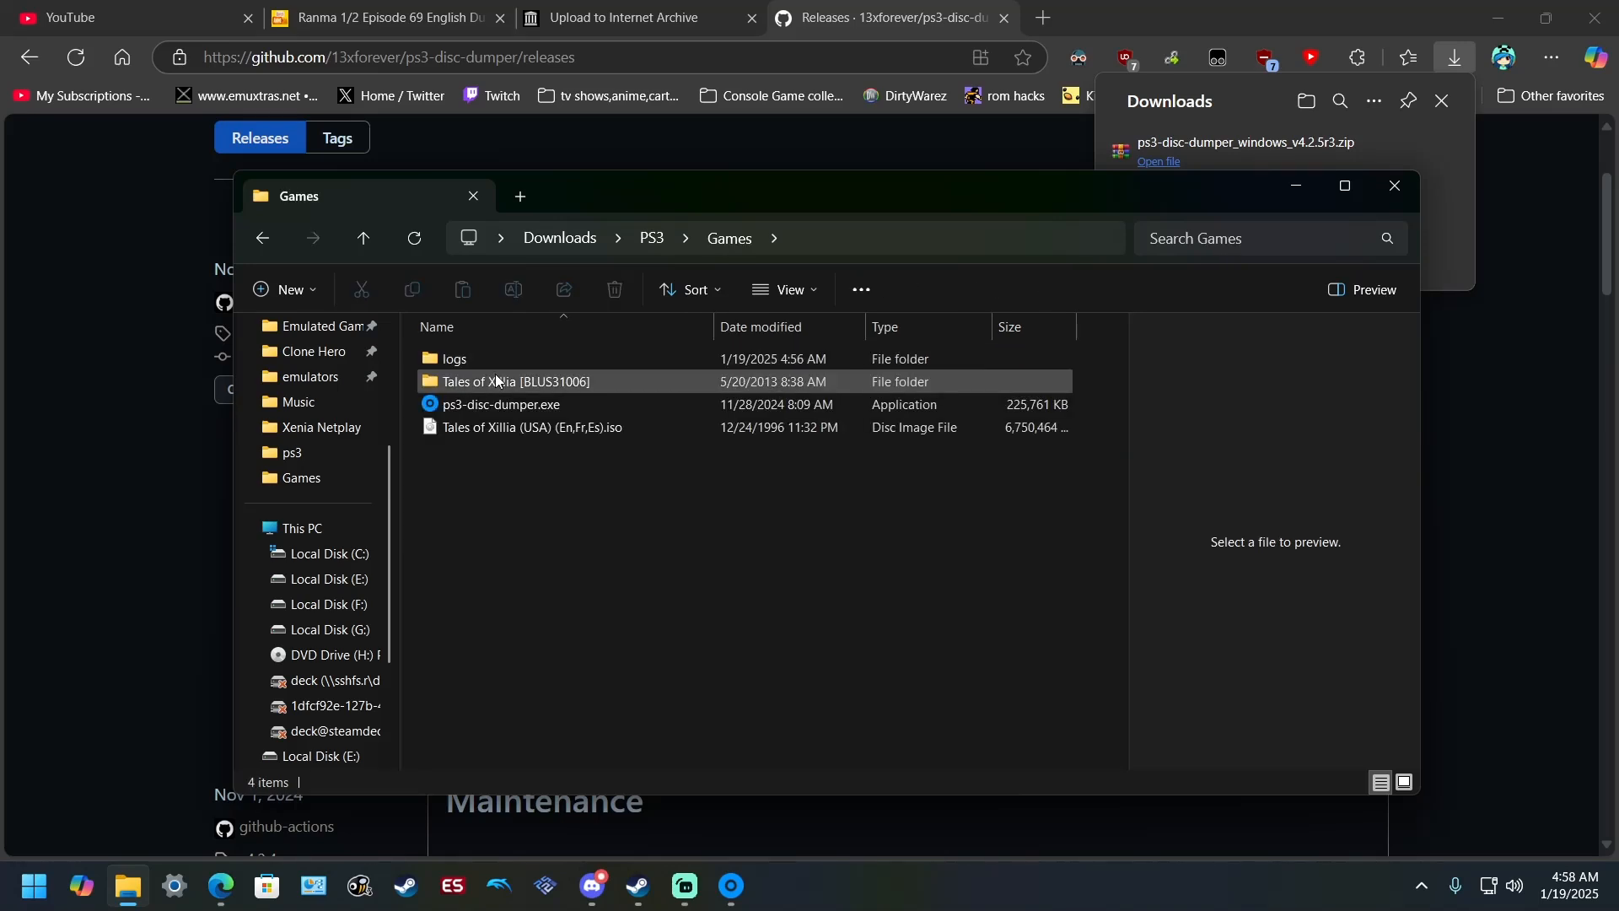
{"action": "left_click", "coordinate": [512, 381]}
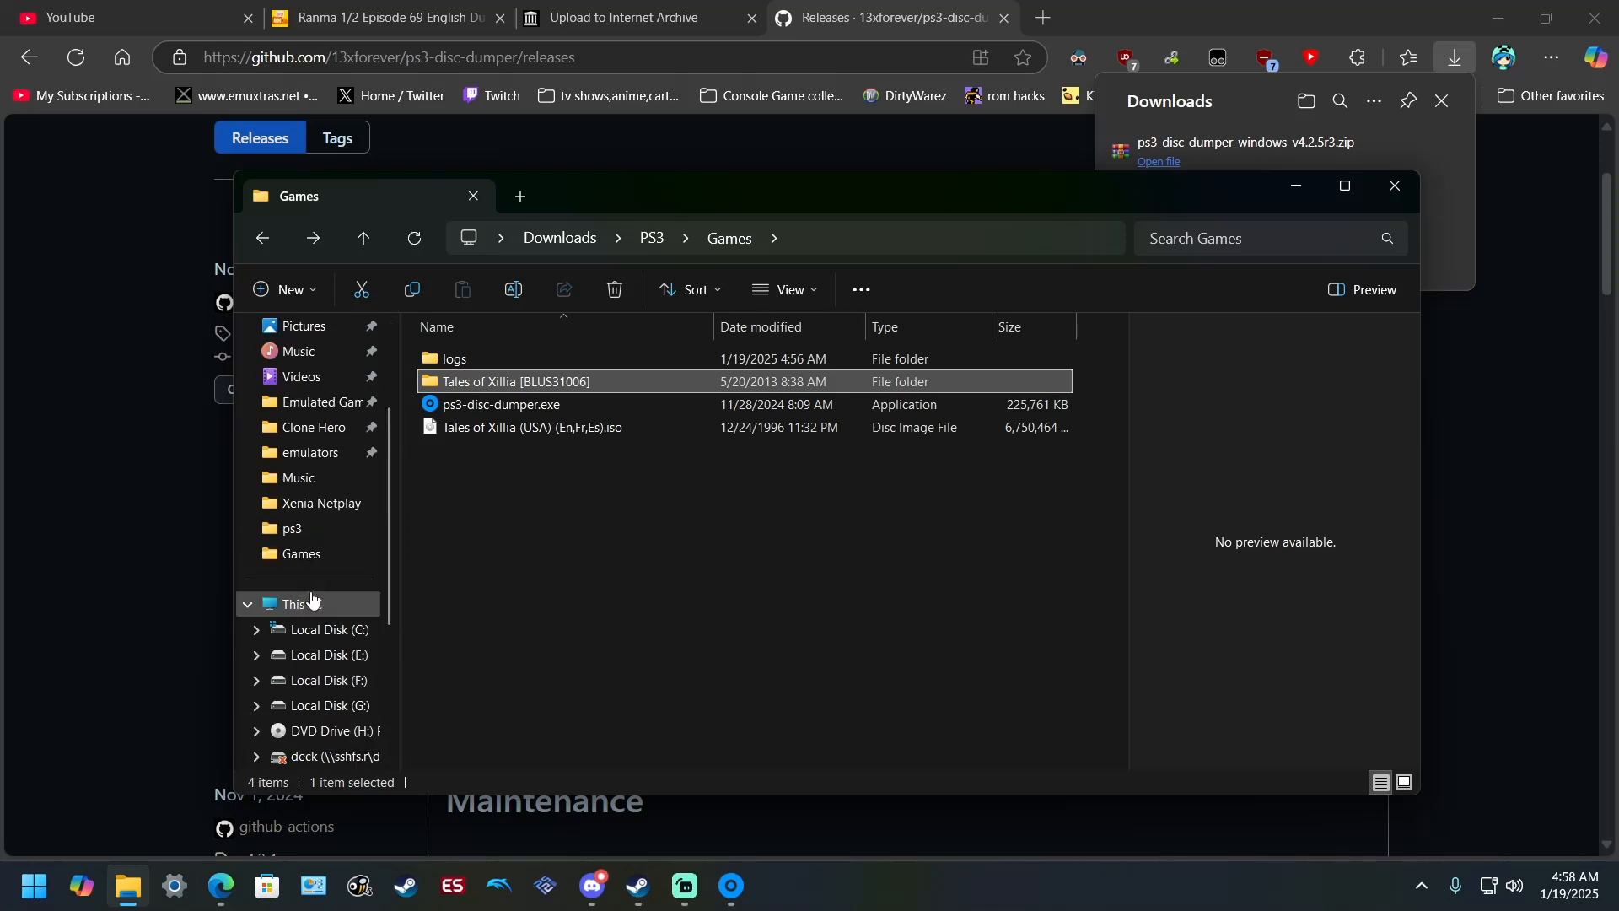
- Go to the emulators folder and enter the RPCS3 folder to launch rpcs3.exe
{"action": "left_click", "coordinate": [310, 452]}
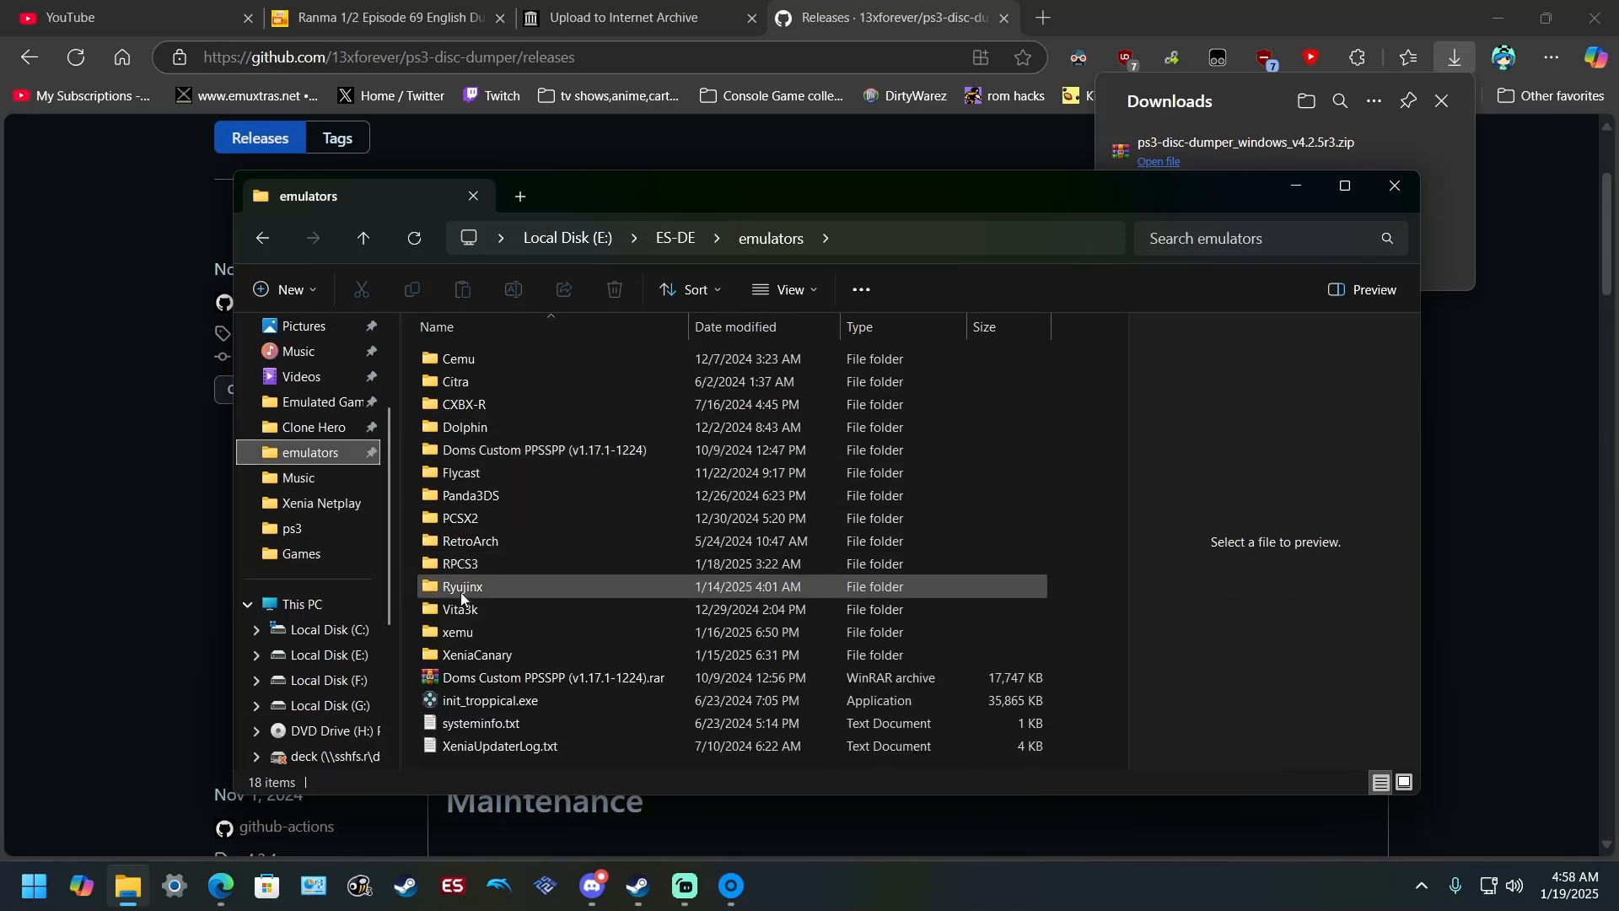
{"action": "double_click", "coordinate": [459, 563]}
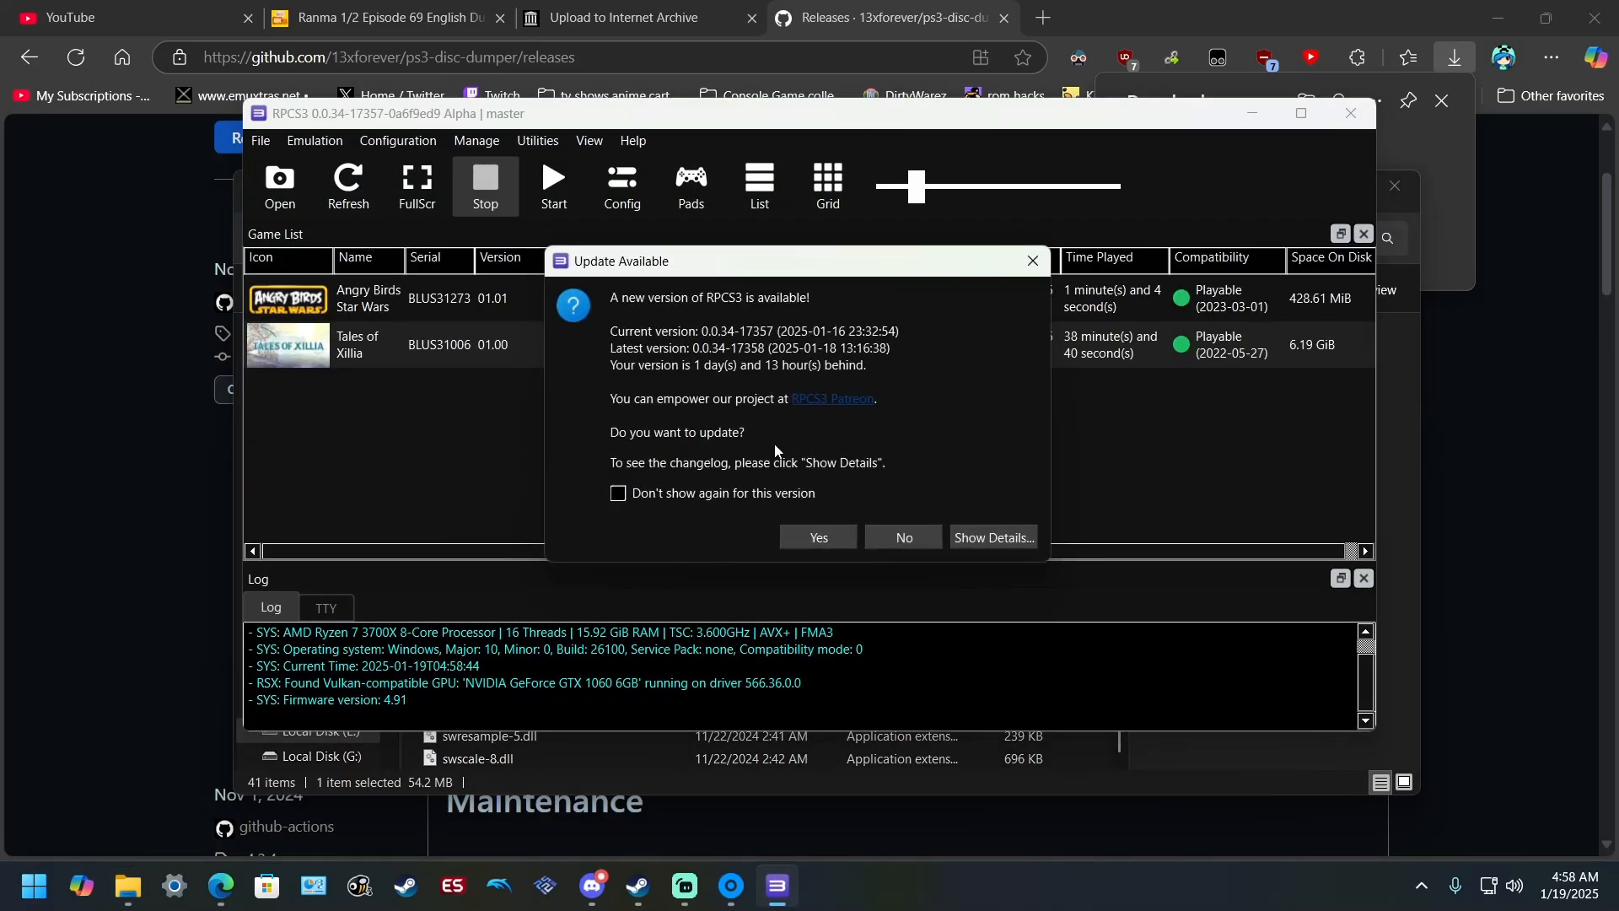
- Decline the RPCS3 update and remove the old Tales of Xillia disc game via Manage Game
{"action": "left_click", "coordinate": [901, 537]}
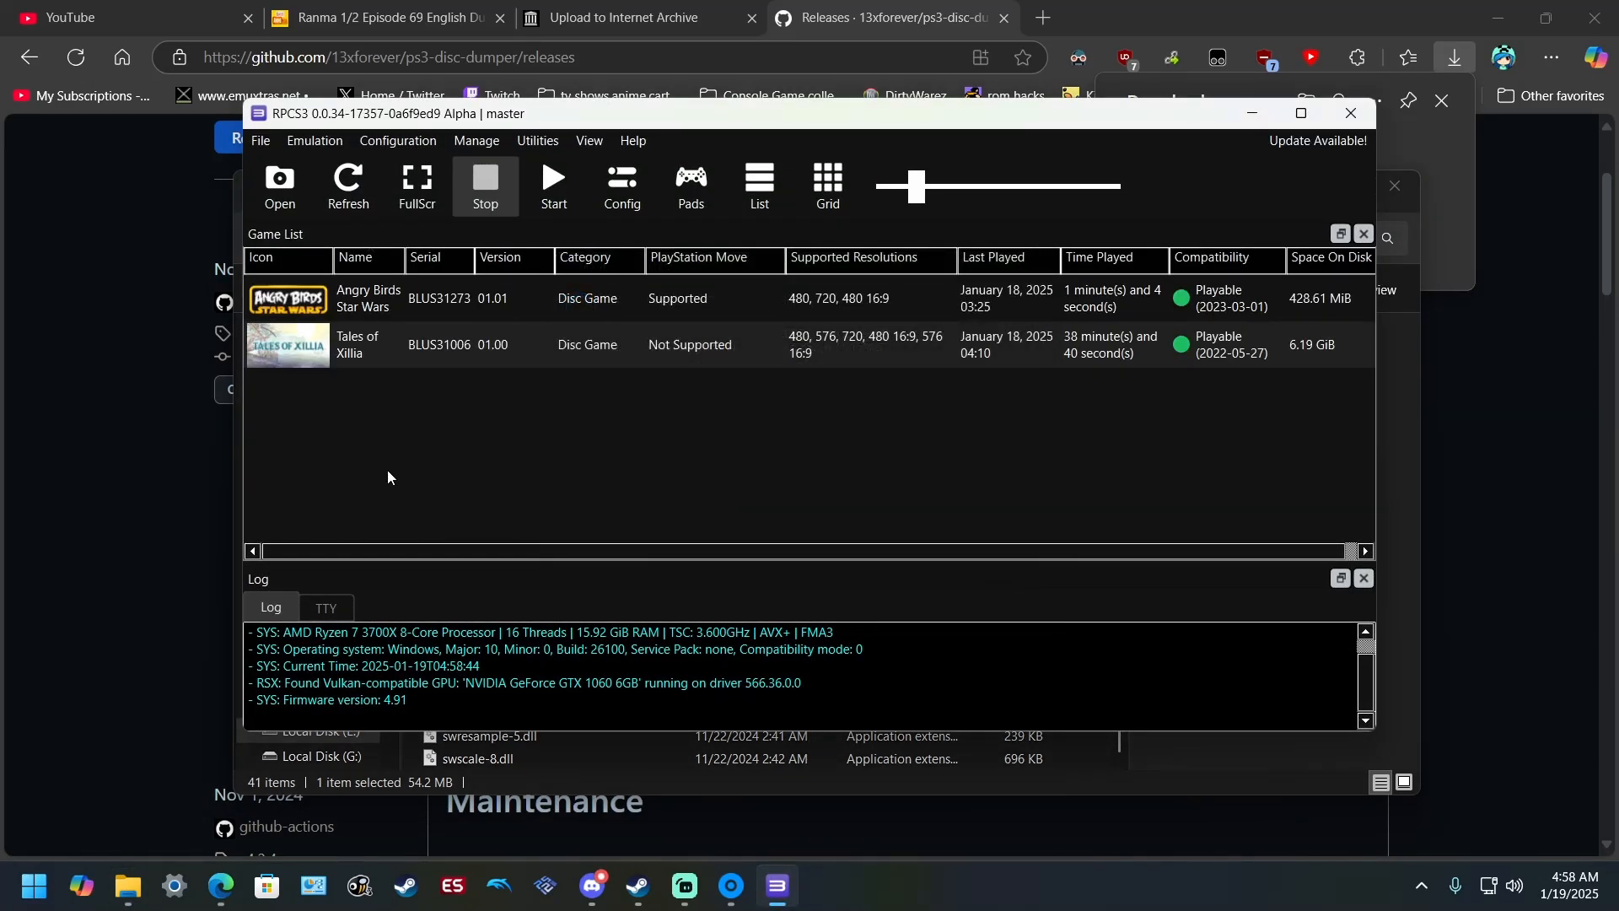
{"action": "right_click", "coordinate": [356, 344]}
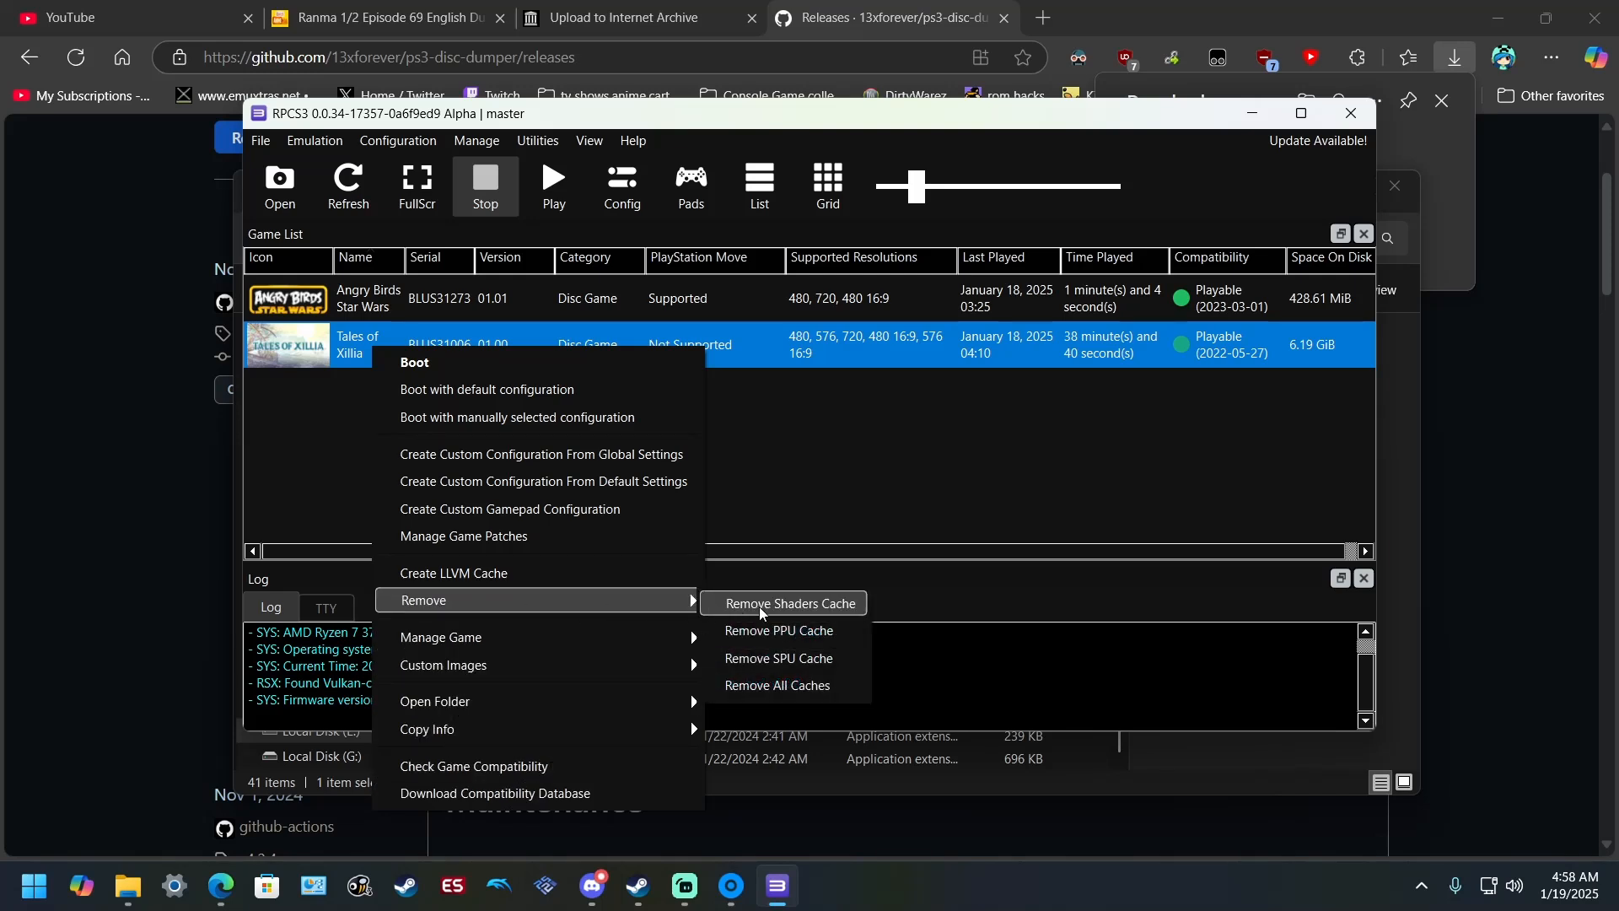
{"action": "mouse_move", "coordinate": [611, 610]}
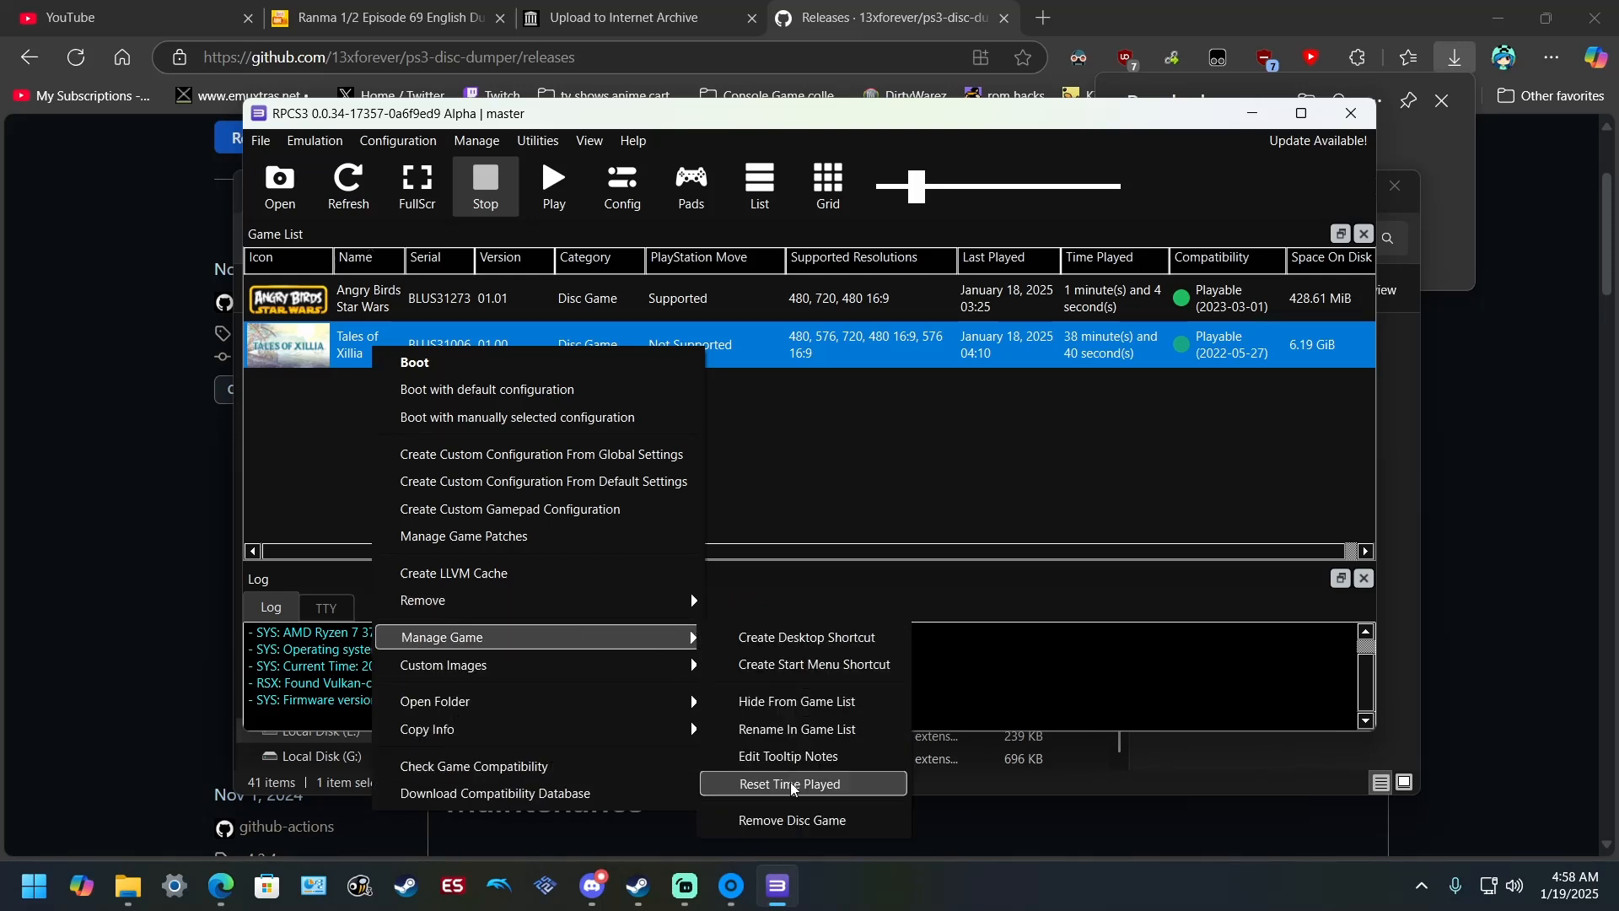
{"action": "left_click", "coordinate": [791, 819]}
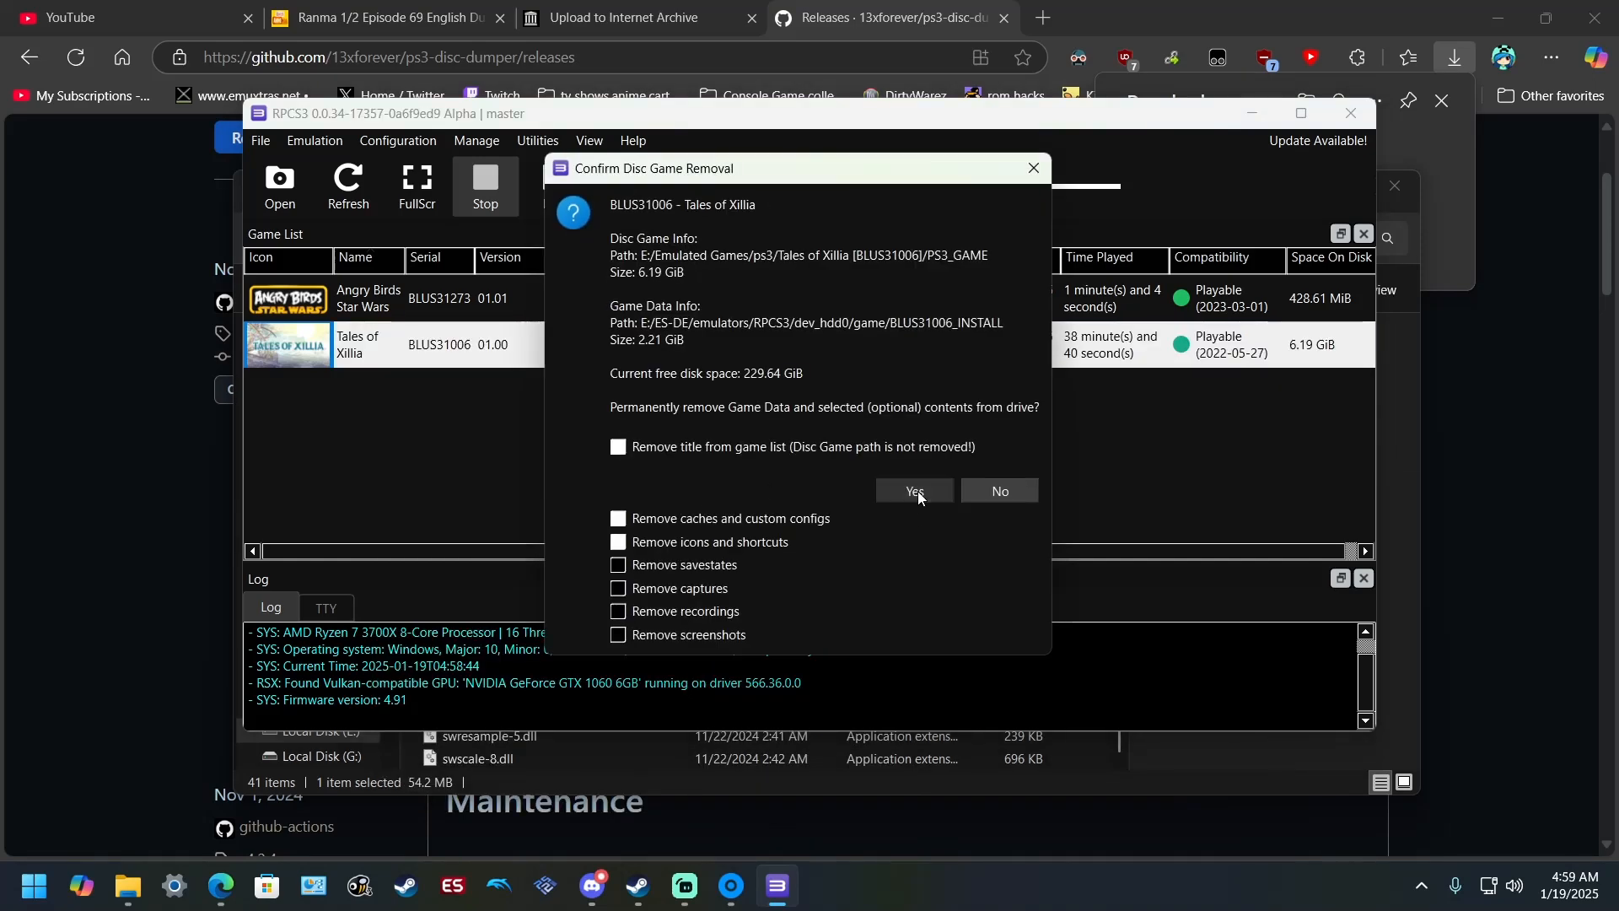
{"action": "left_click", "coordinate": [913, 491]}
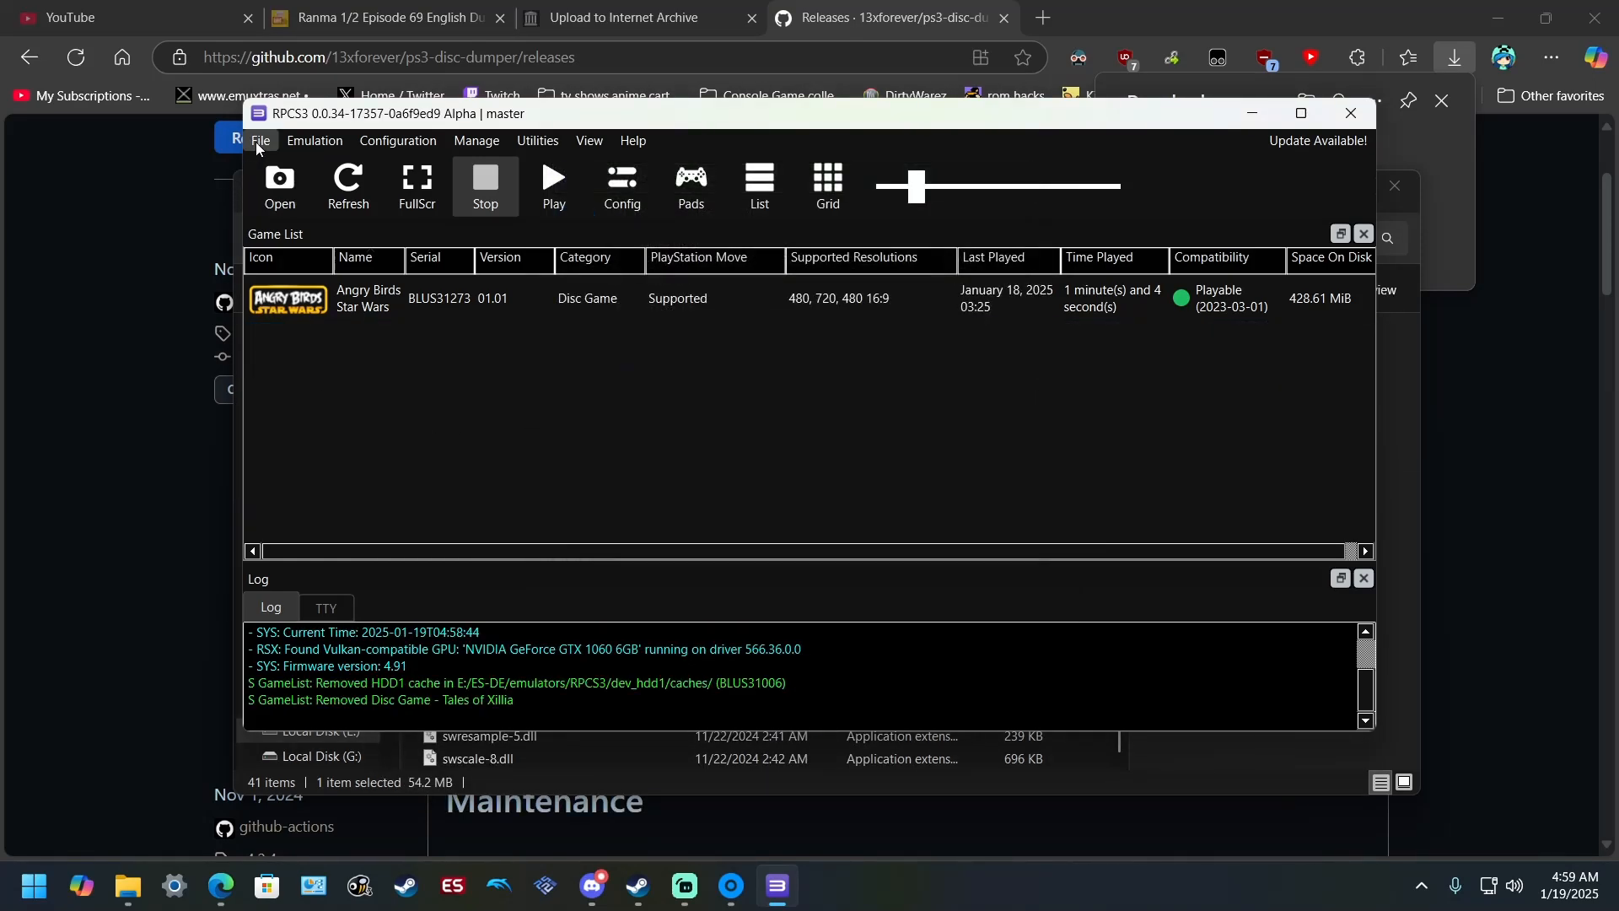
- Add Tales of Xillia [BLUS31006] from Downloads > PS3 > Games via File > Add Games
{"action": "left_click", "coordinate": [278, 186]}
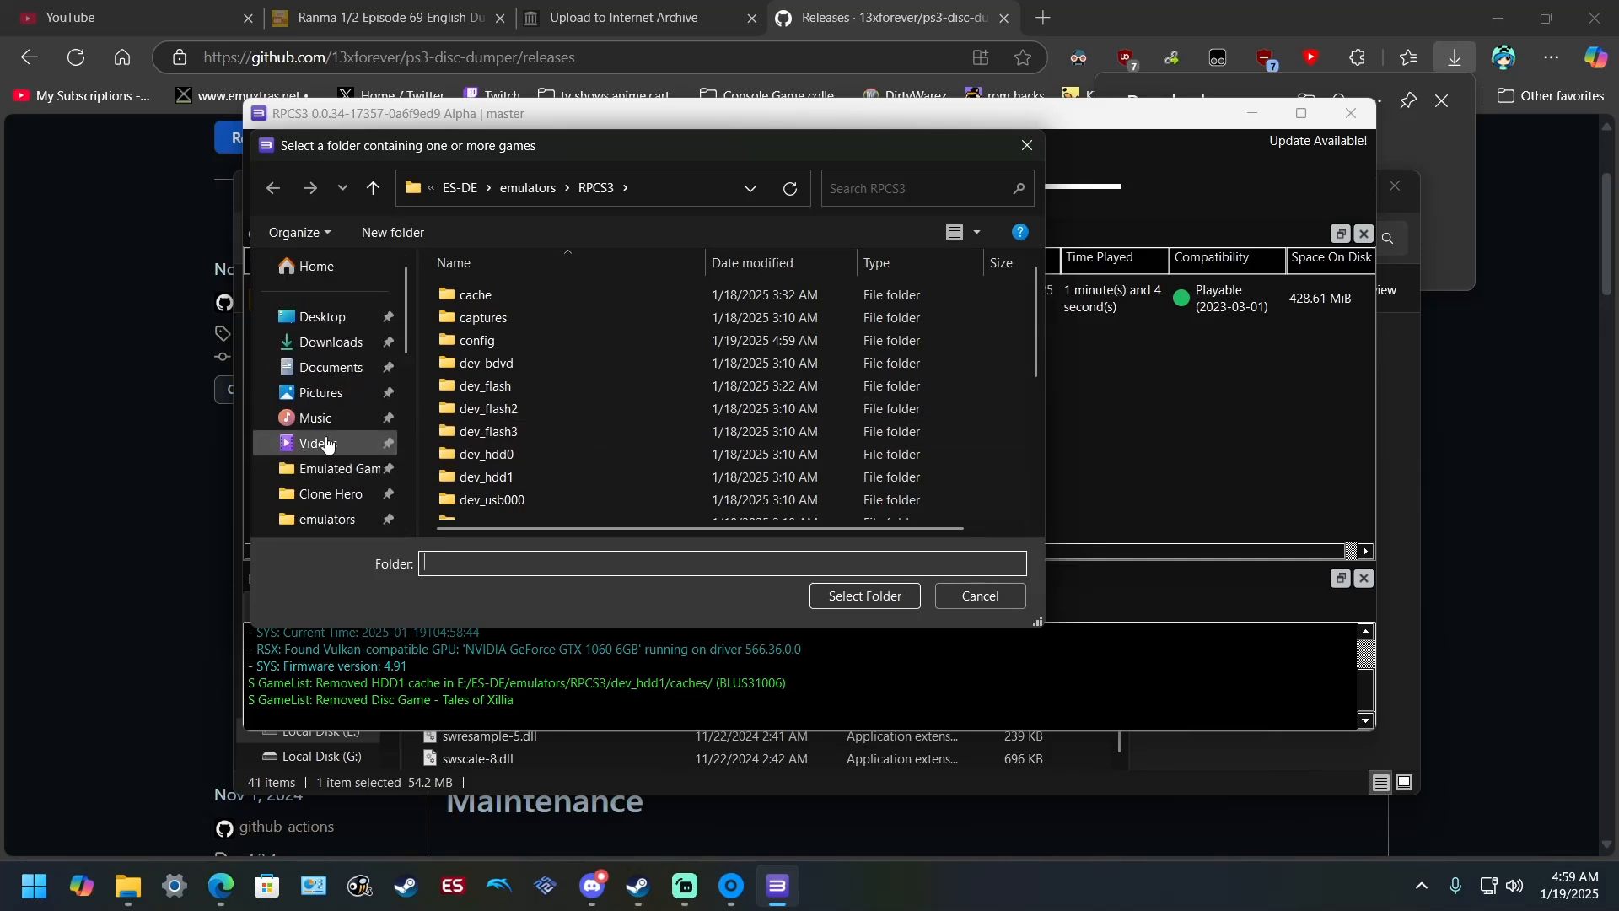
{"action": "left_click", "coordinate": [332, 343]}
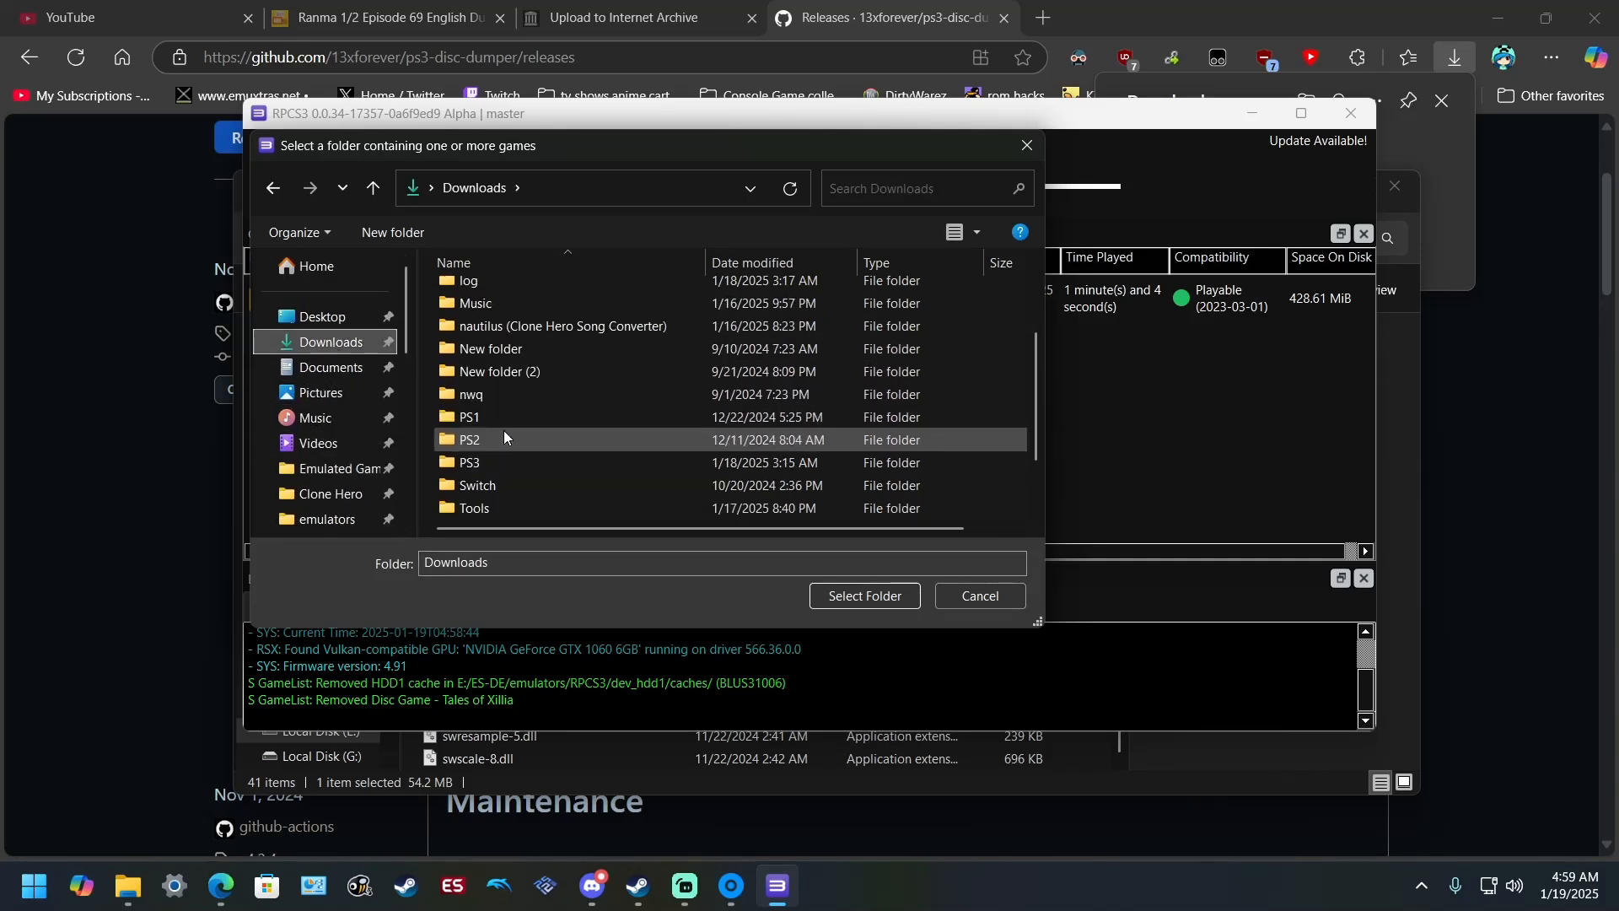
{"action": "double_click", "coordinate": [470, 462]}
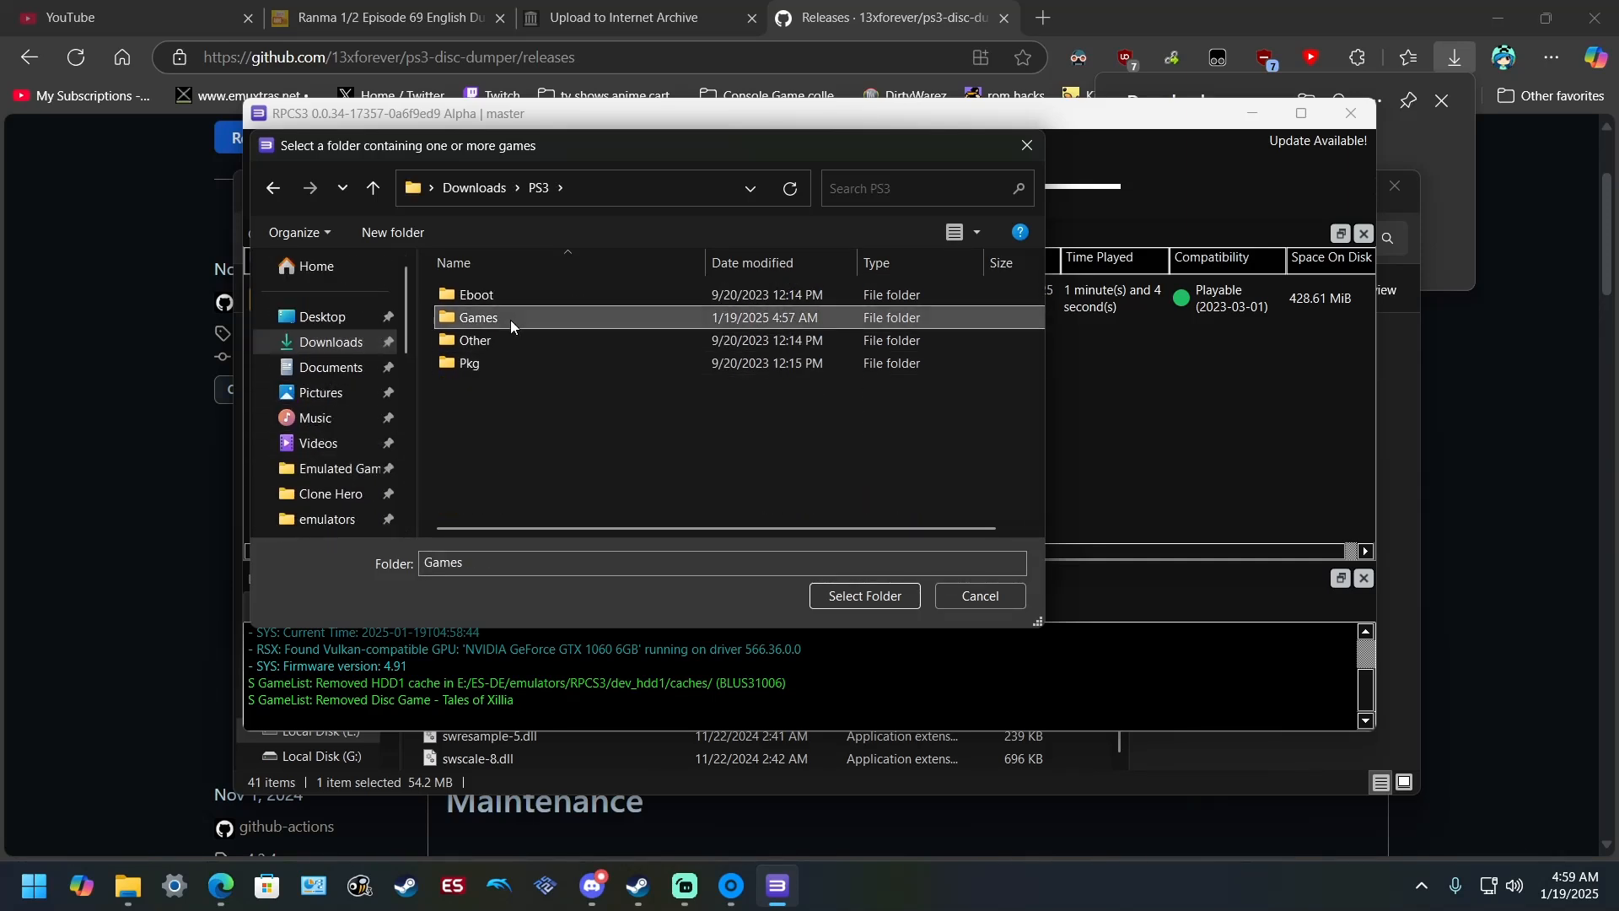
{"action": "double_click", "coordinate": [477, 317]}
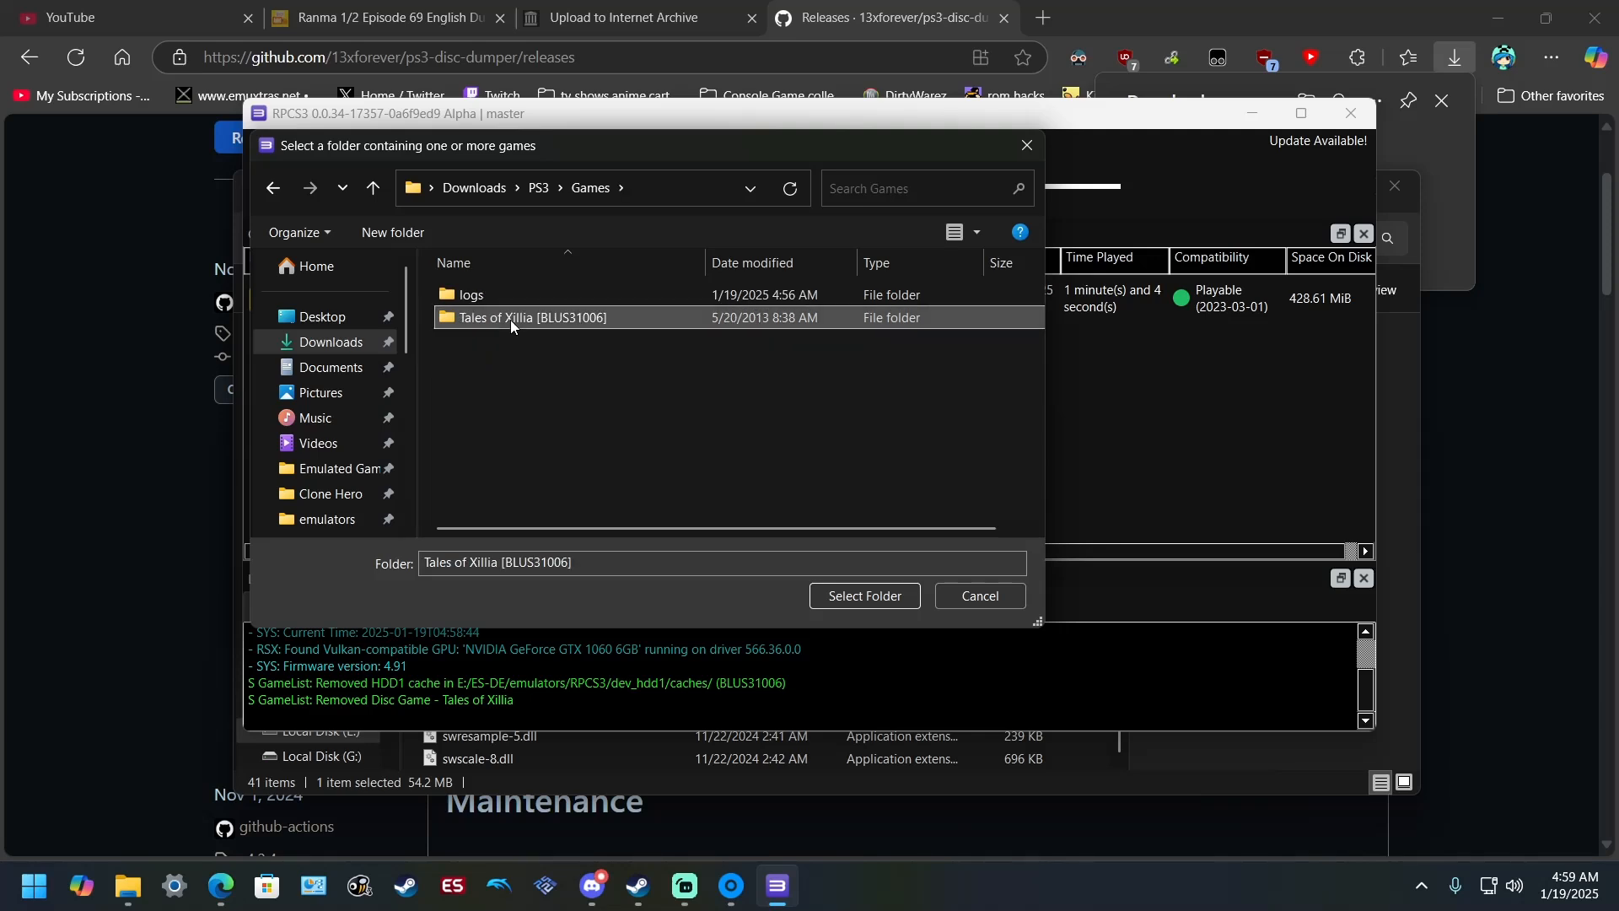
{"action": "mouse_move", "coordinate": [863, 595]}
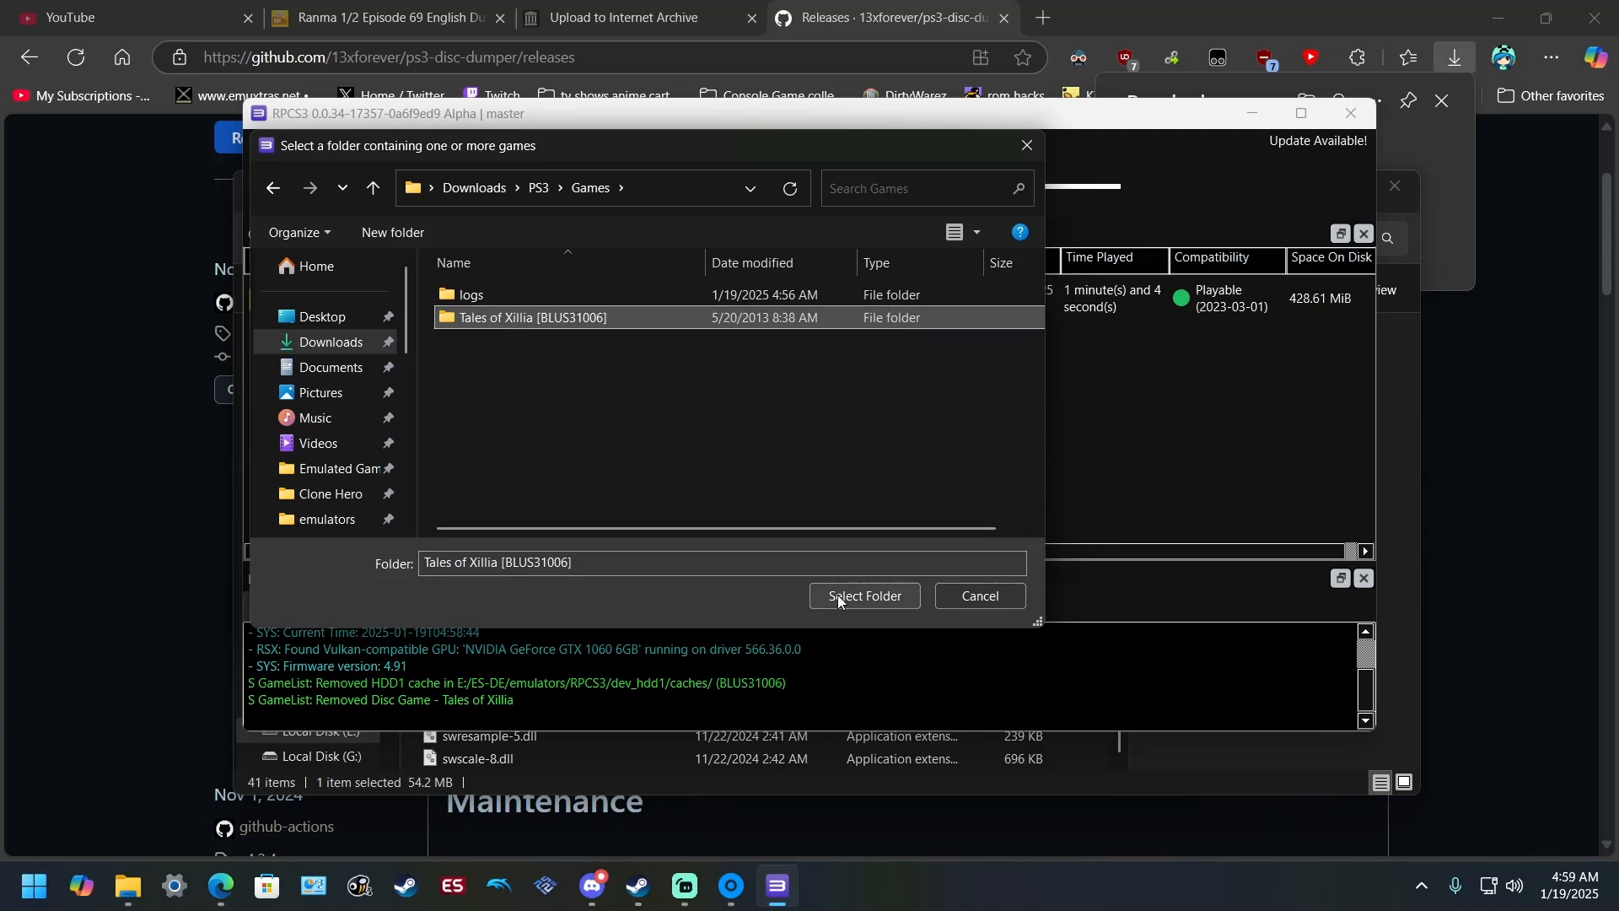
{"action": "left_click", "coordinate": [864, 595]}
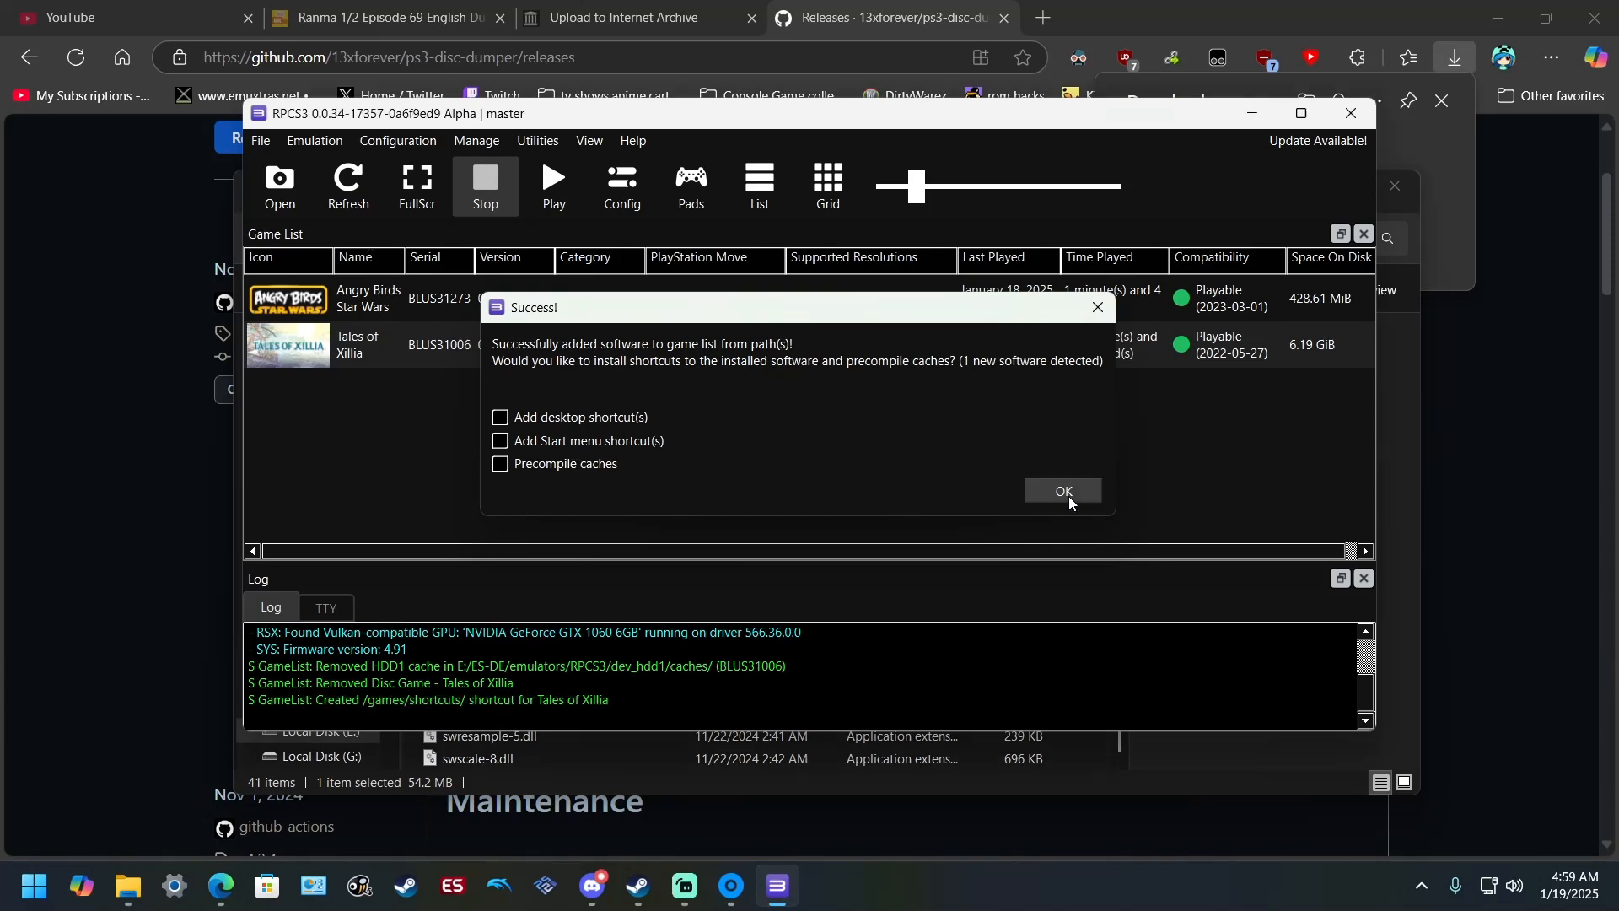
- Dismiss the Success dialog, boot Tales of Xillia, then minimize the game window and return to File Explorer
{"action": "left_click", "coordinate": [1061, 491]}
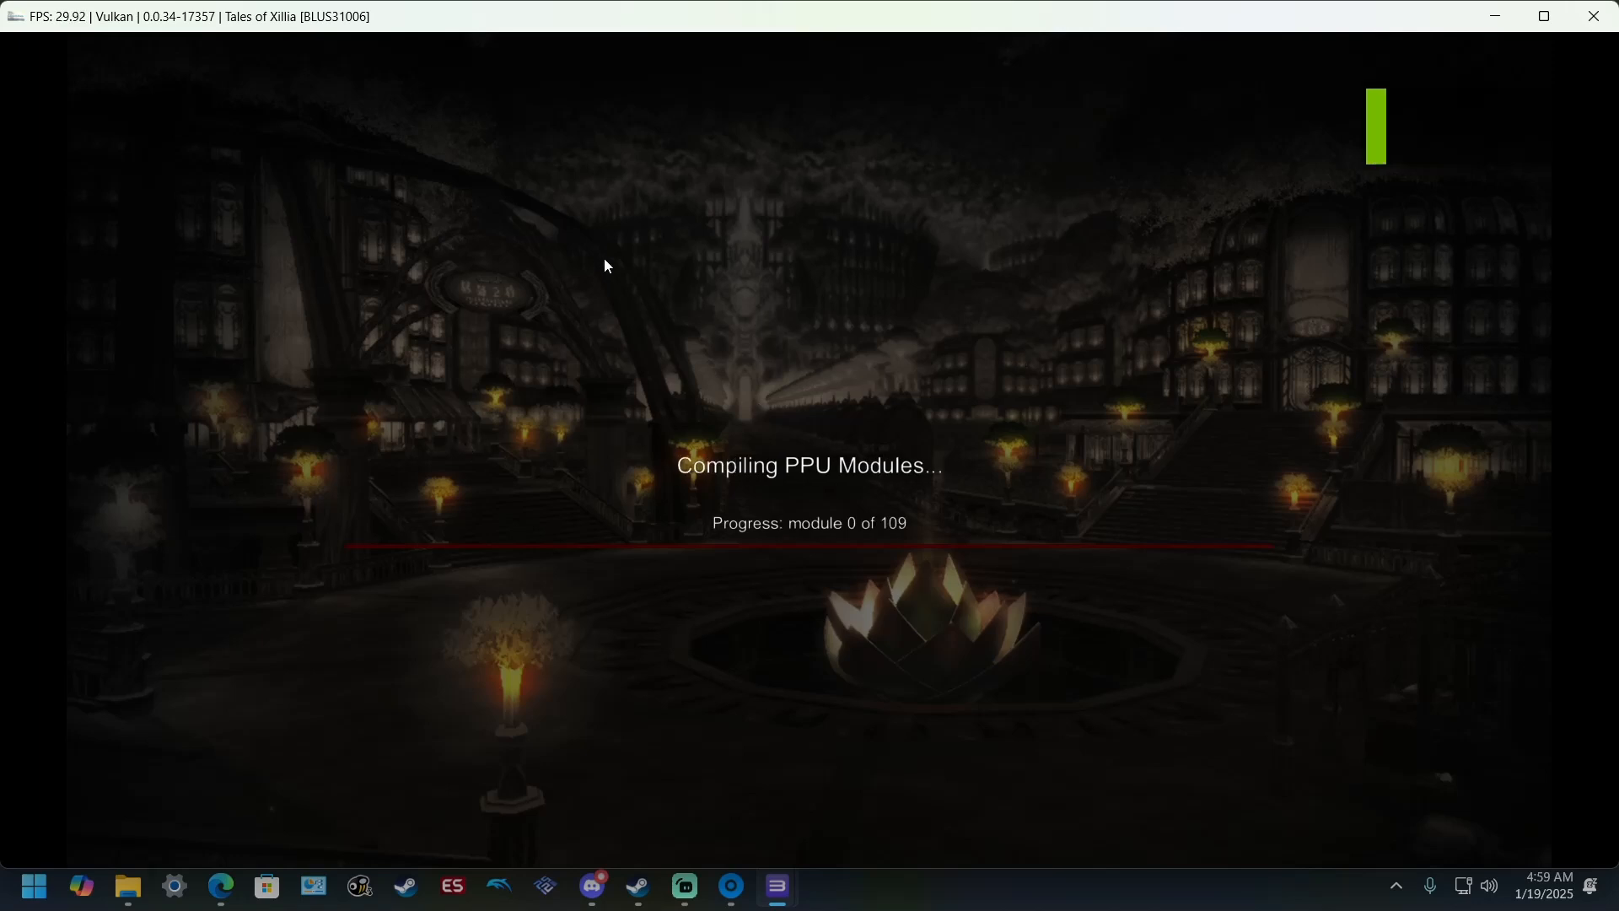
{"action": "mouse_move", "coordinate": [1499, 16]}
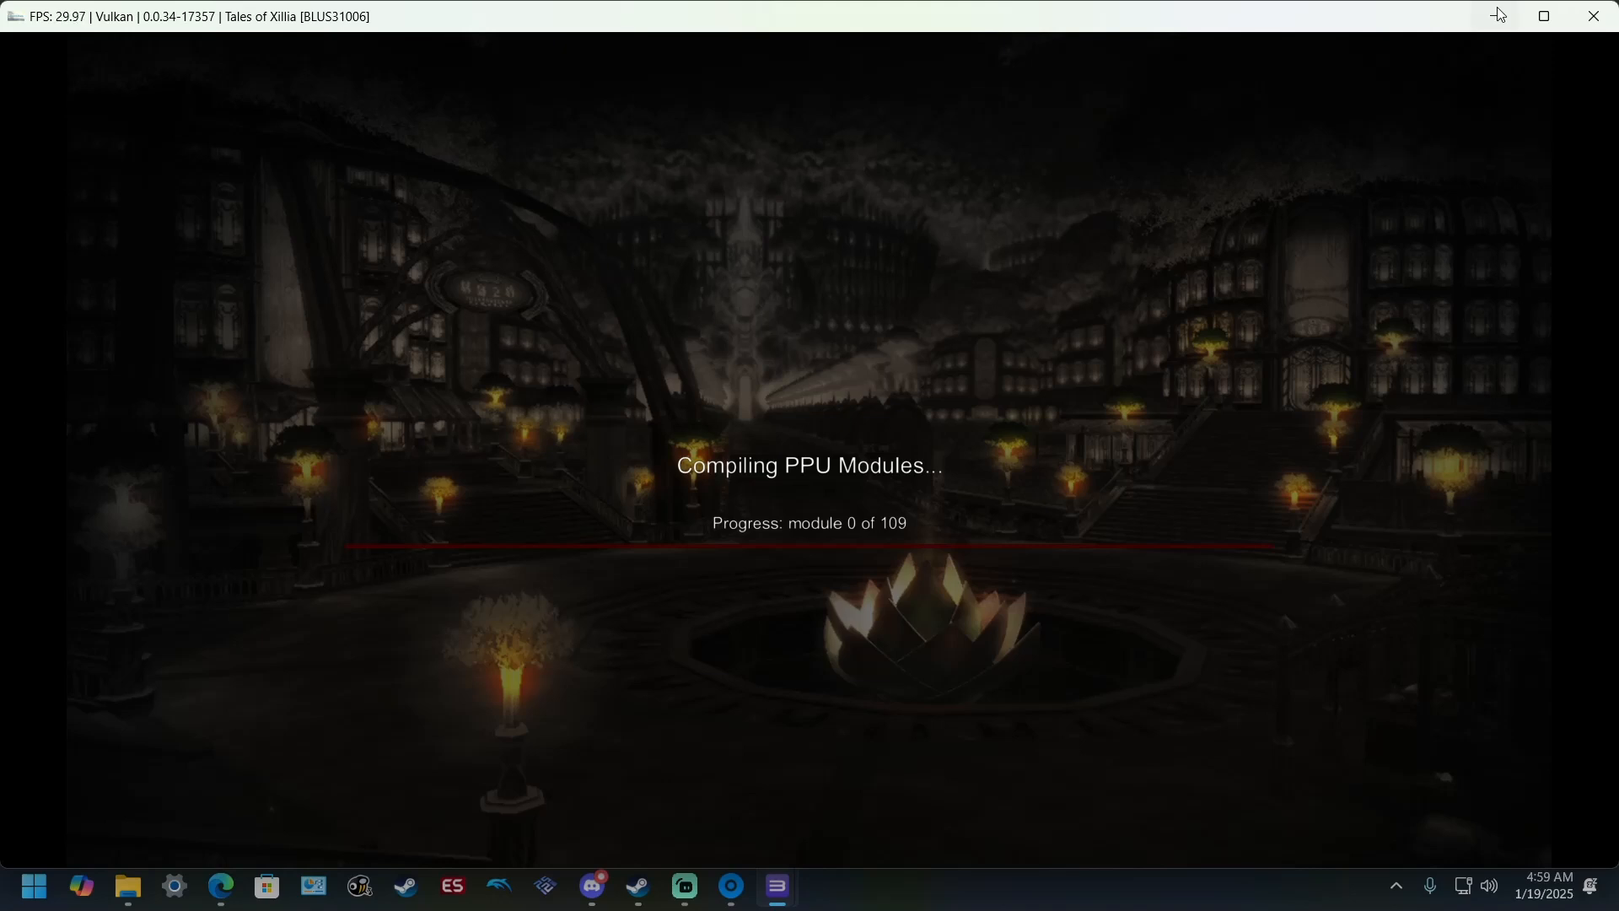
{"action": "left_click", "coordinate": [1593, 16]}
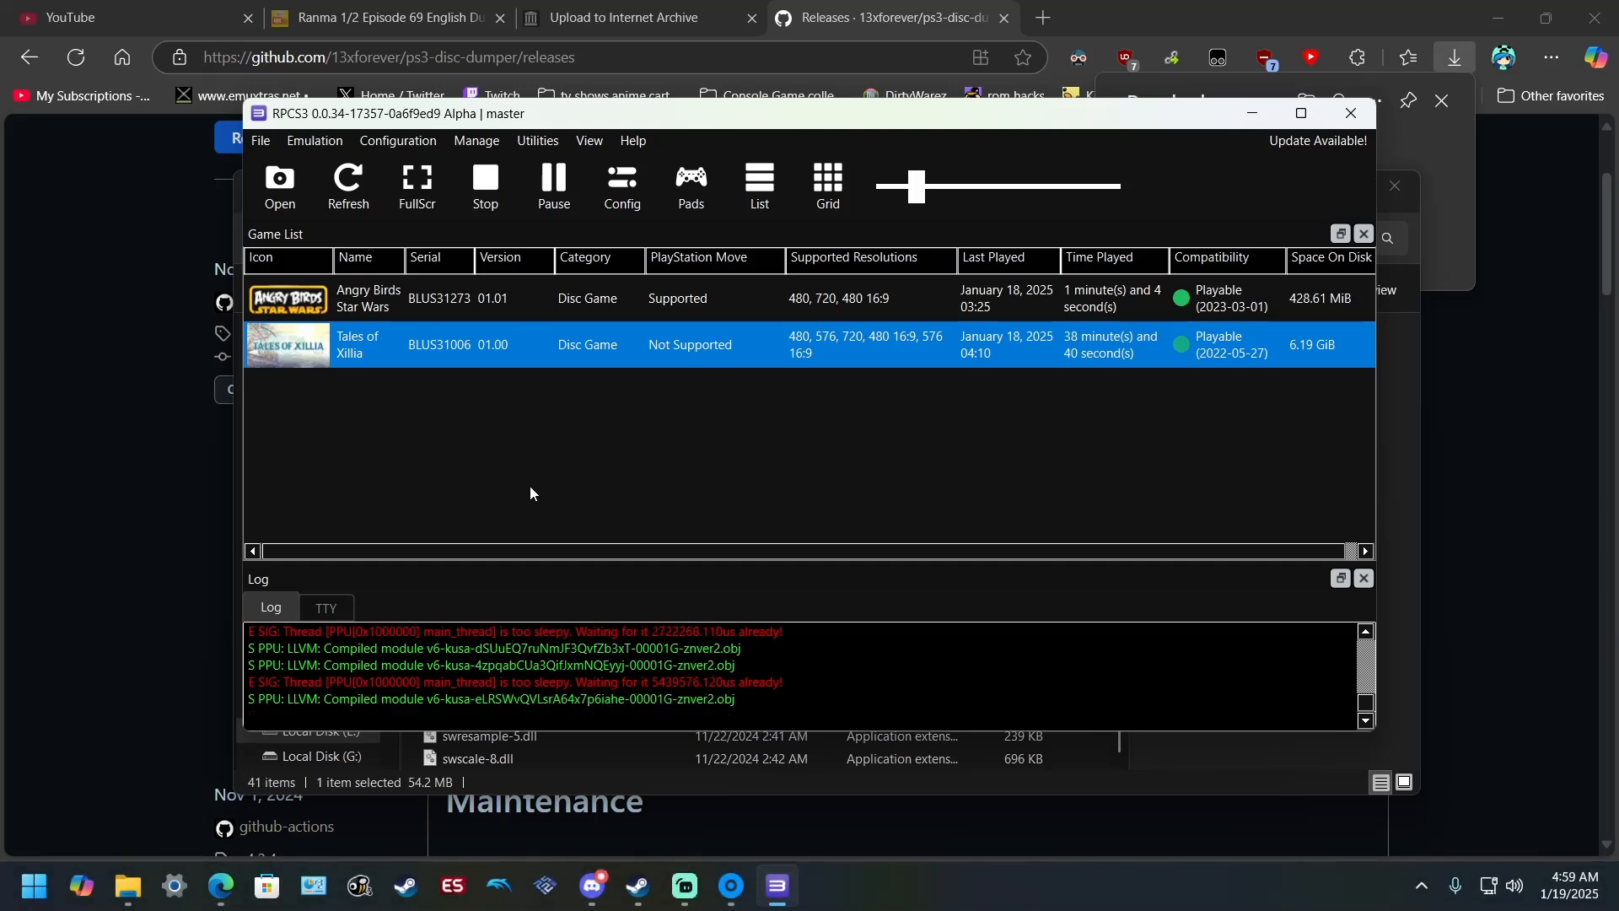
{"action": "left_click", "coordinate": [260, 139]}
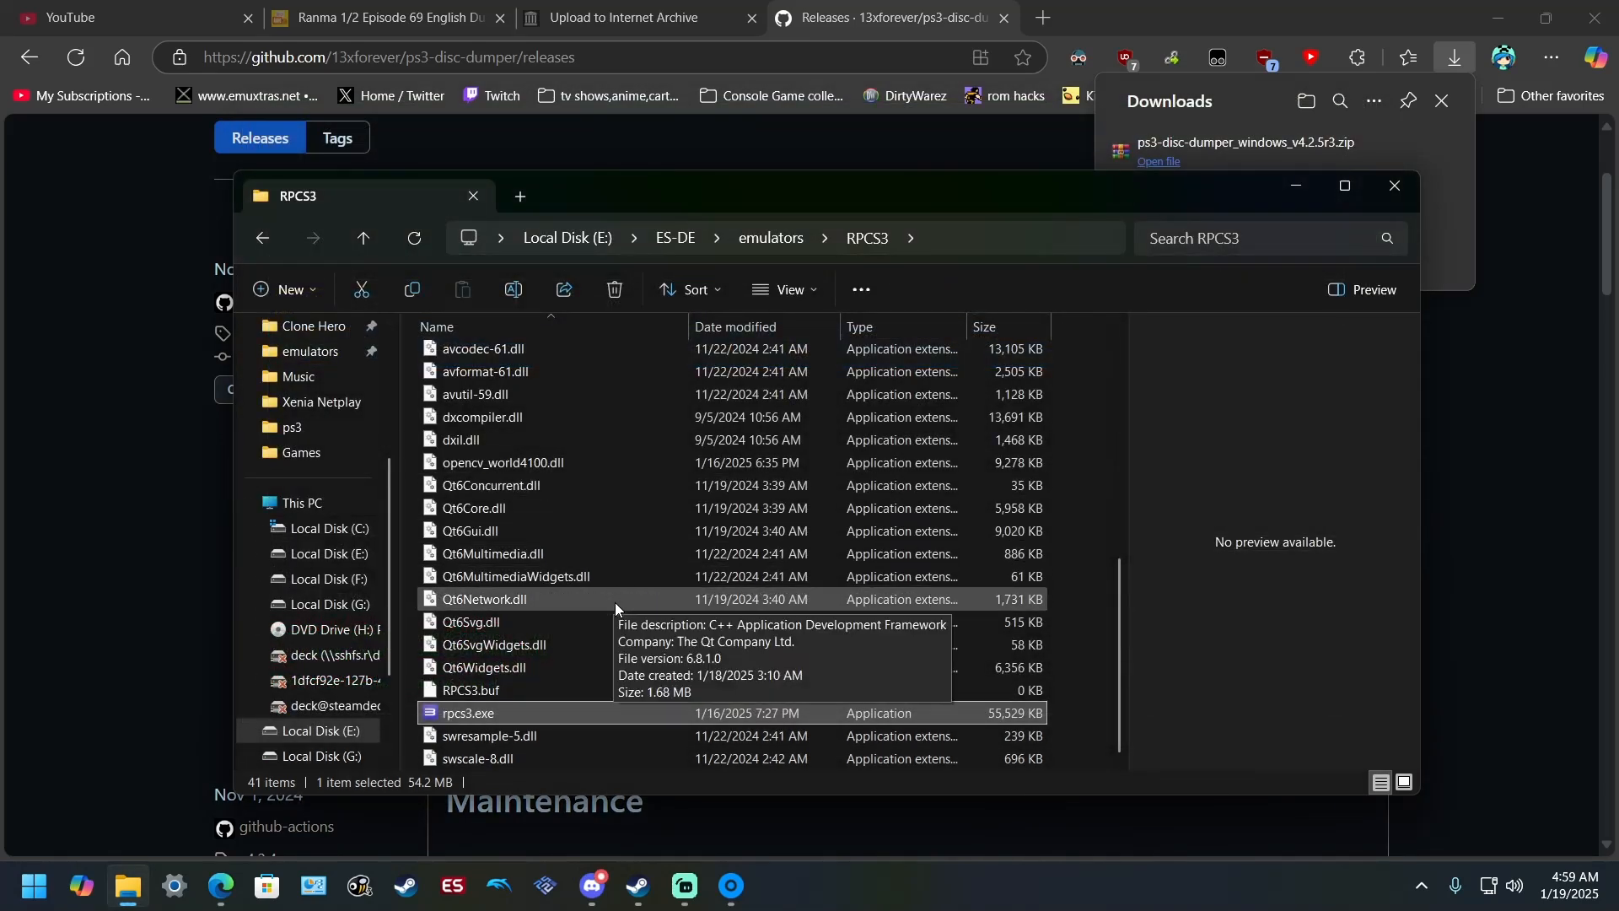
{"action": "mouse_move", "coordinate": [684, 880]}
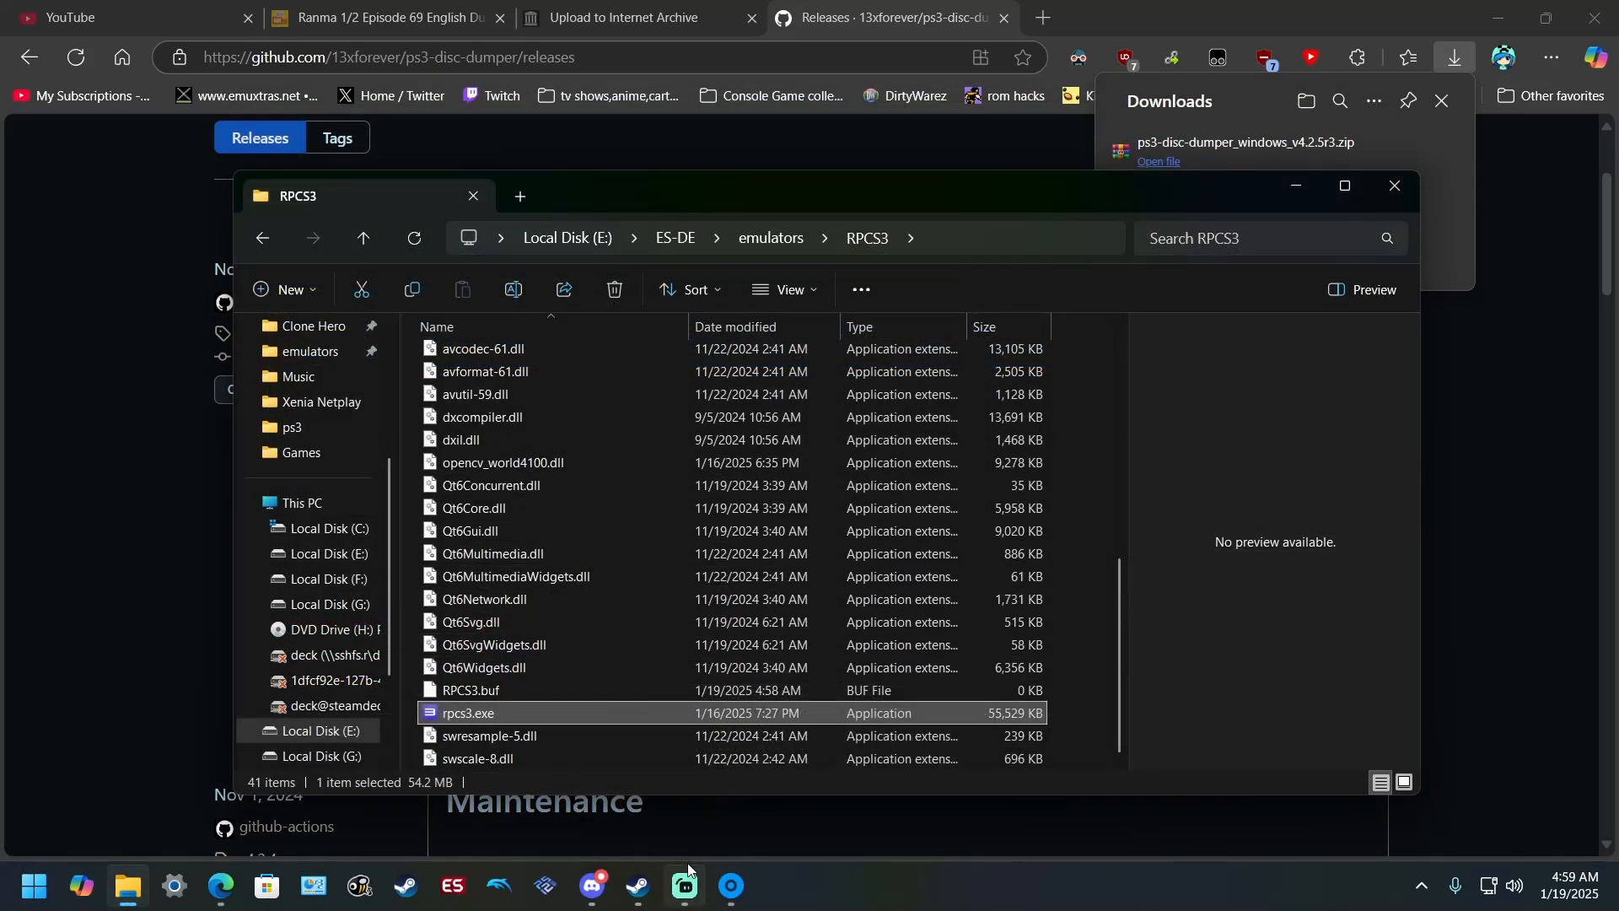